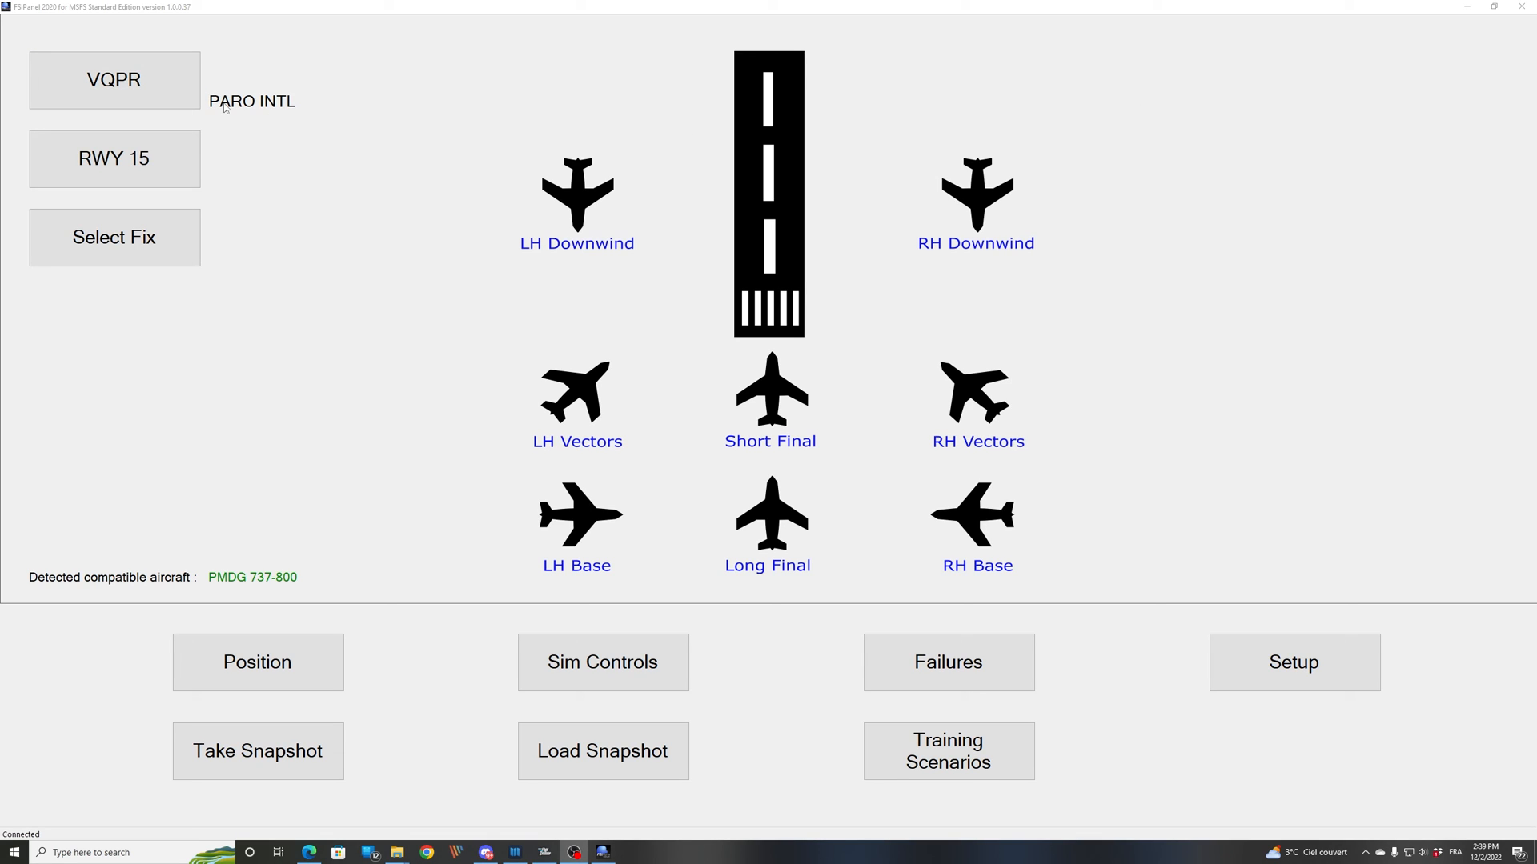
mouse_move(206, 544)
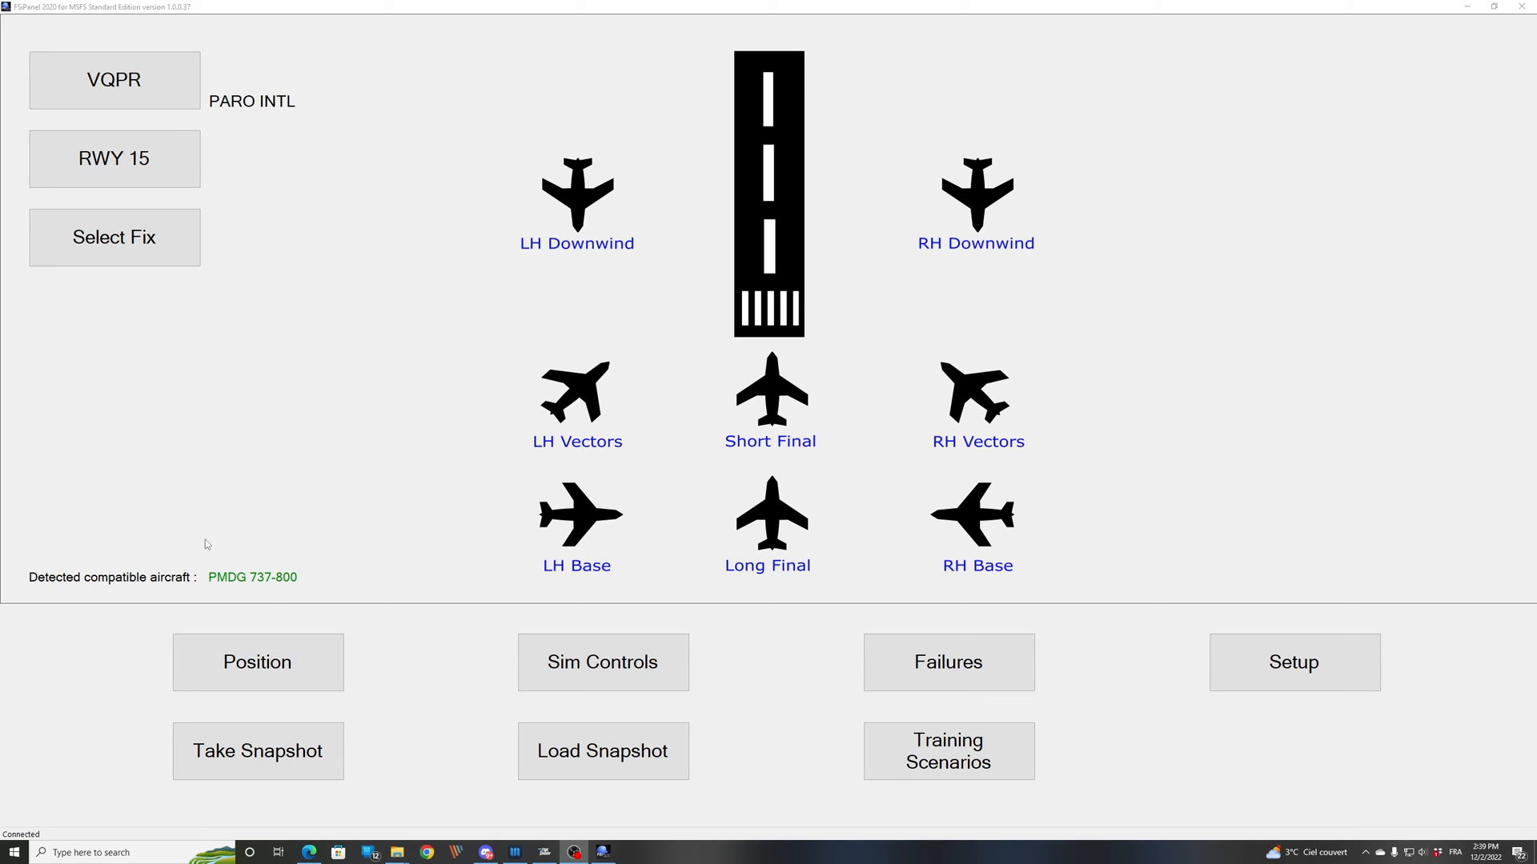
mouse_move(258, 587)
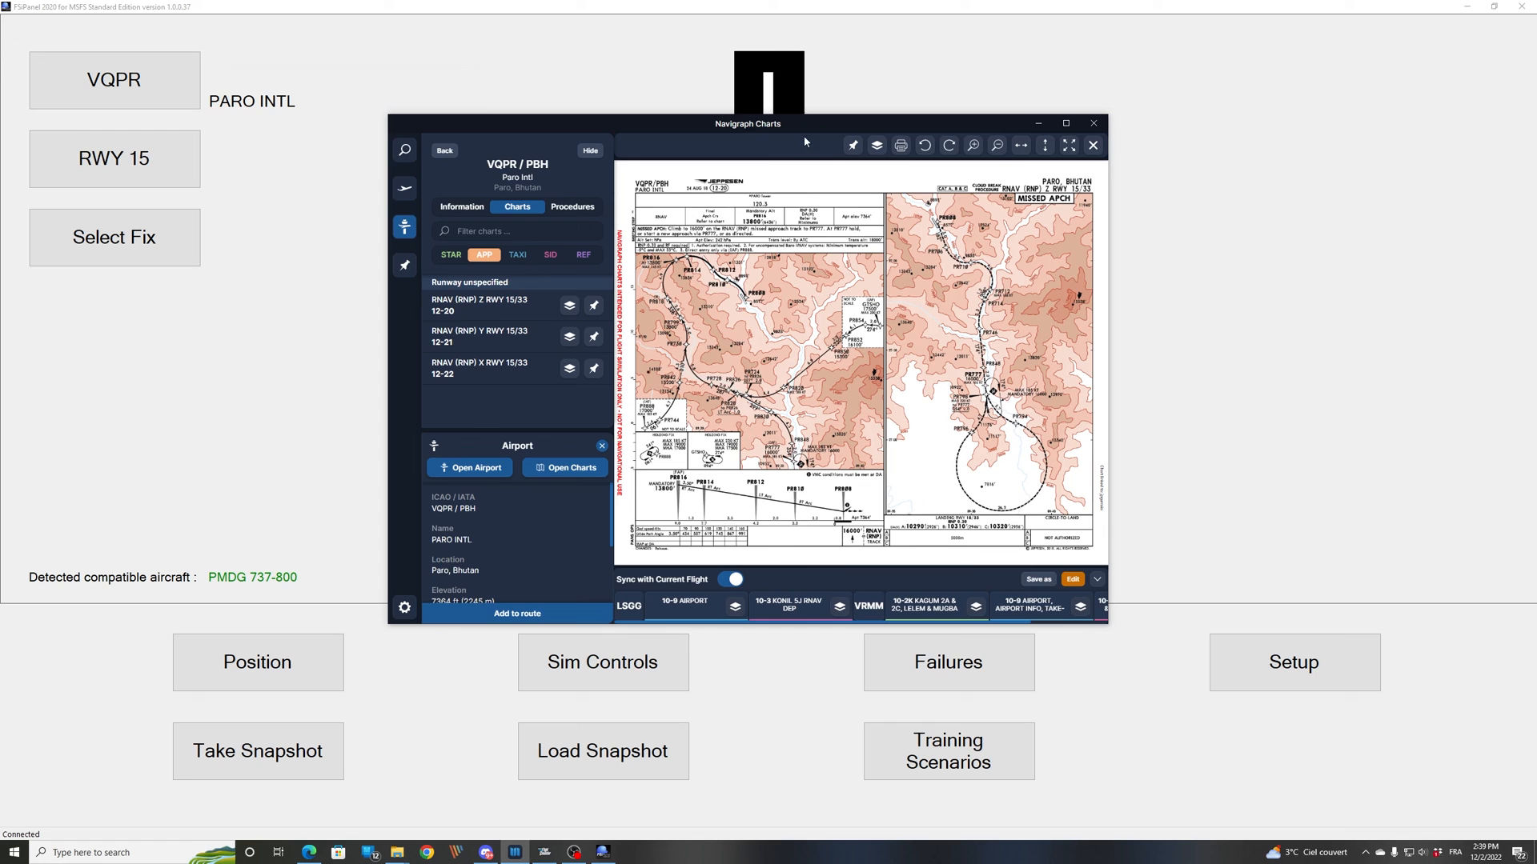
- Maximize the Navigraph Charts window so the Paro RNAV Z approach chart fills the screen
click(1066, 124)
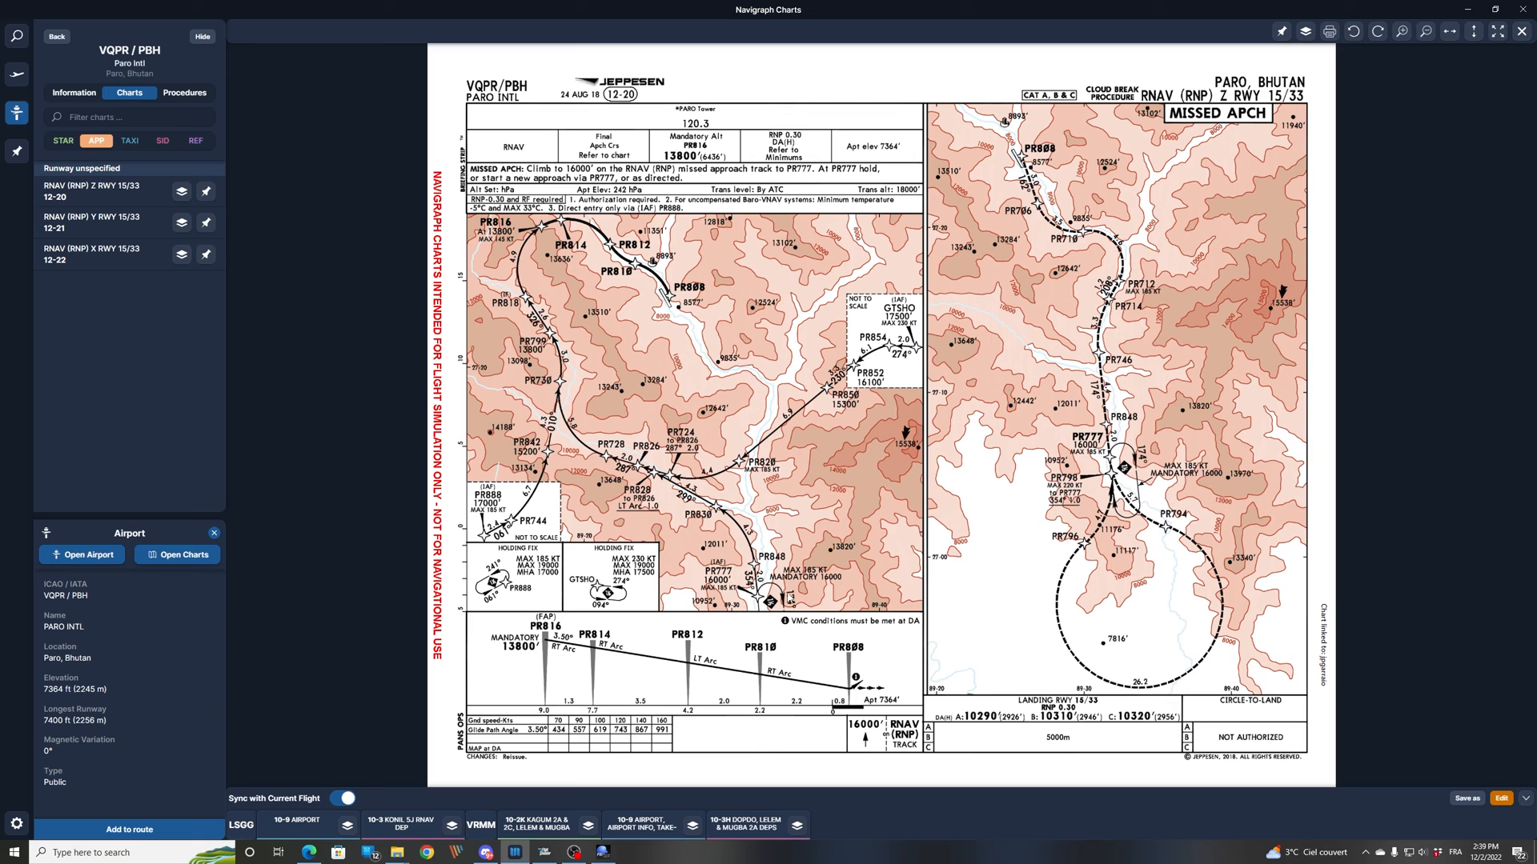
mouse_move(790, 597)
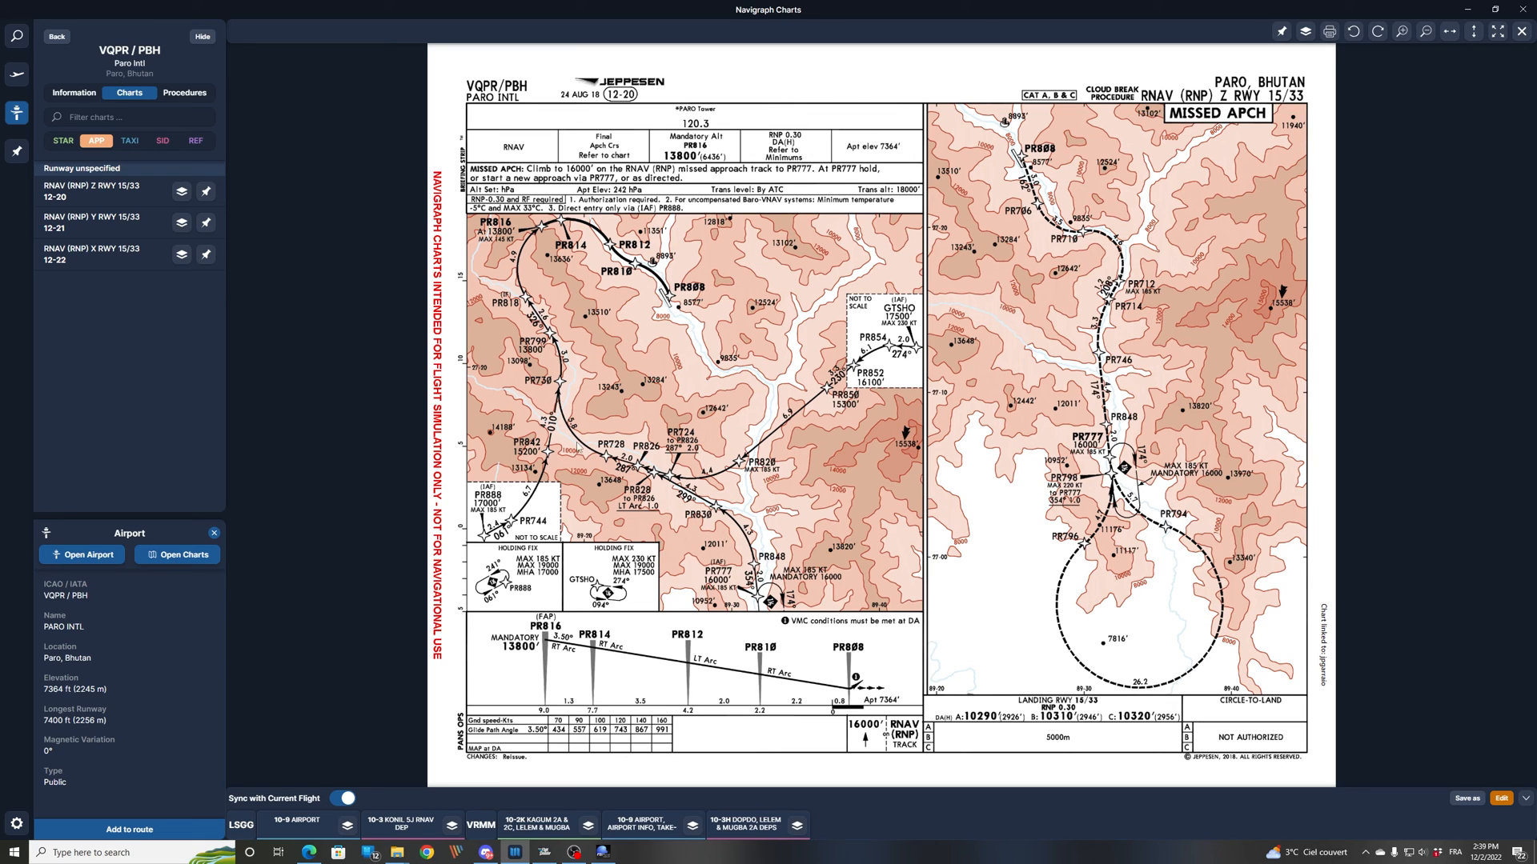
mouse_move(577, 446)
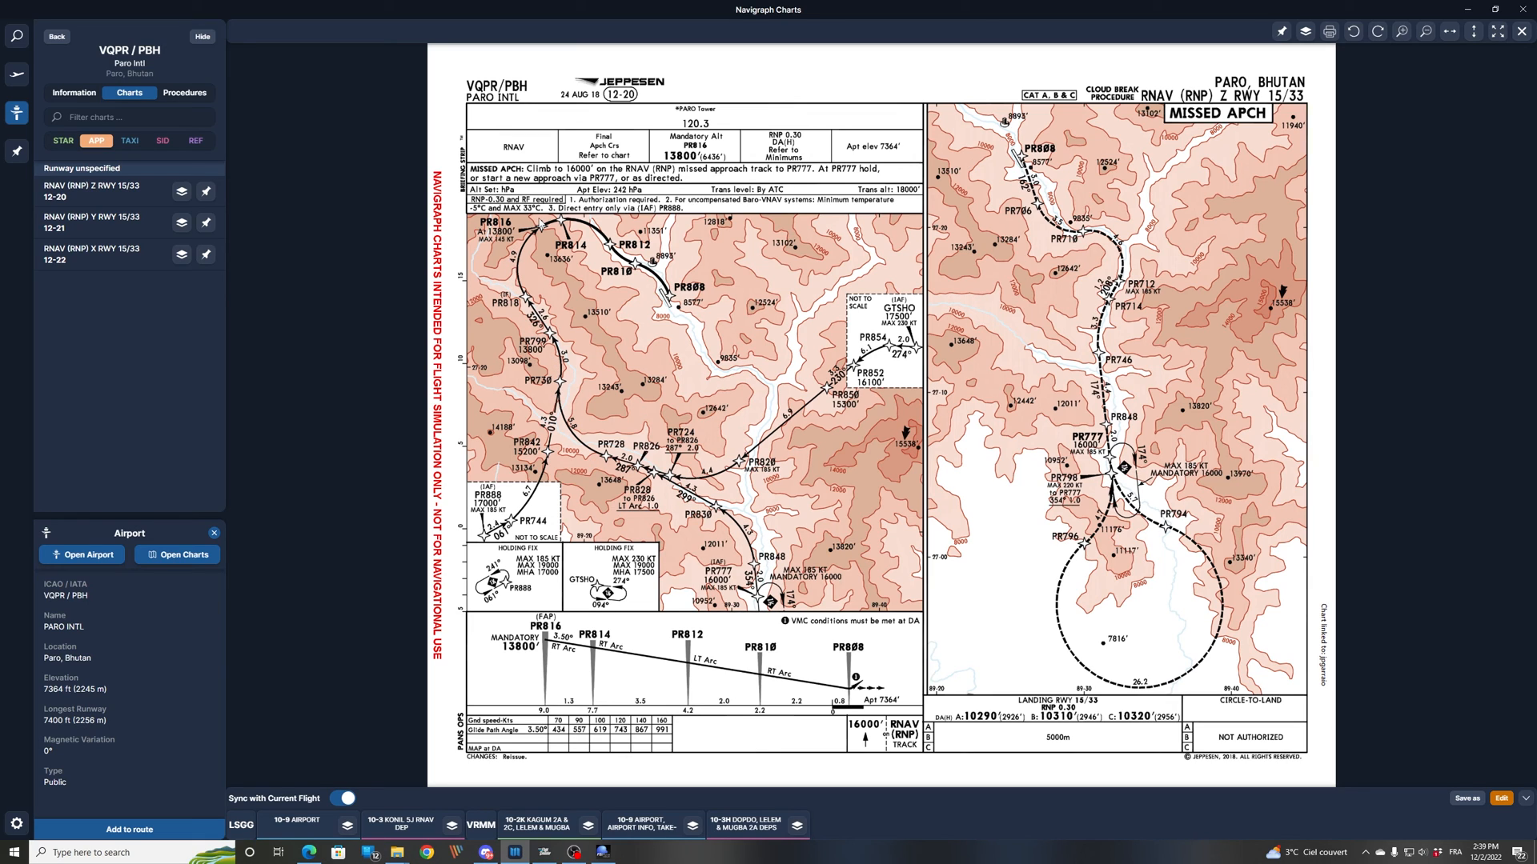
mouse_move(585, 224)
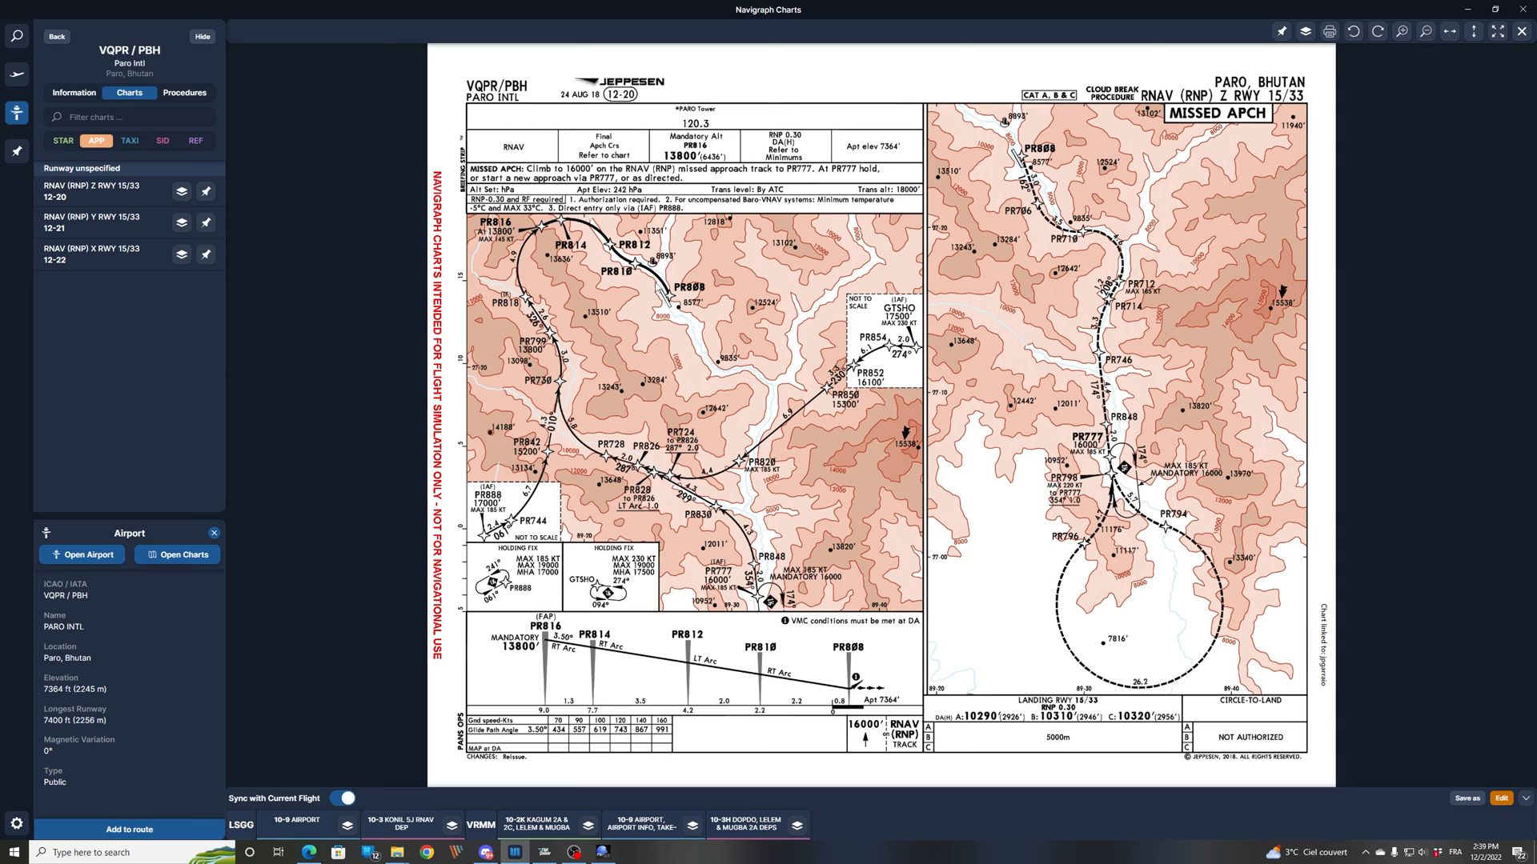
mouse_move(671, 312)
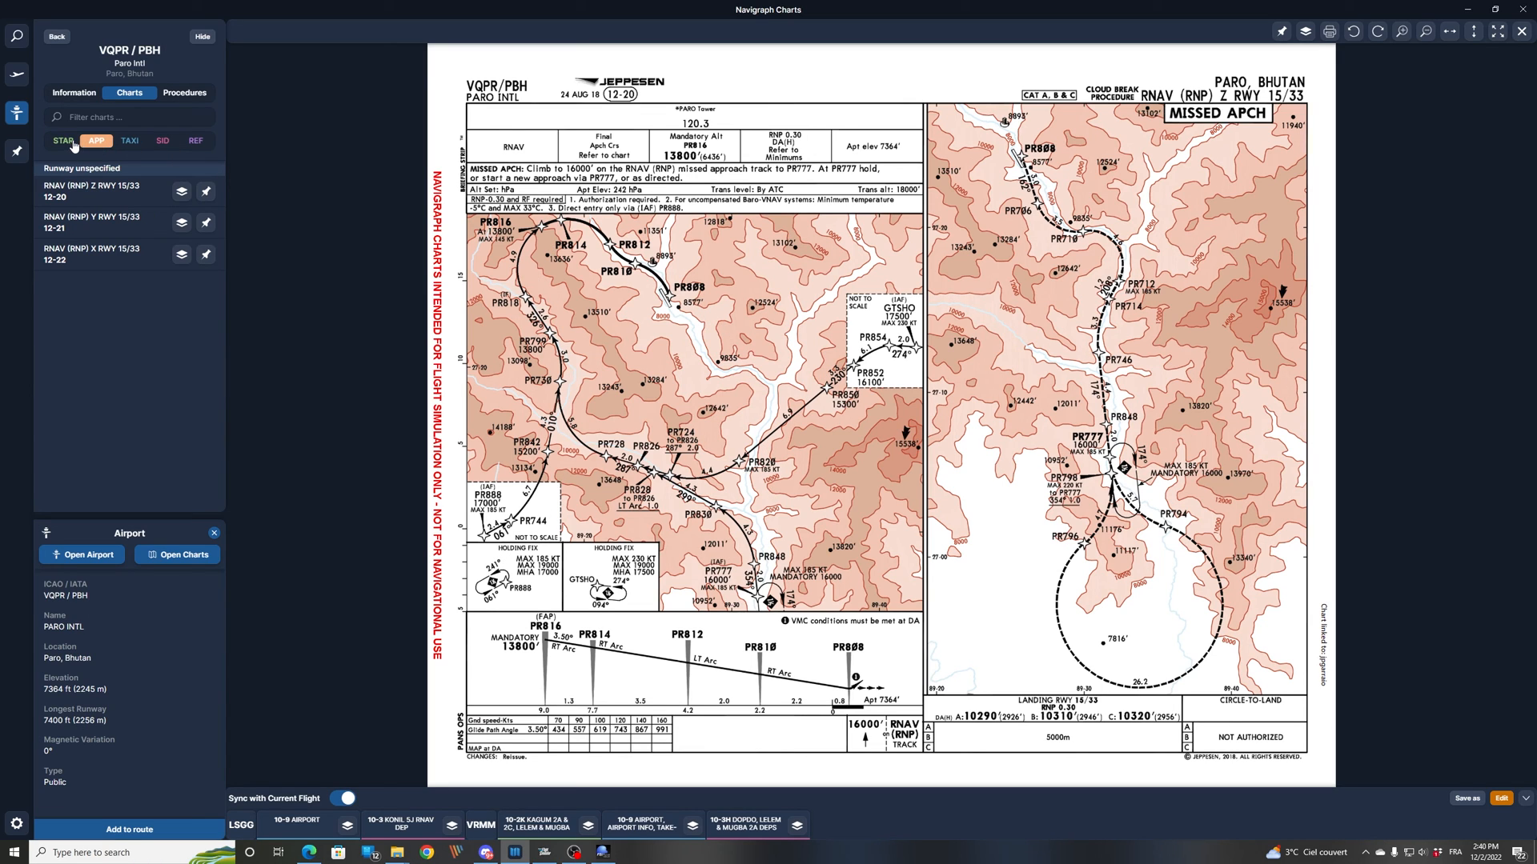
- Show Paro's STAR chart listing the BOGOP, SUBSU and TASHI RNP arrivals with PR777
click(62, 141)
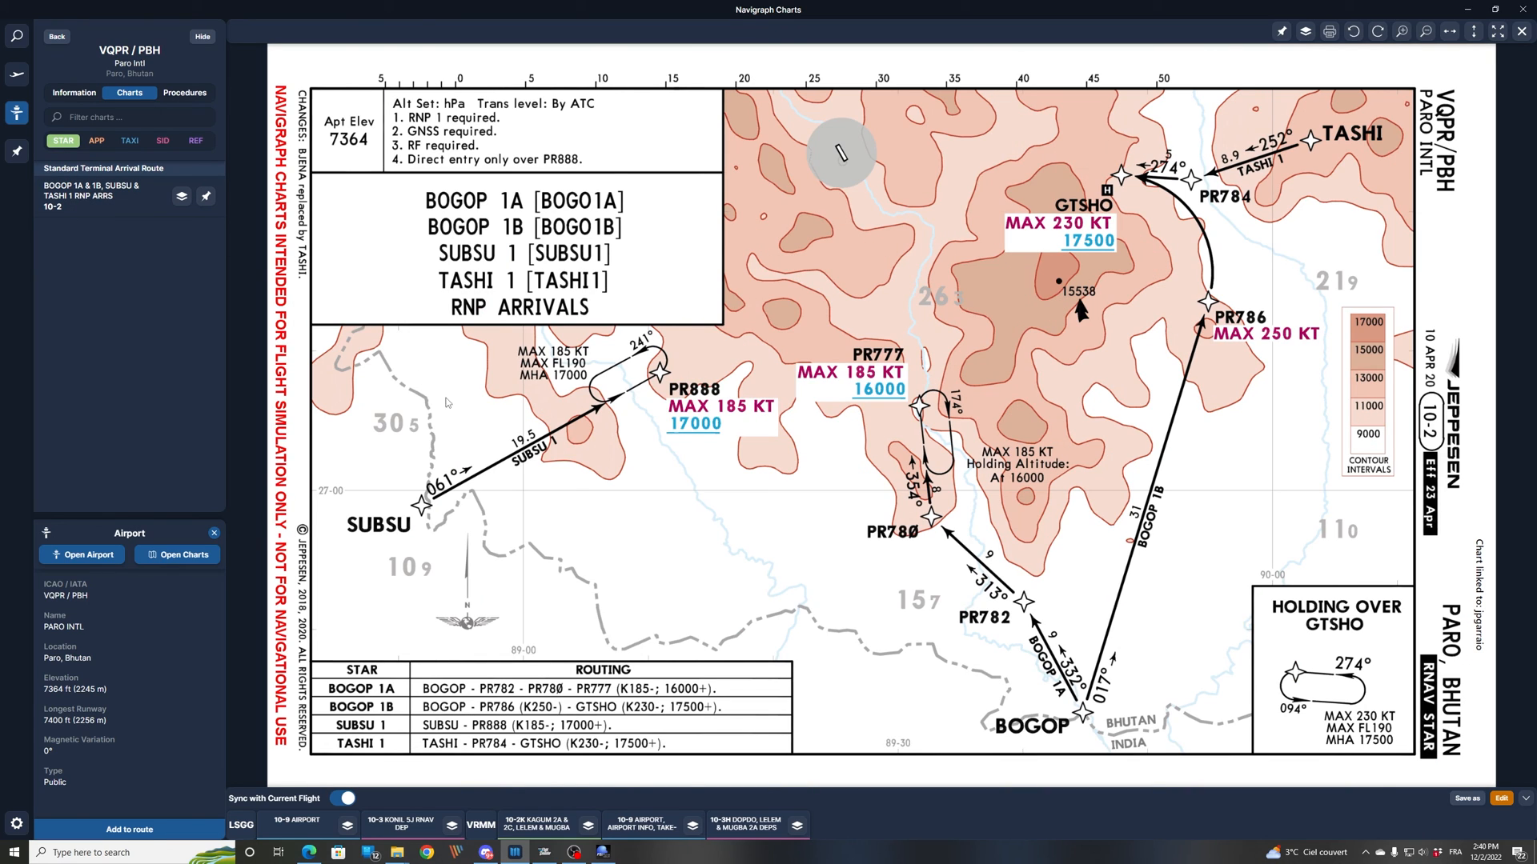
mouse_move(631, 488)
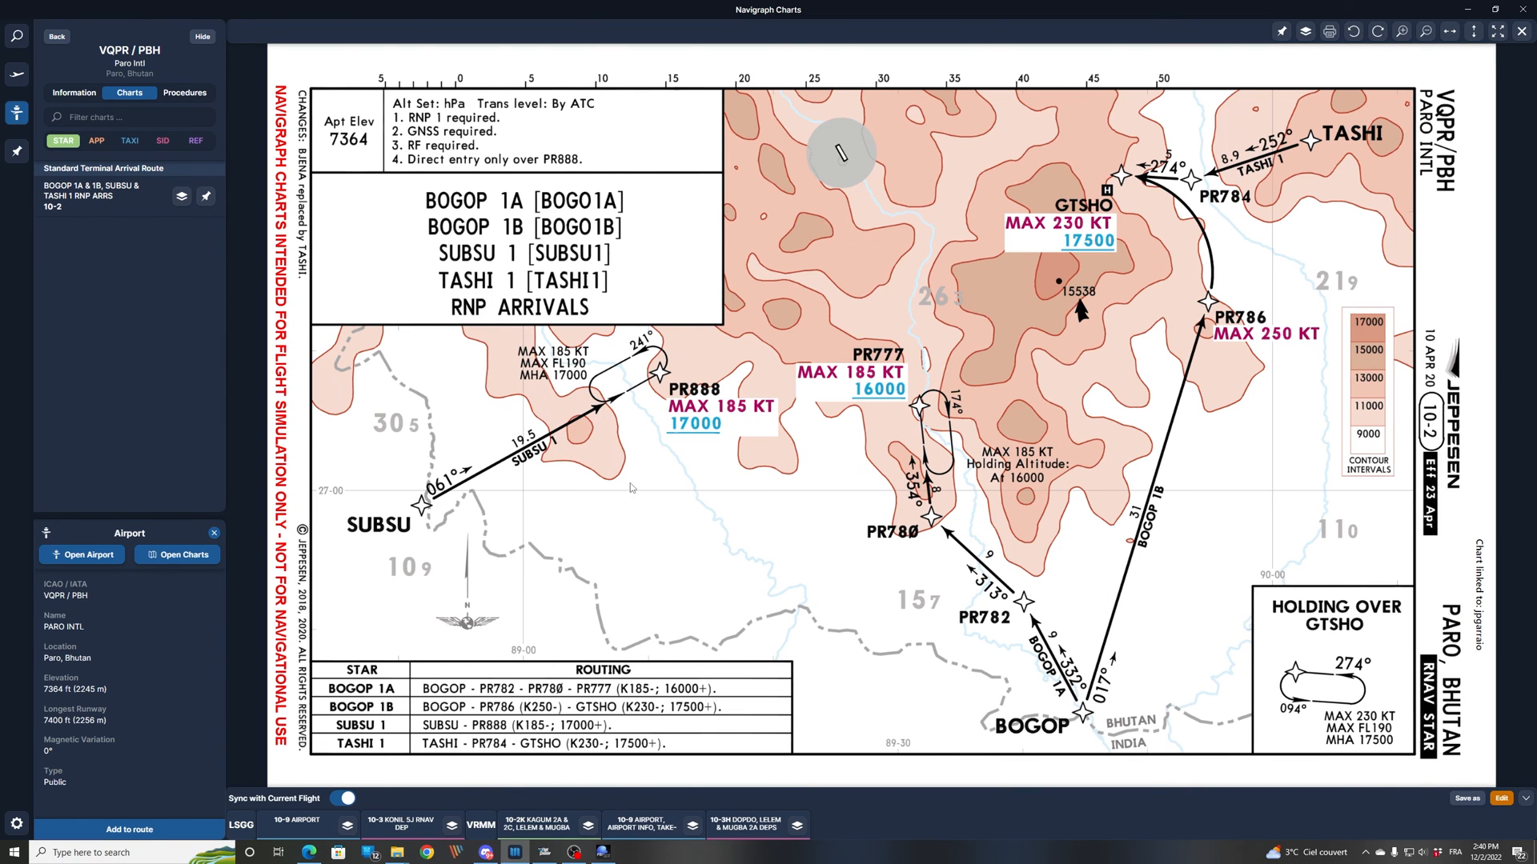
mouse_move(666, 402)
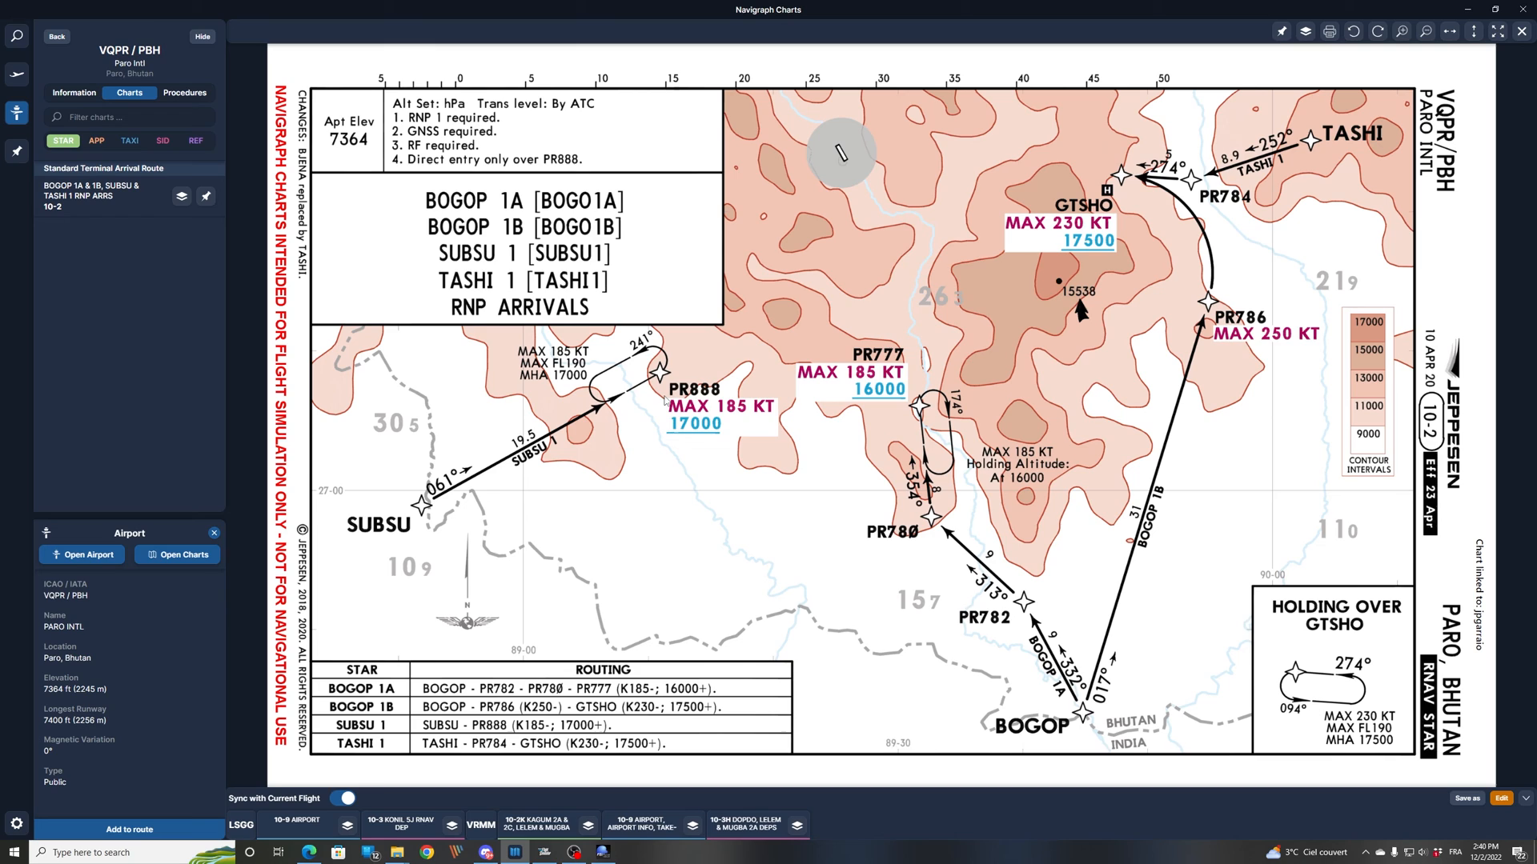
mouse_move(347, 545)
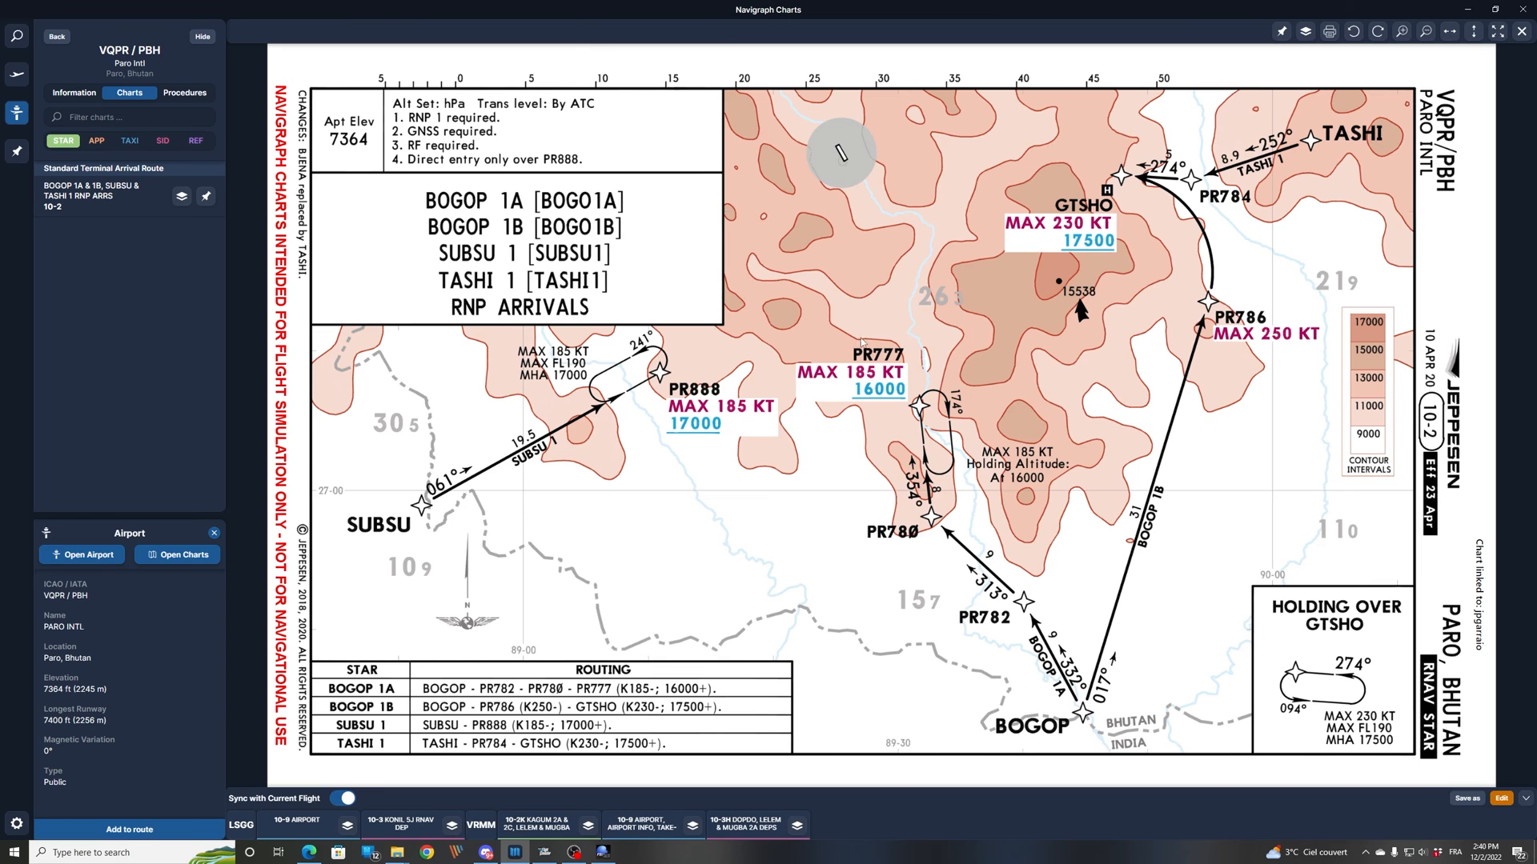
mouse_move(862, 373)
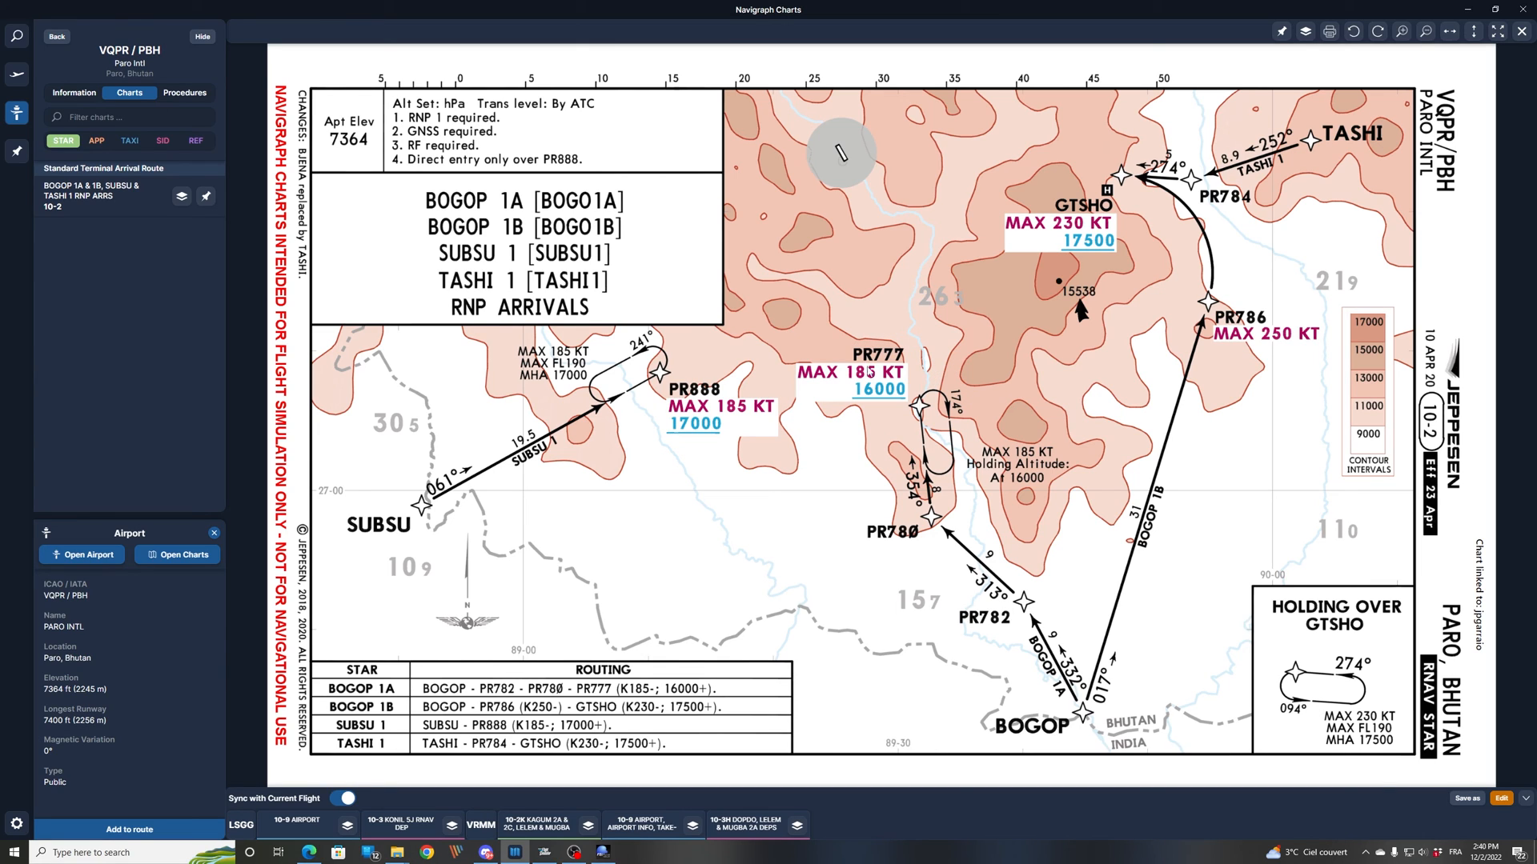
mouse_move(1055, 738)
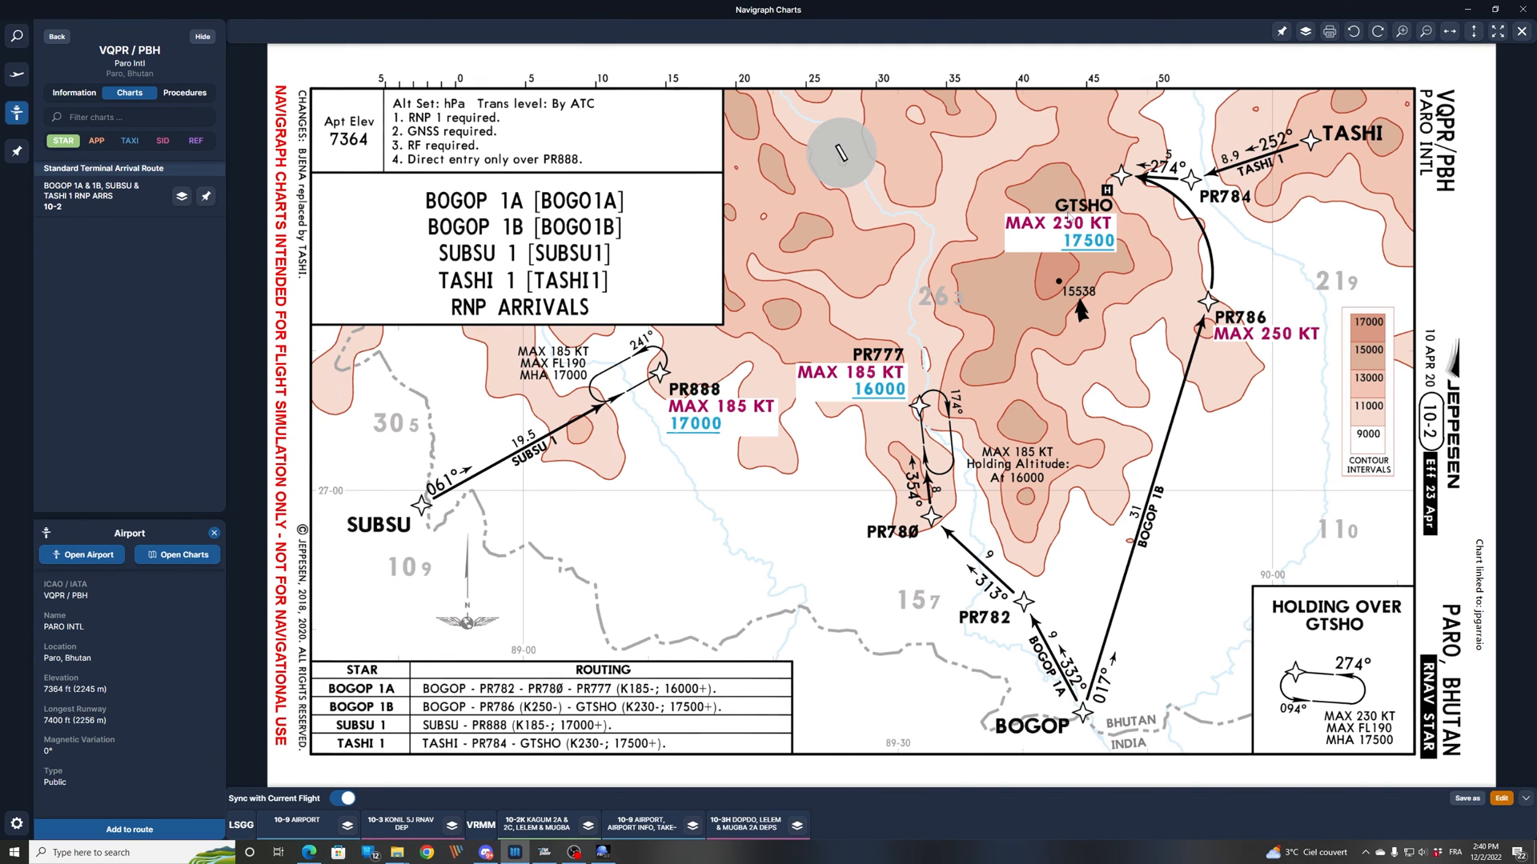
mouse_move(1107, 218)
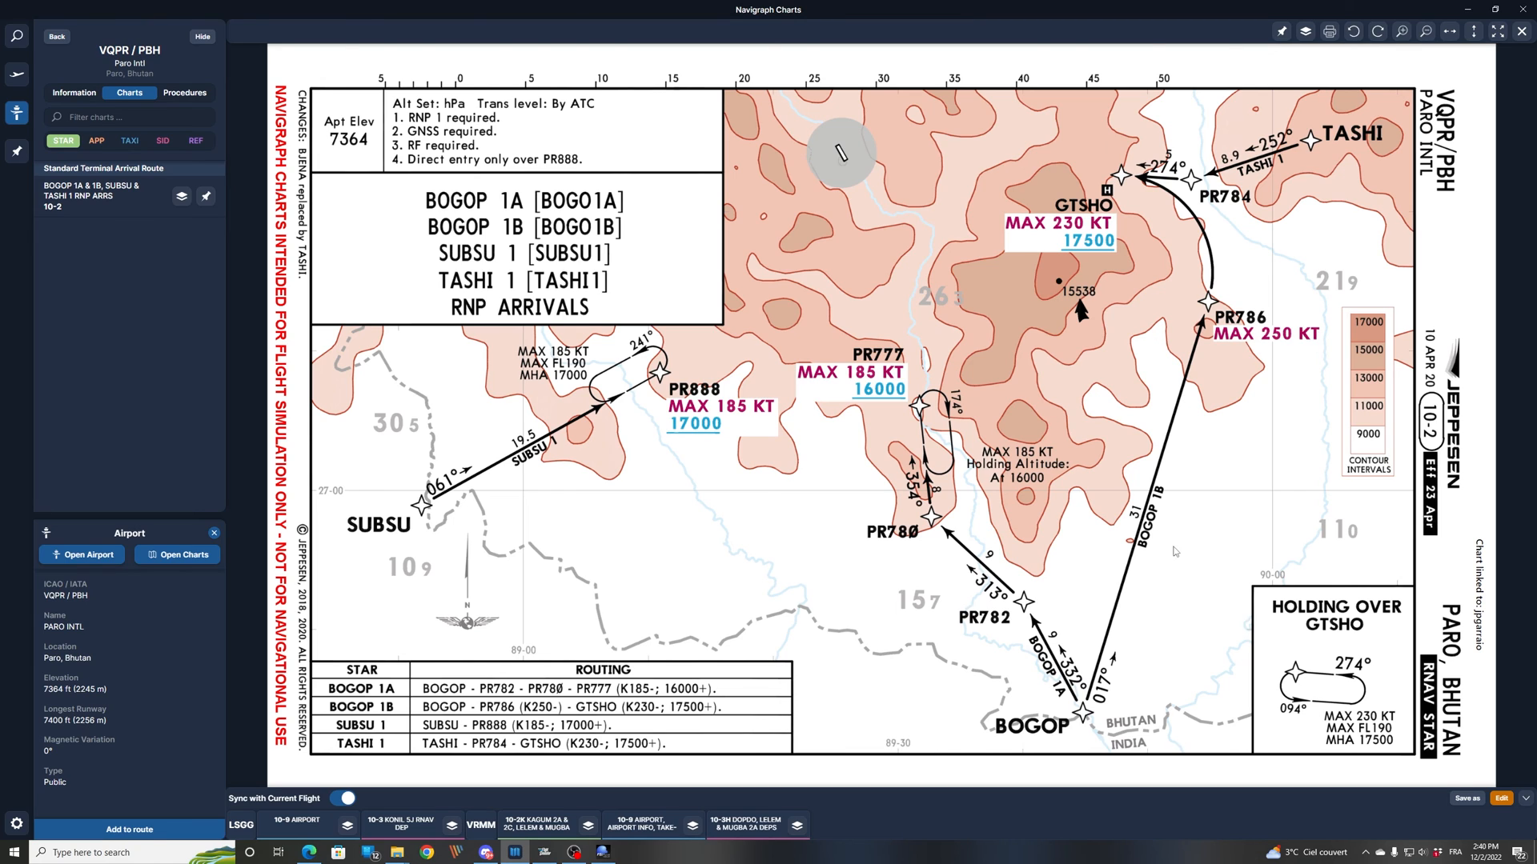
mouse_move(1284, 168)
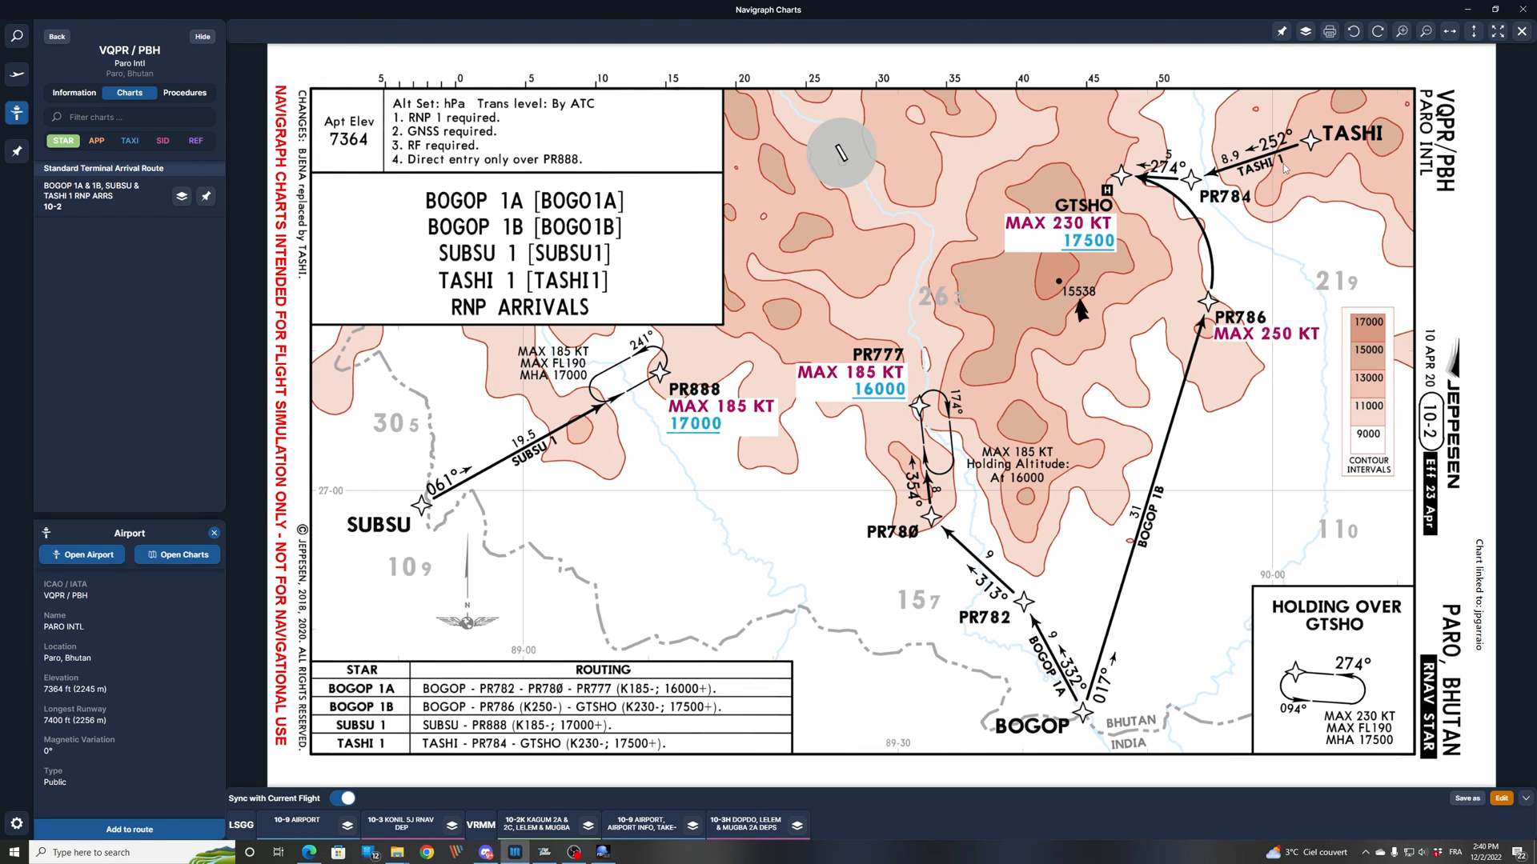
mouse_move(810, 322)
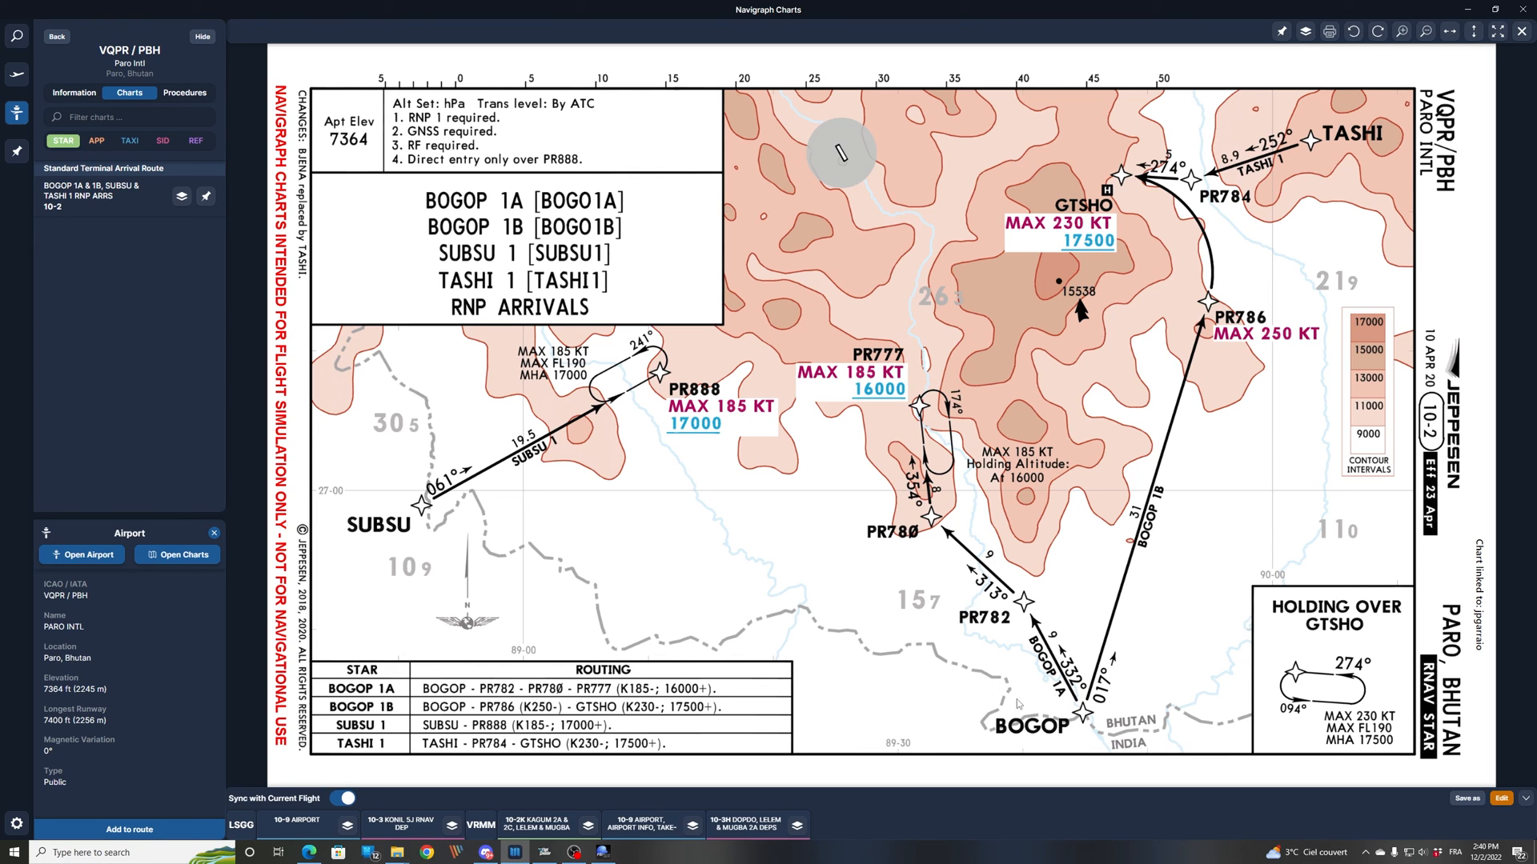
mouse_move(562, 384)
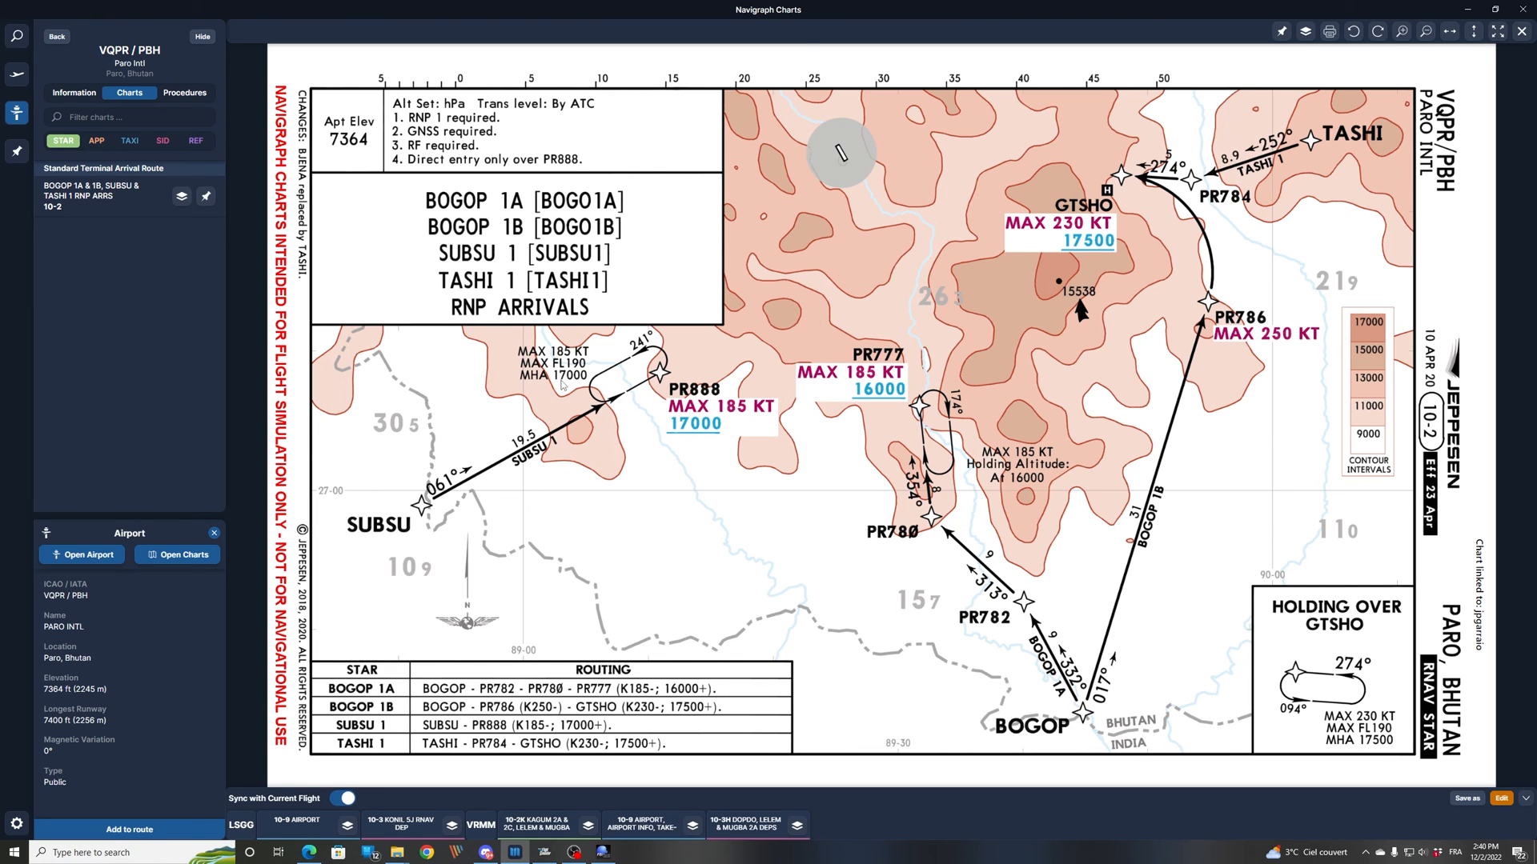
mouse_move(990, 356)
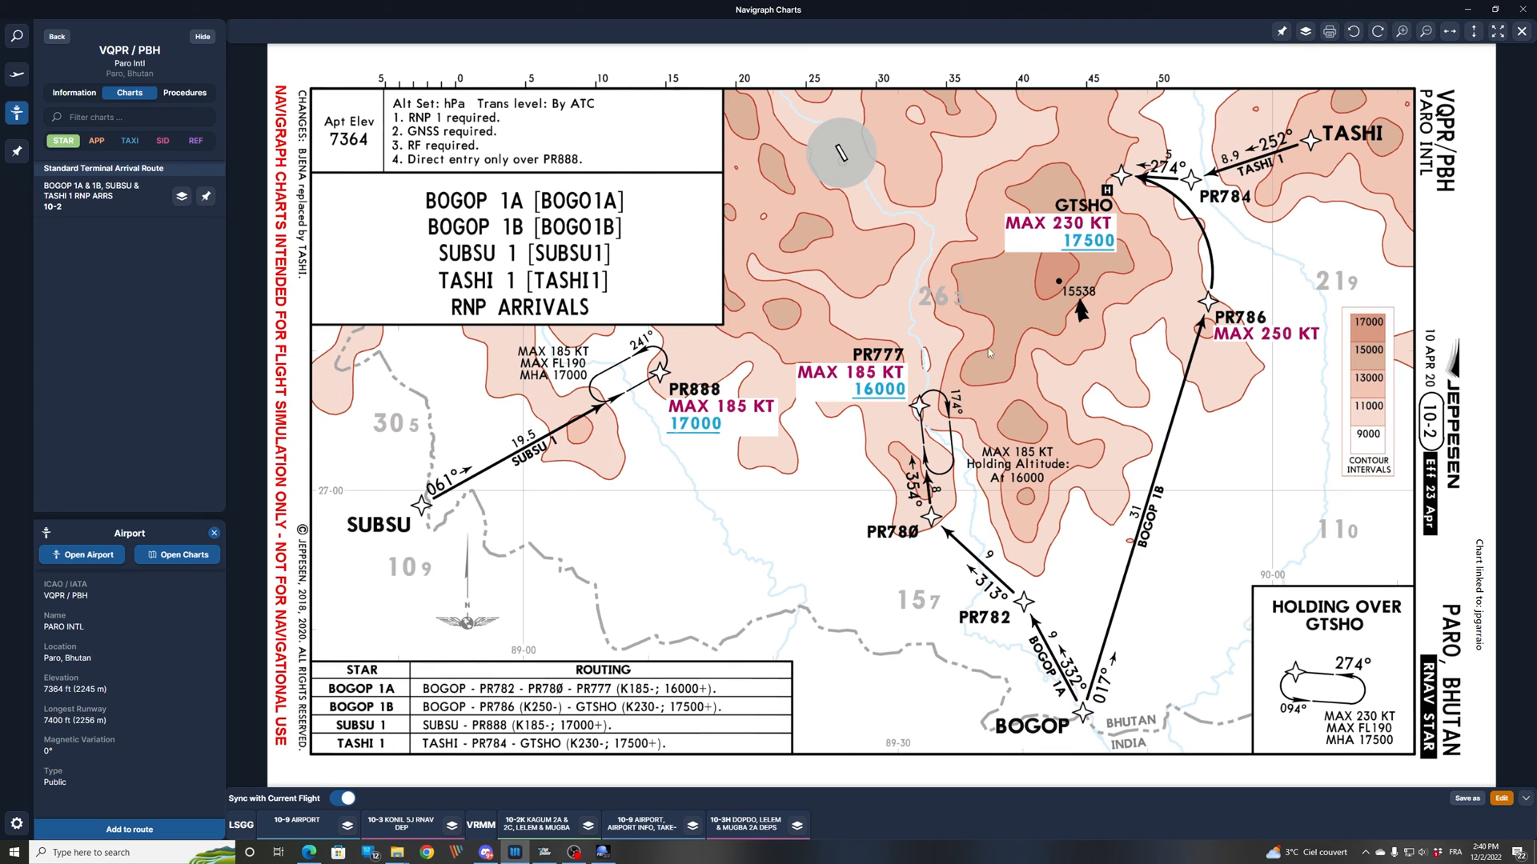
mouse_move(882, 391)
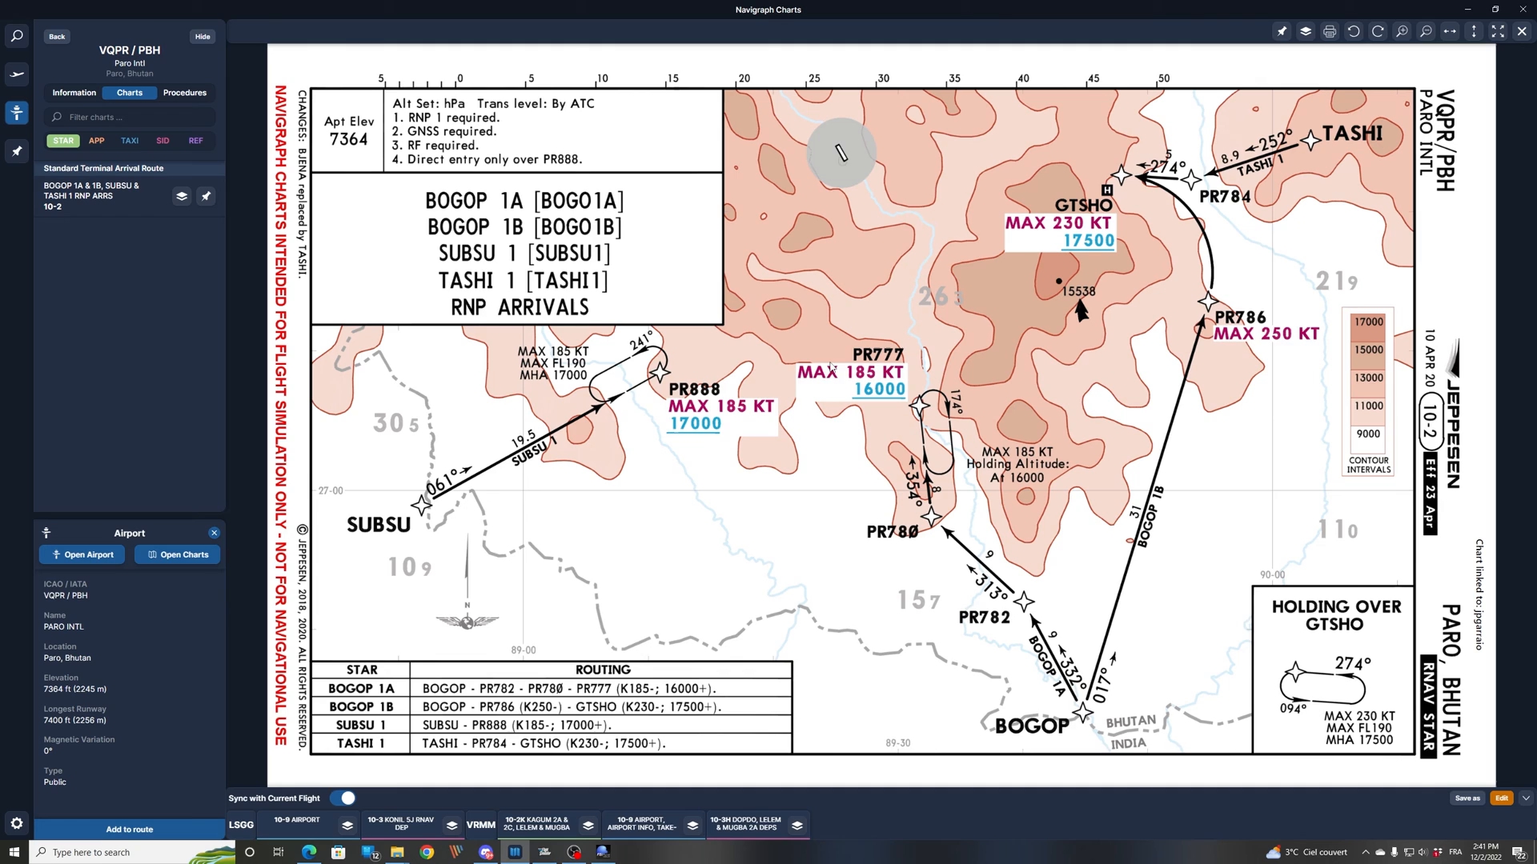
mouse_move(841, 357)
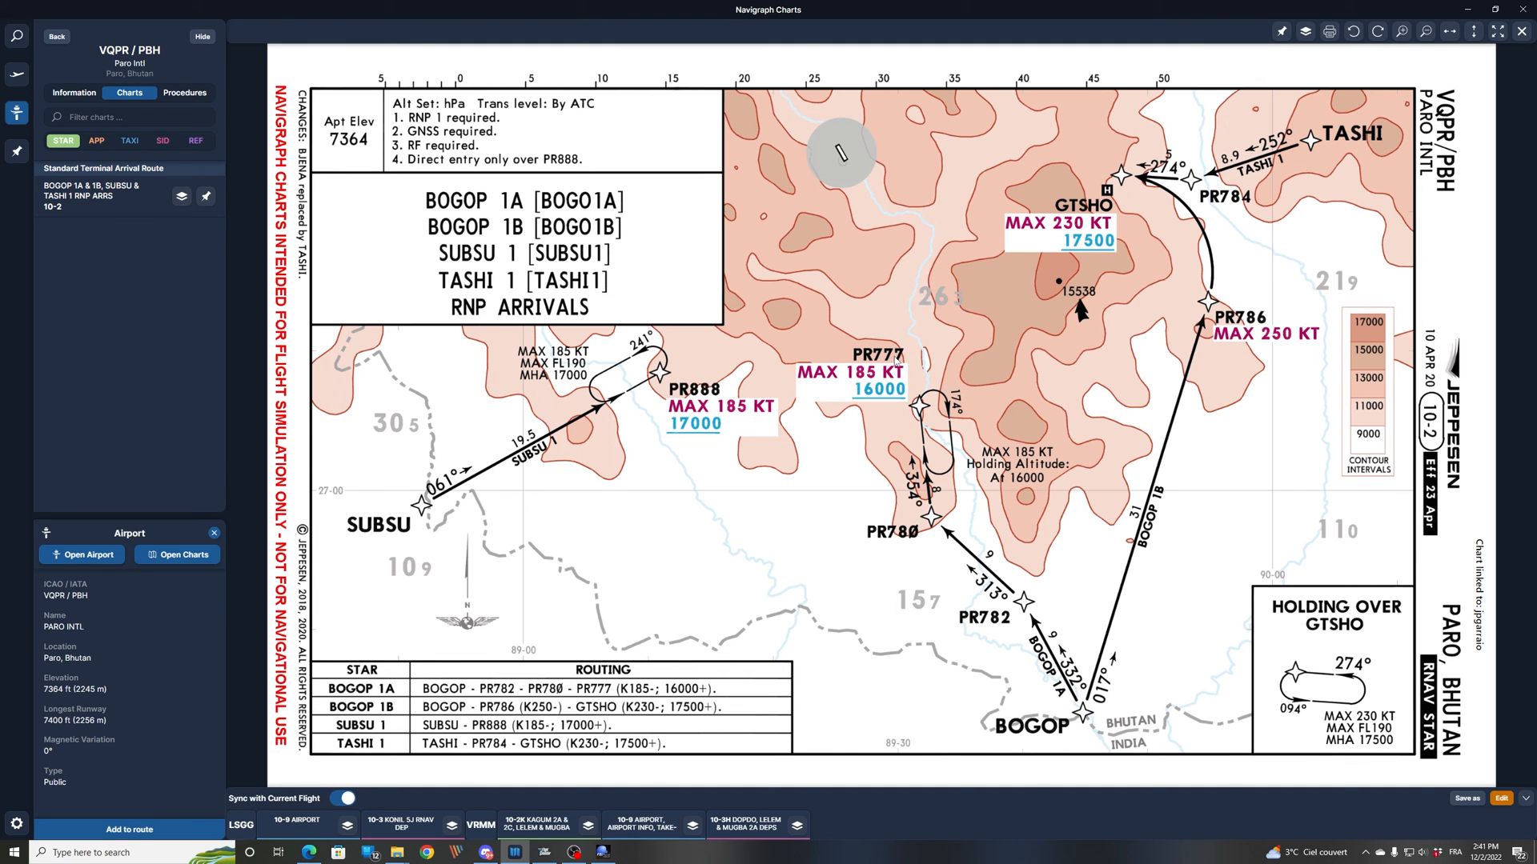
mouse_move(1063, 714)
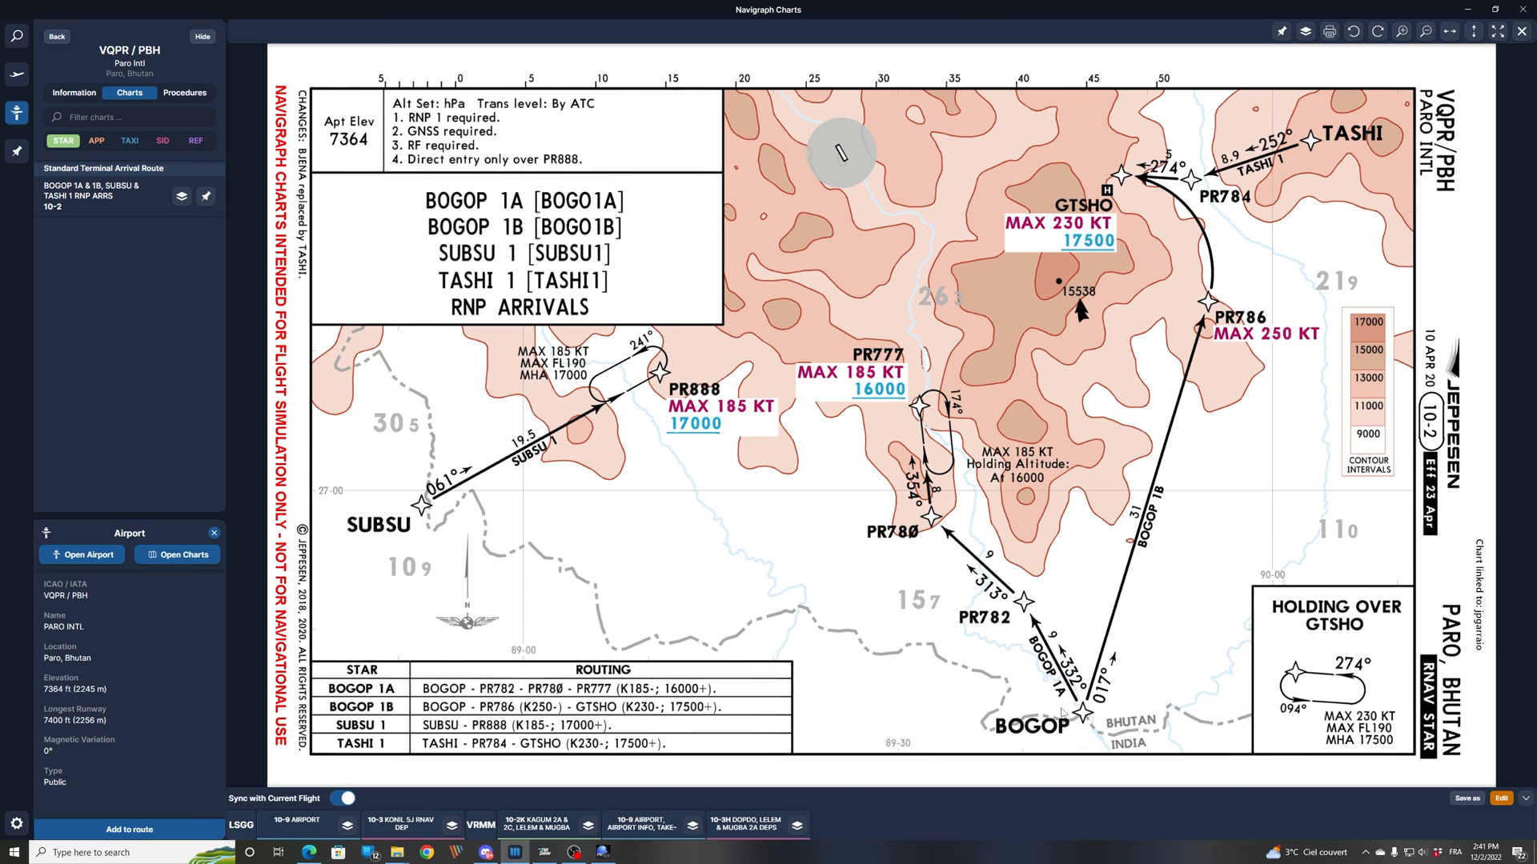
mouse_move(954, 341)
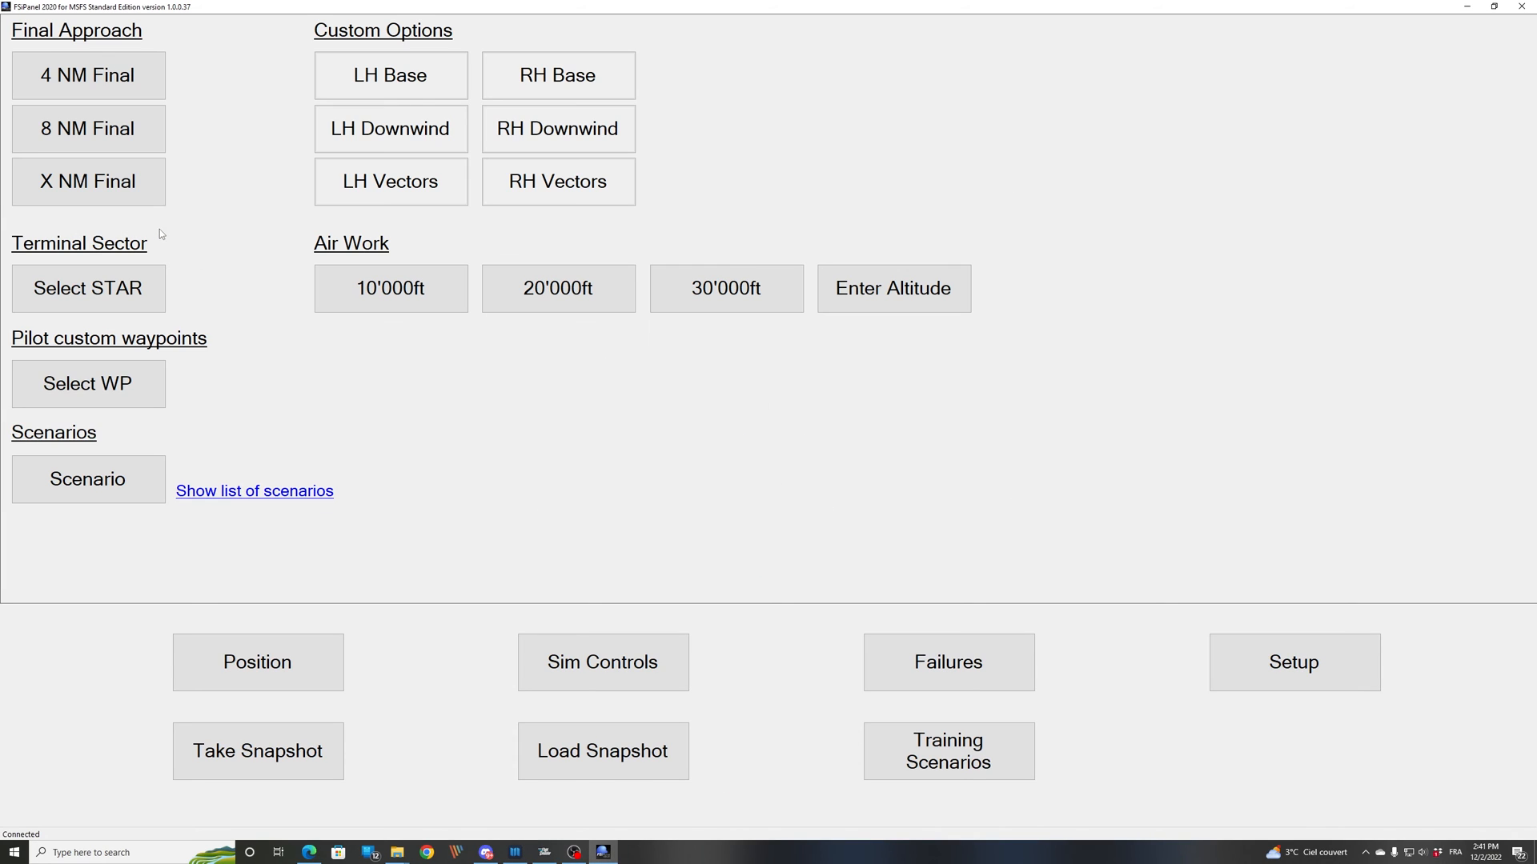
- Choose the BOGO1A arrival and its PR777 waypoint as the positioning fix
click(88, 289)
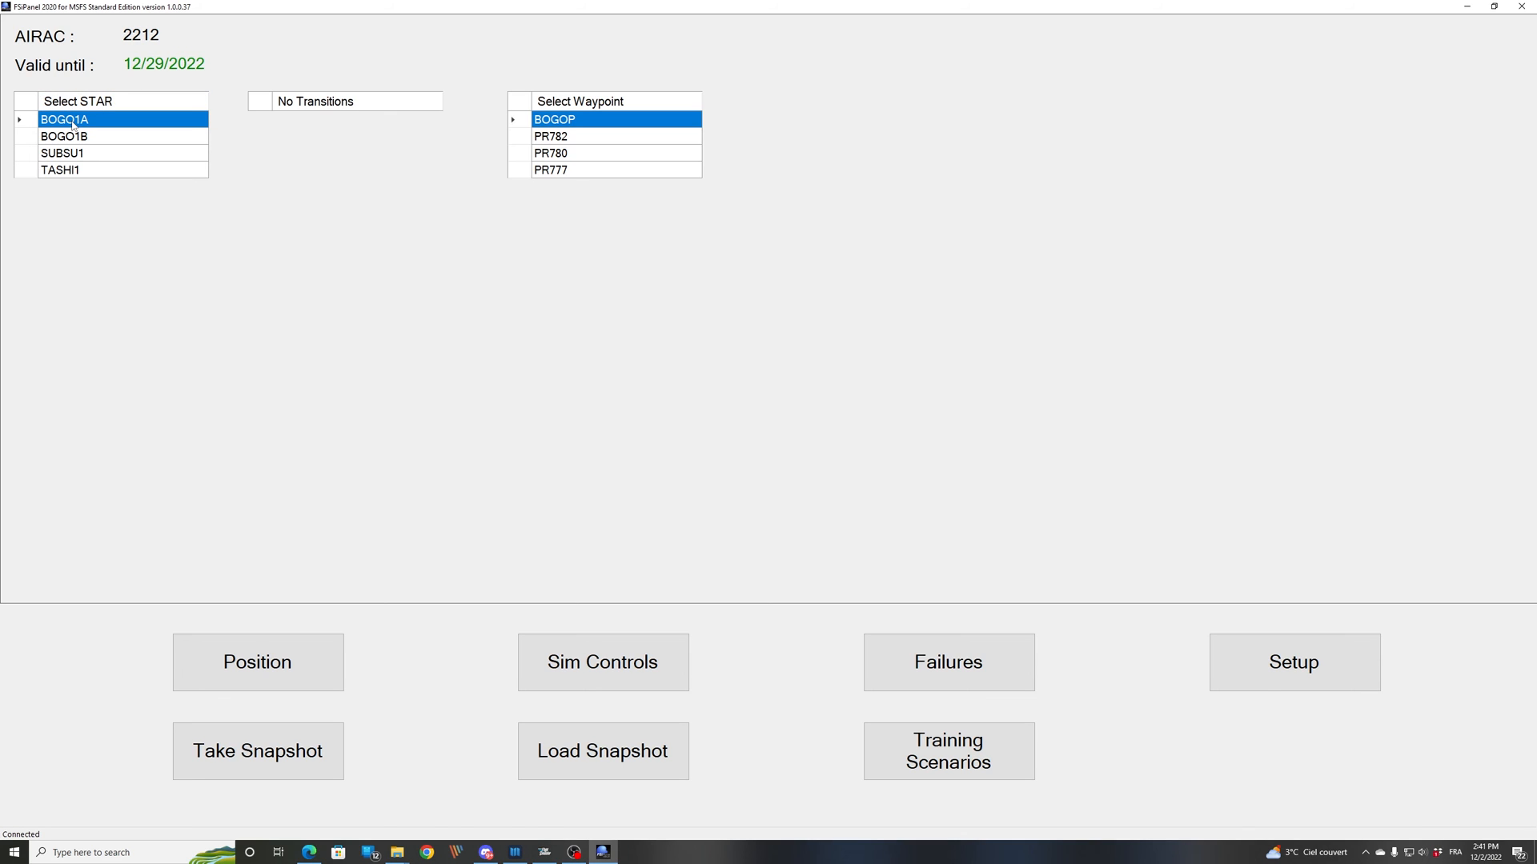
mouse_move(562, 217)
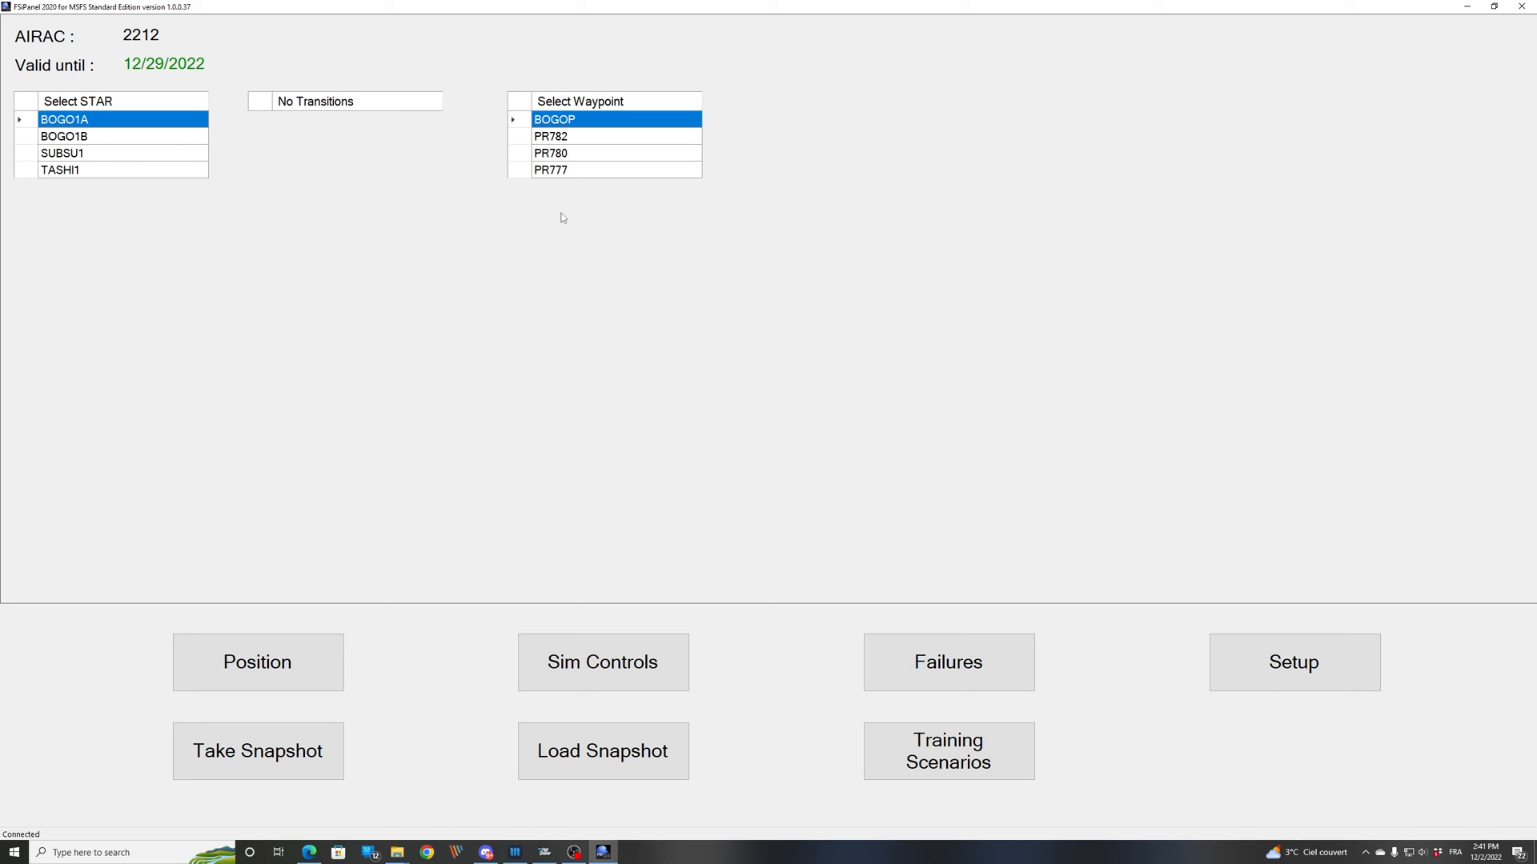
click(549, 170)
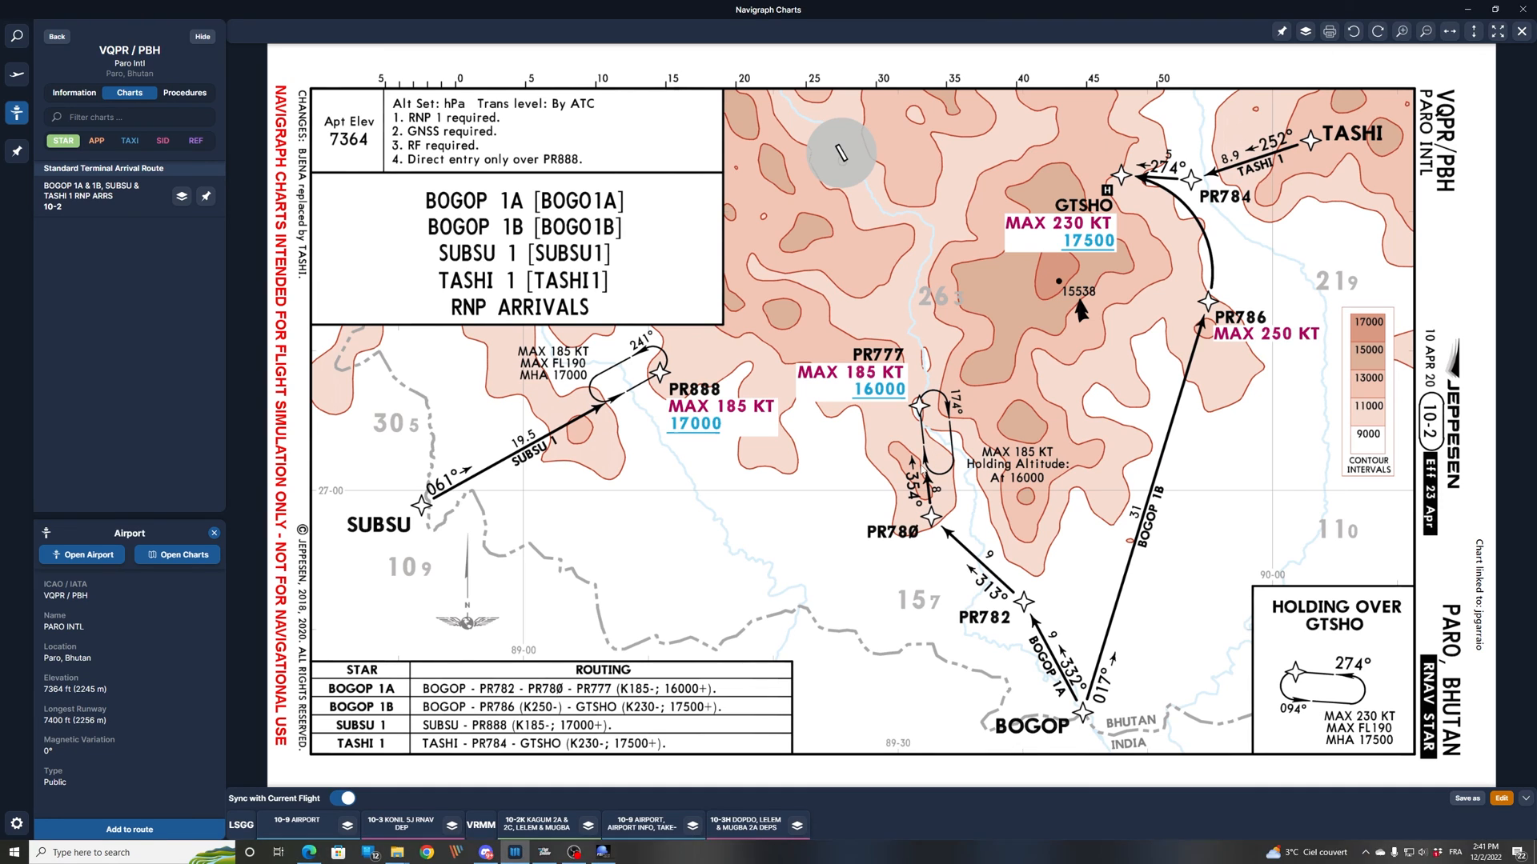
mouse_move(706, 743)
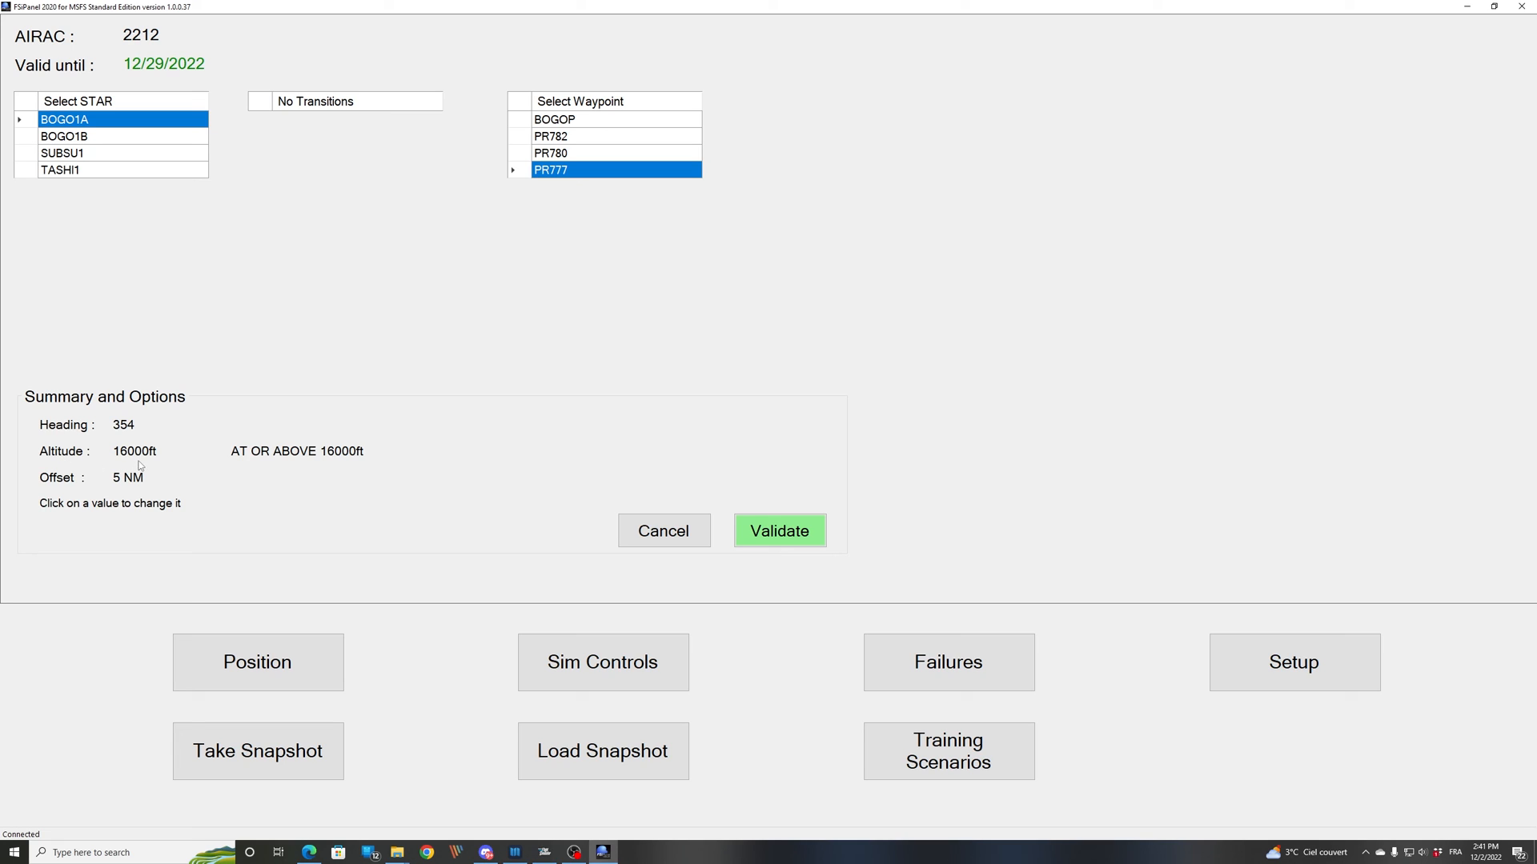
mouse_move(282, 463)
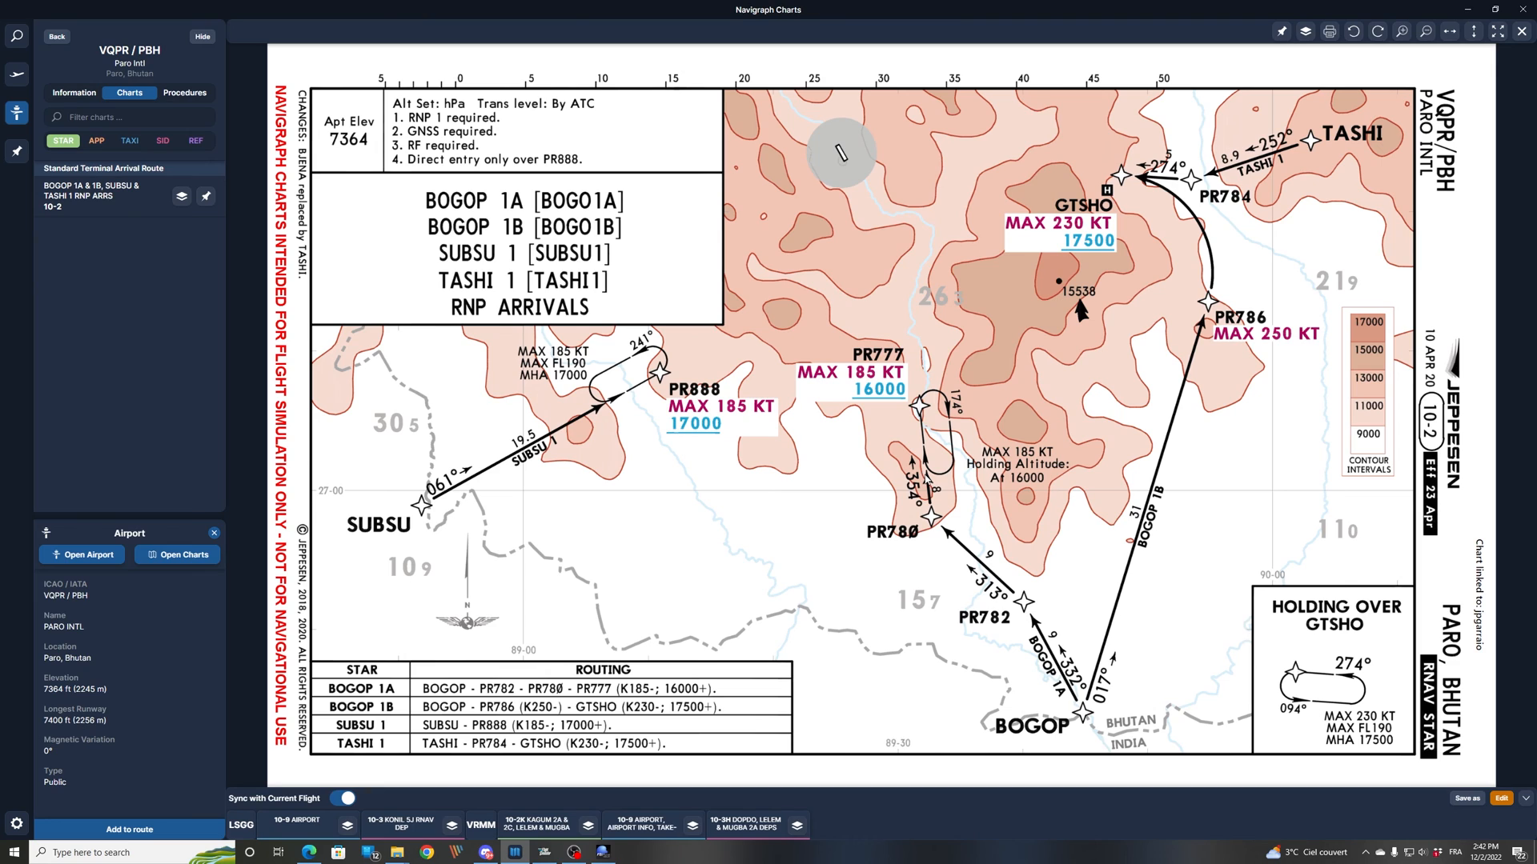
mouse_move(924, 478)
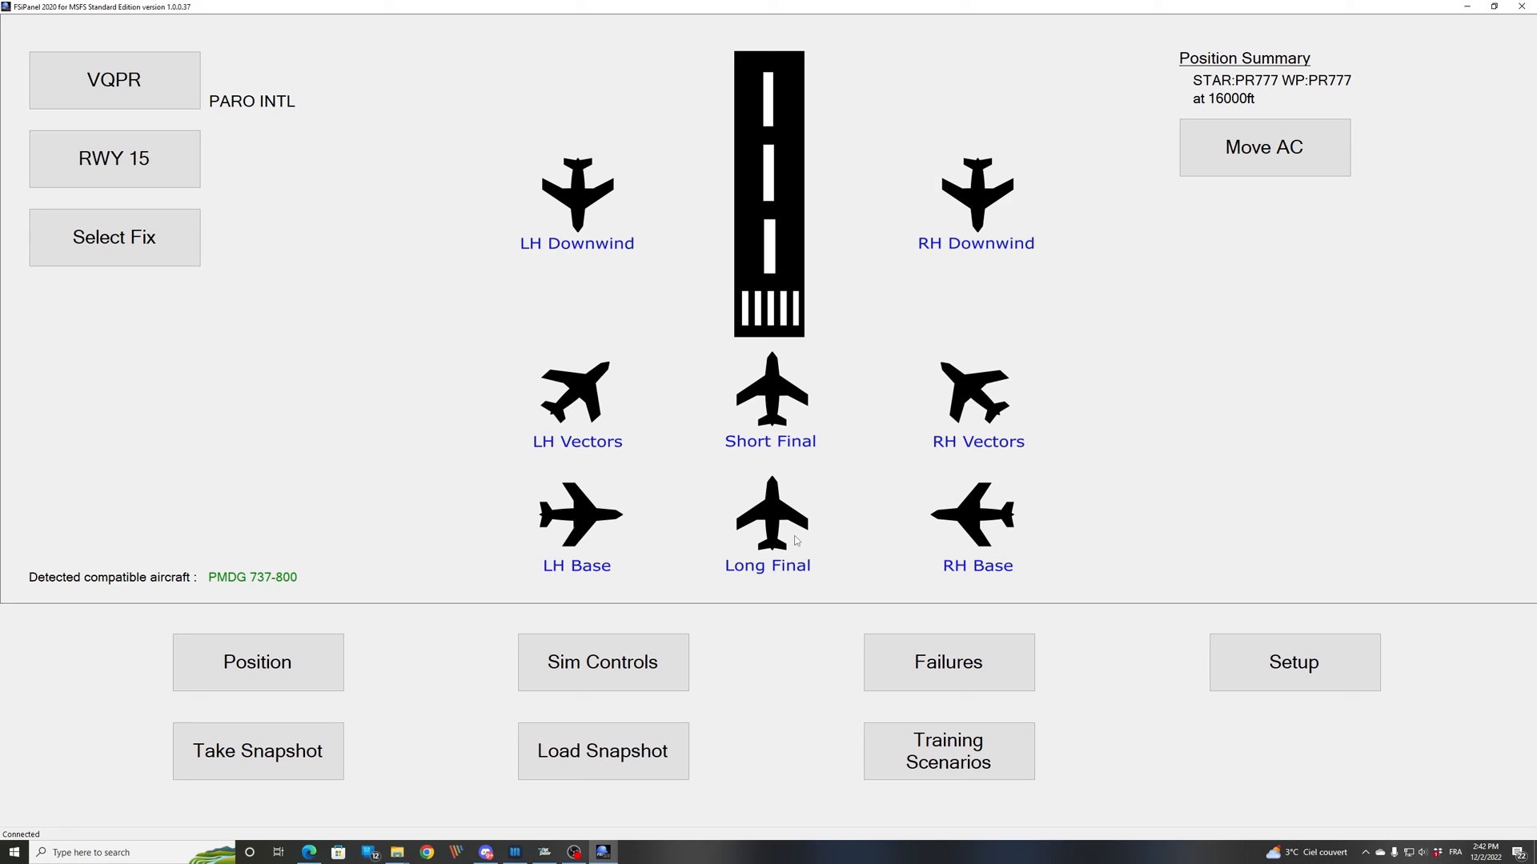
mouse_move(1263, 148)
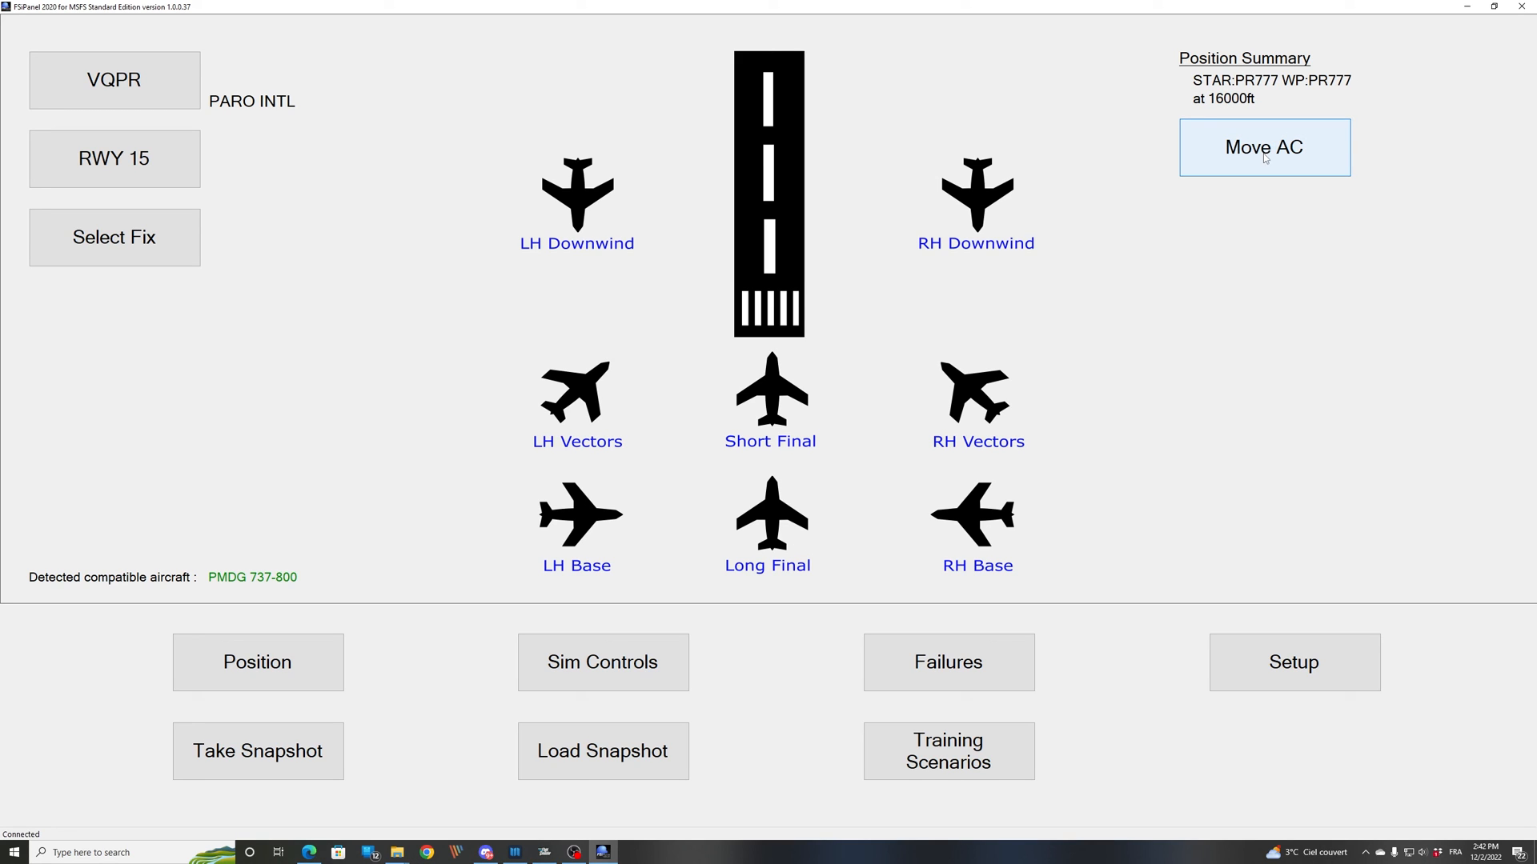
- Move the aircraft to PR777 at 16000 ft, reducing its weight to maximum landing weight
click(1263, 148)
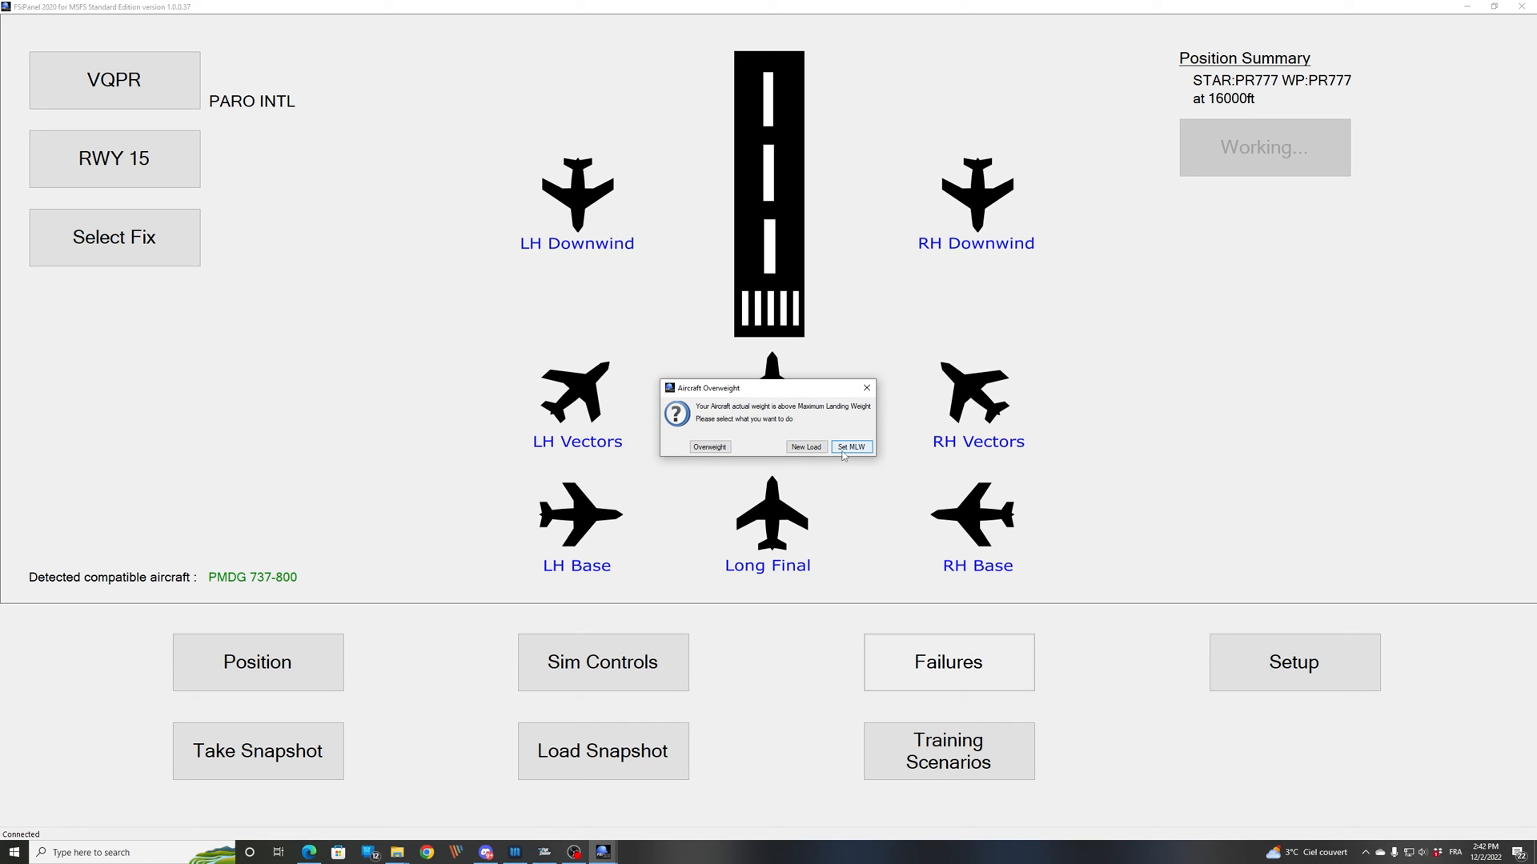
click(850, 446)
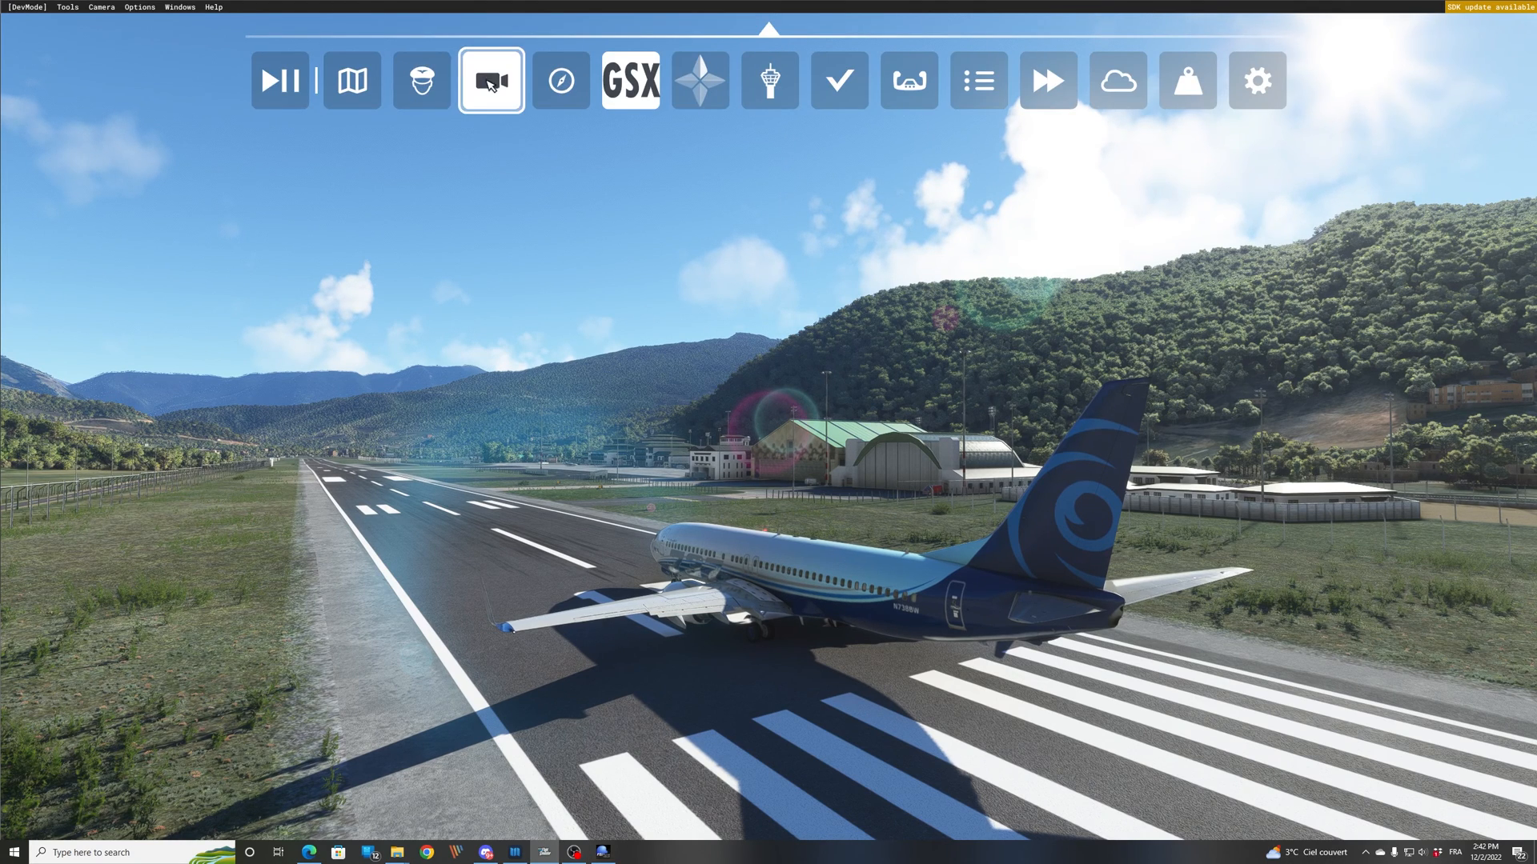
- Switch the simulator to the 737 cockpit camera view via the Camera panel
click(490, 80)
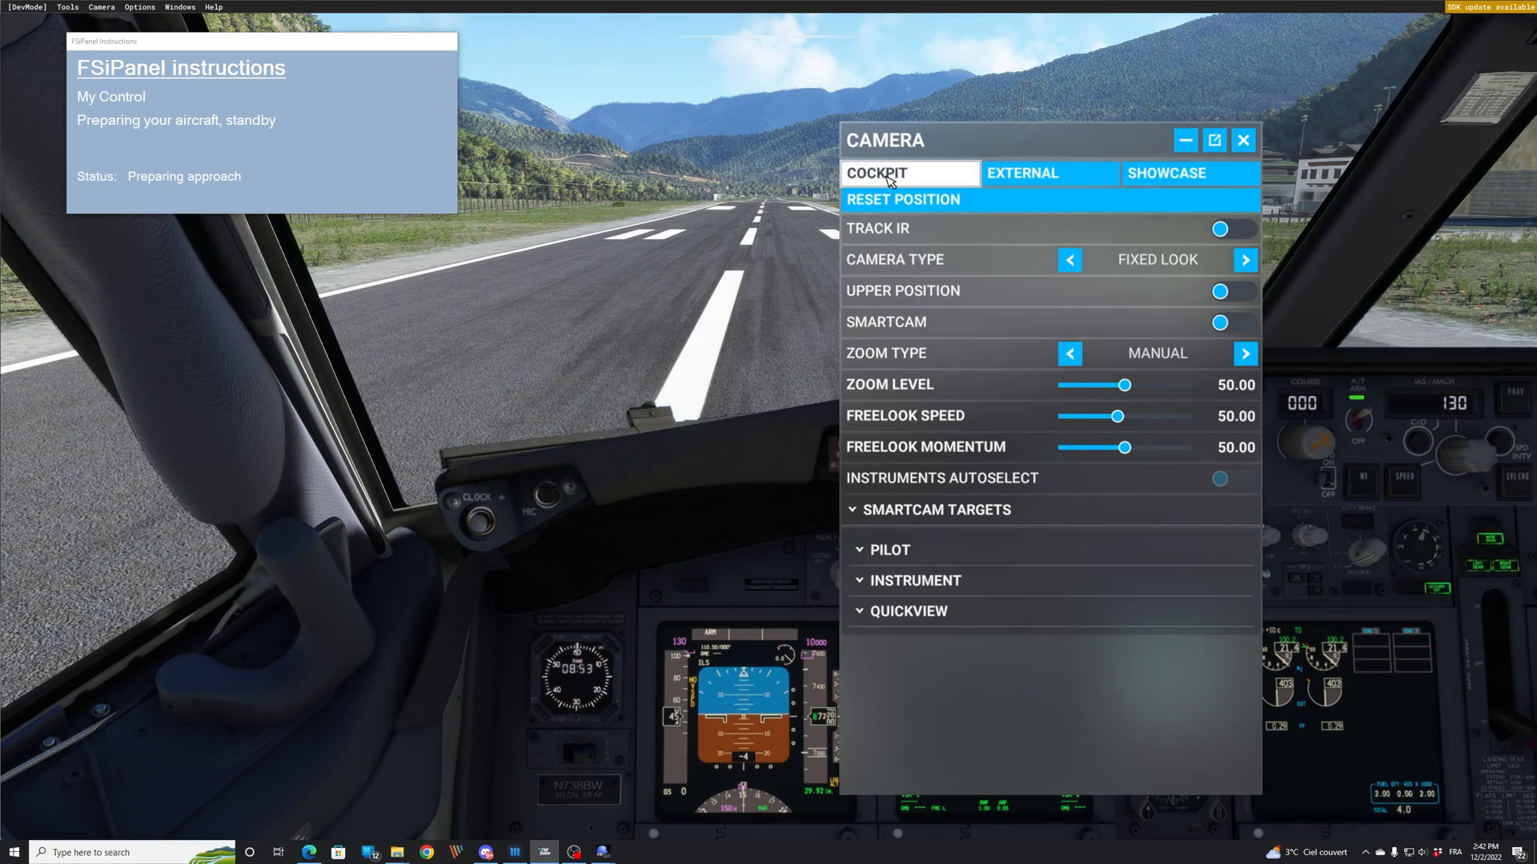
click(1242, 141)
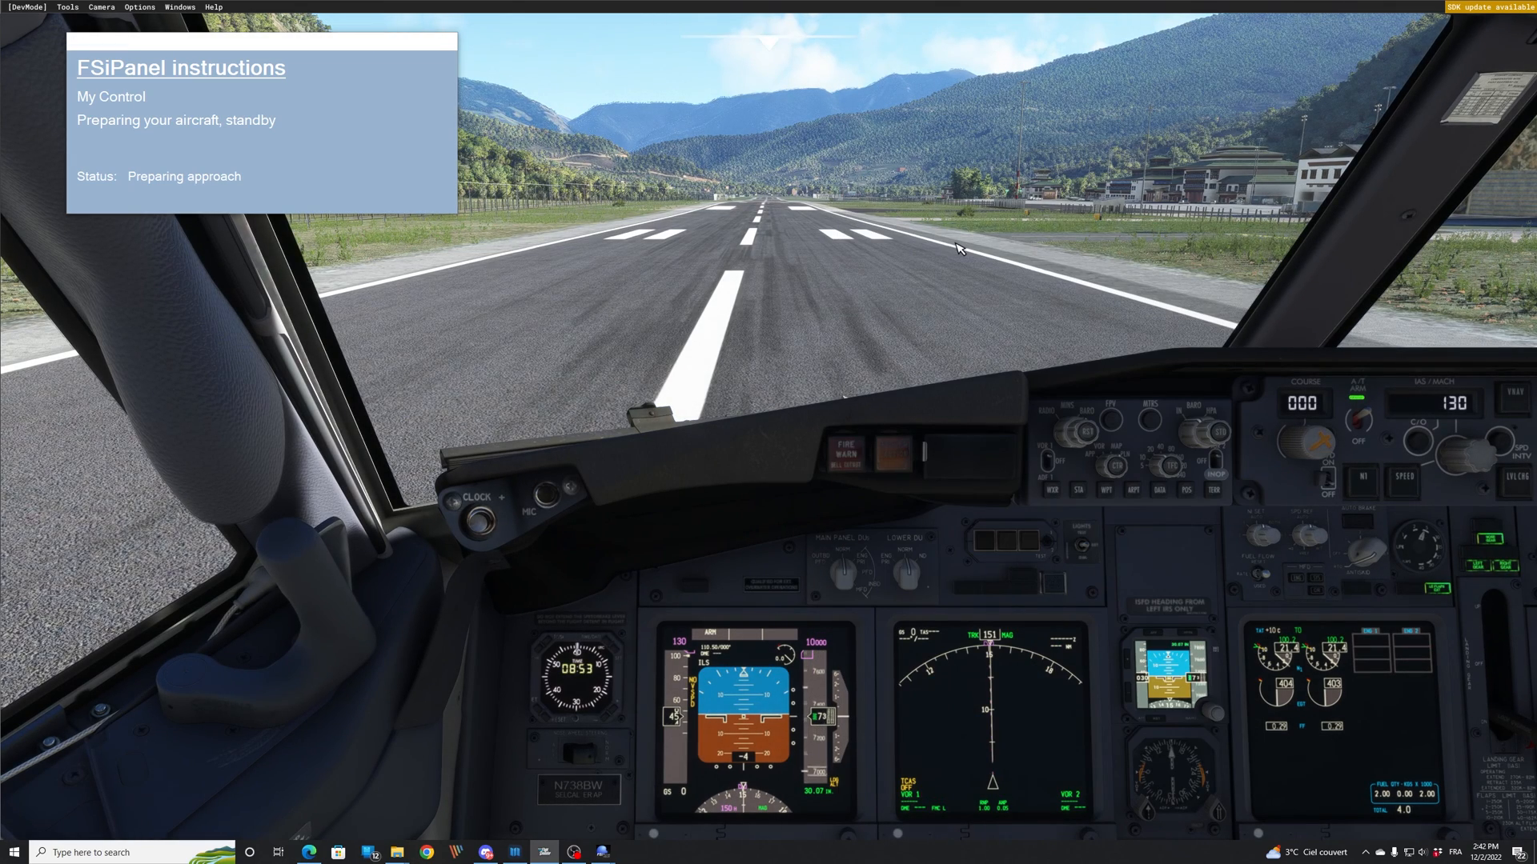
mouse_move(782, 263)
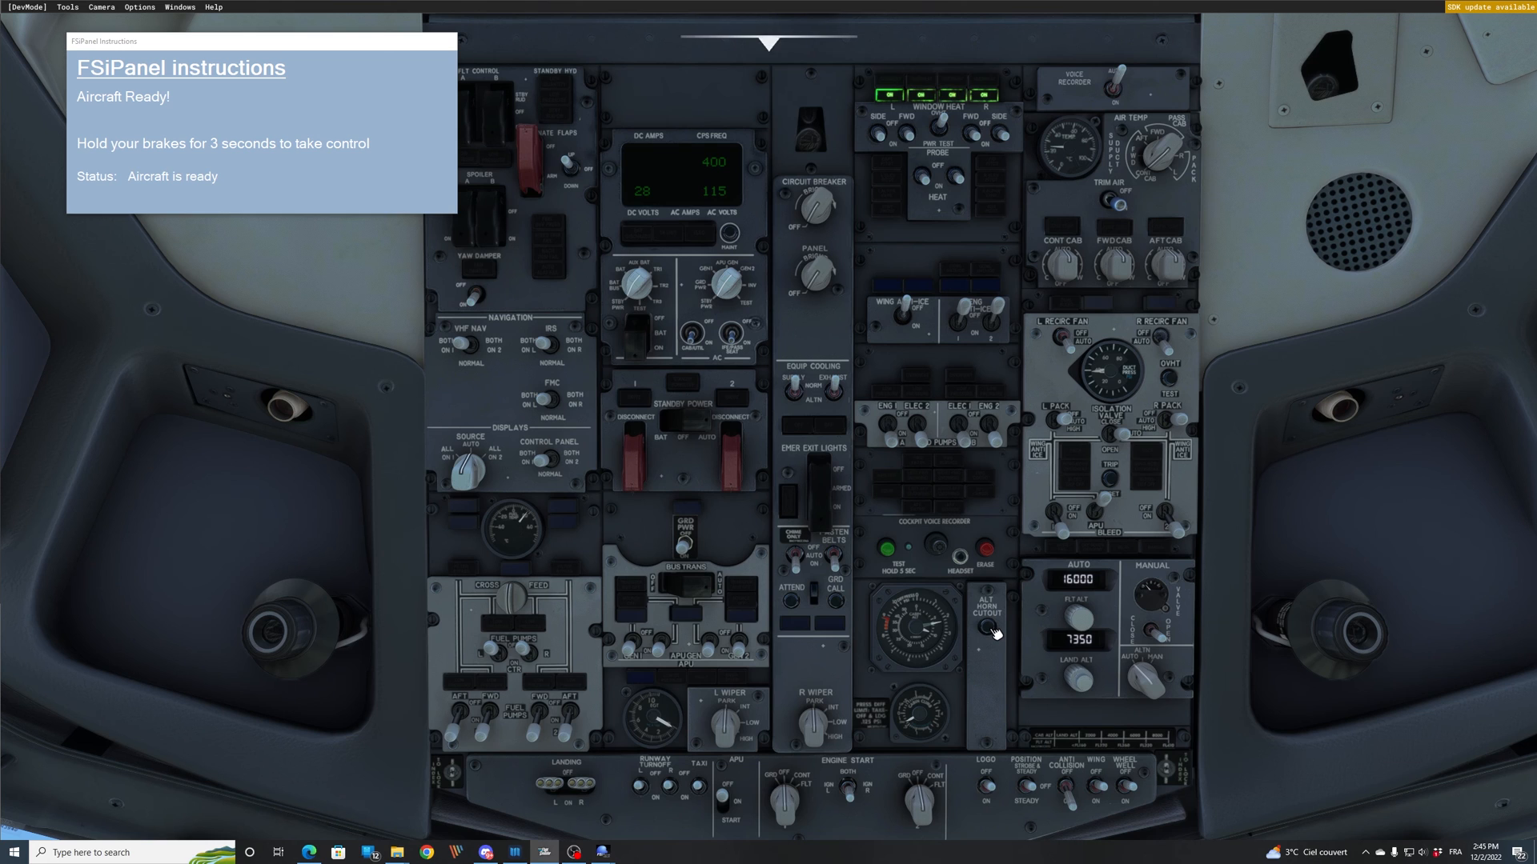
mouse_move(871, 626)
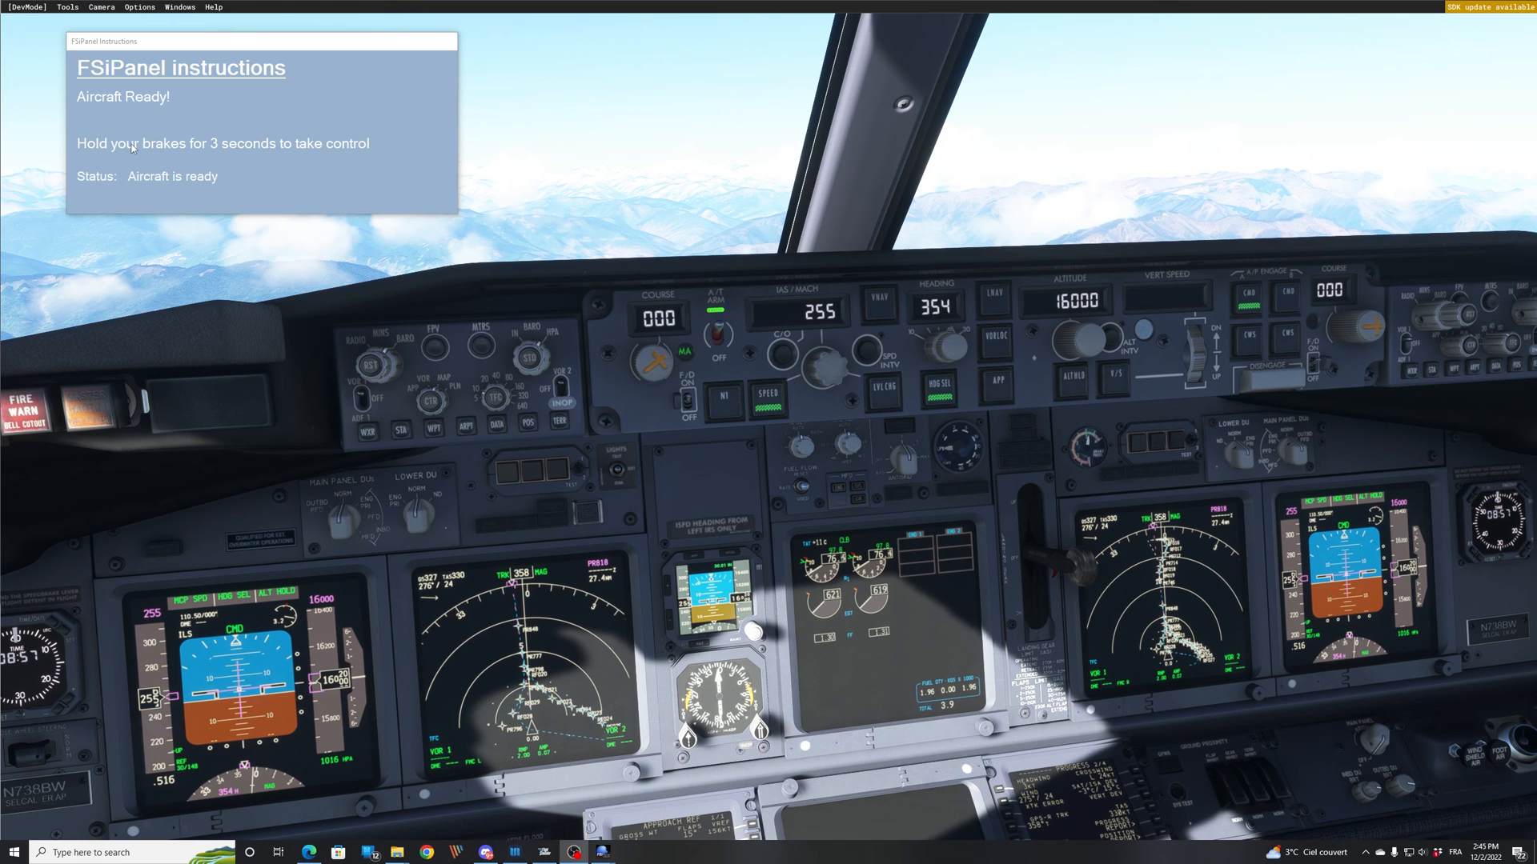
mouse_move(604, 173)
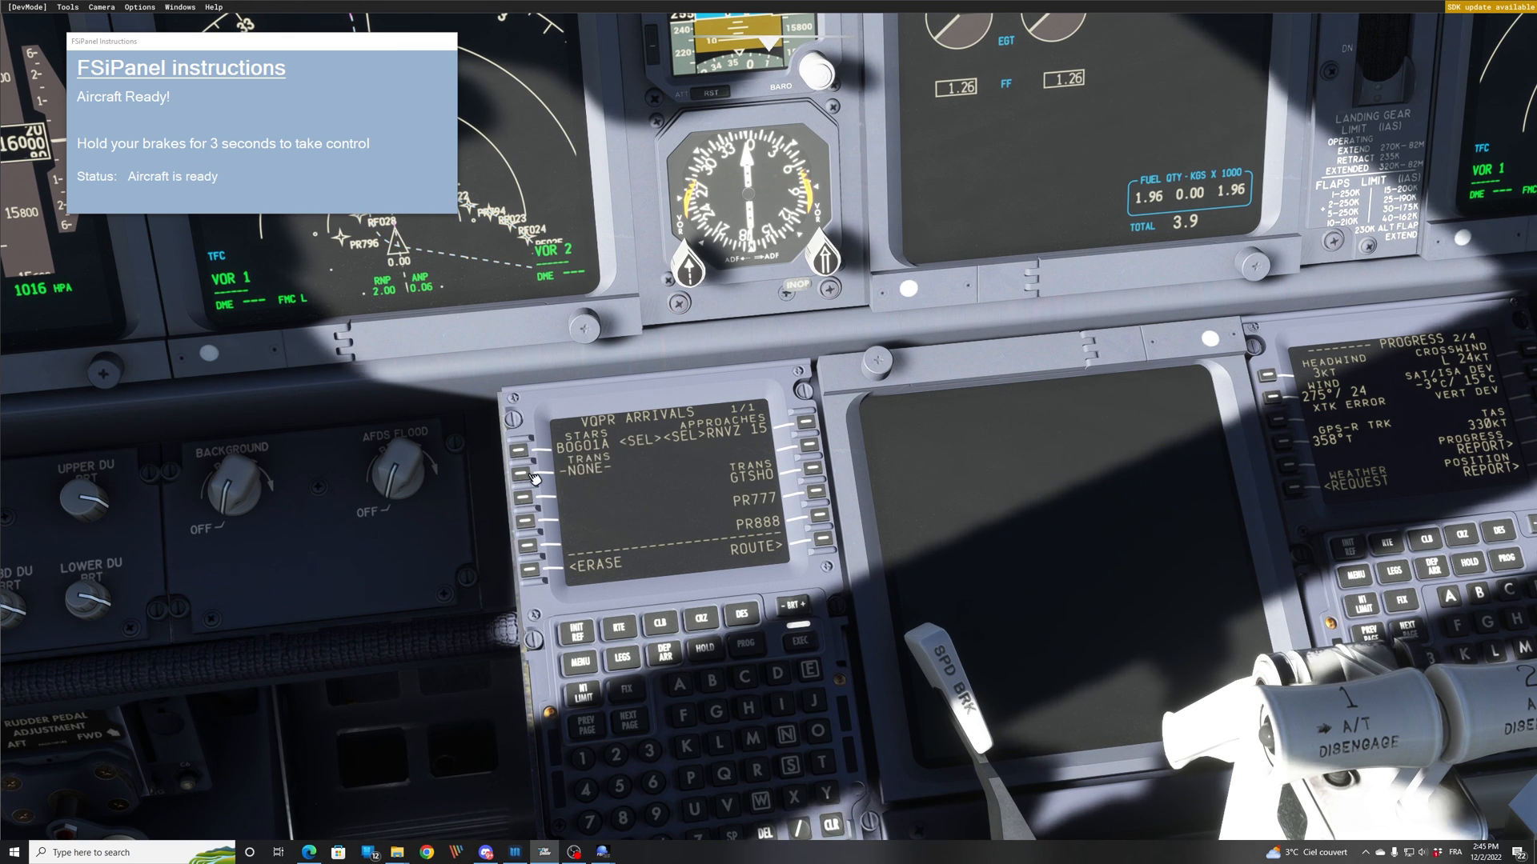
mouse_move(823, 498)
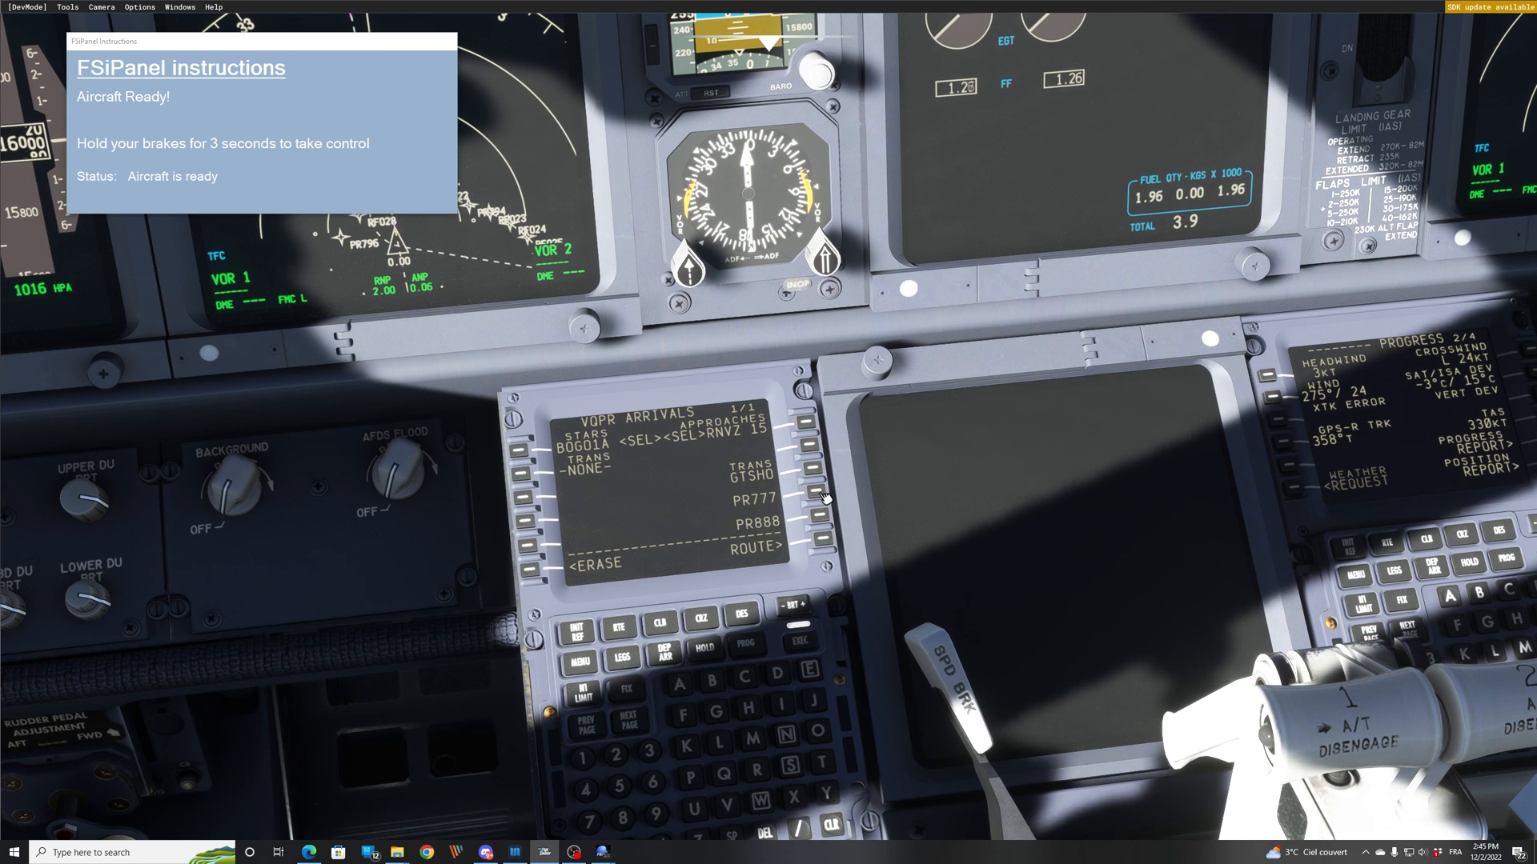
- Show FMC PROGRESS page 1 with PR777 as the active waypoint toward VQPR
click(807, 479)
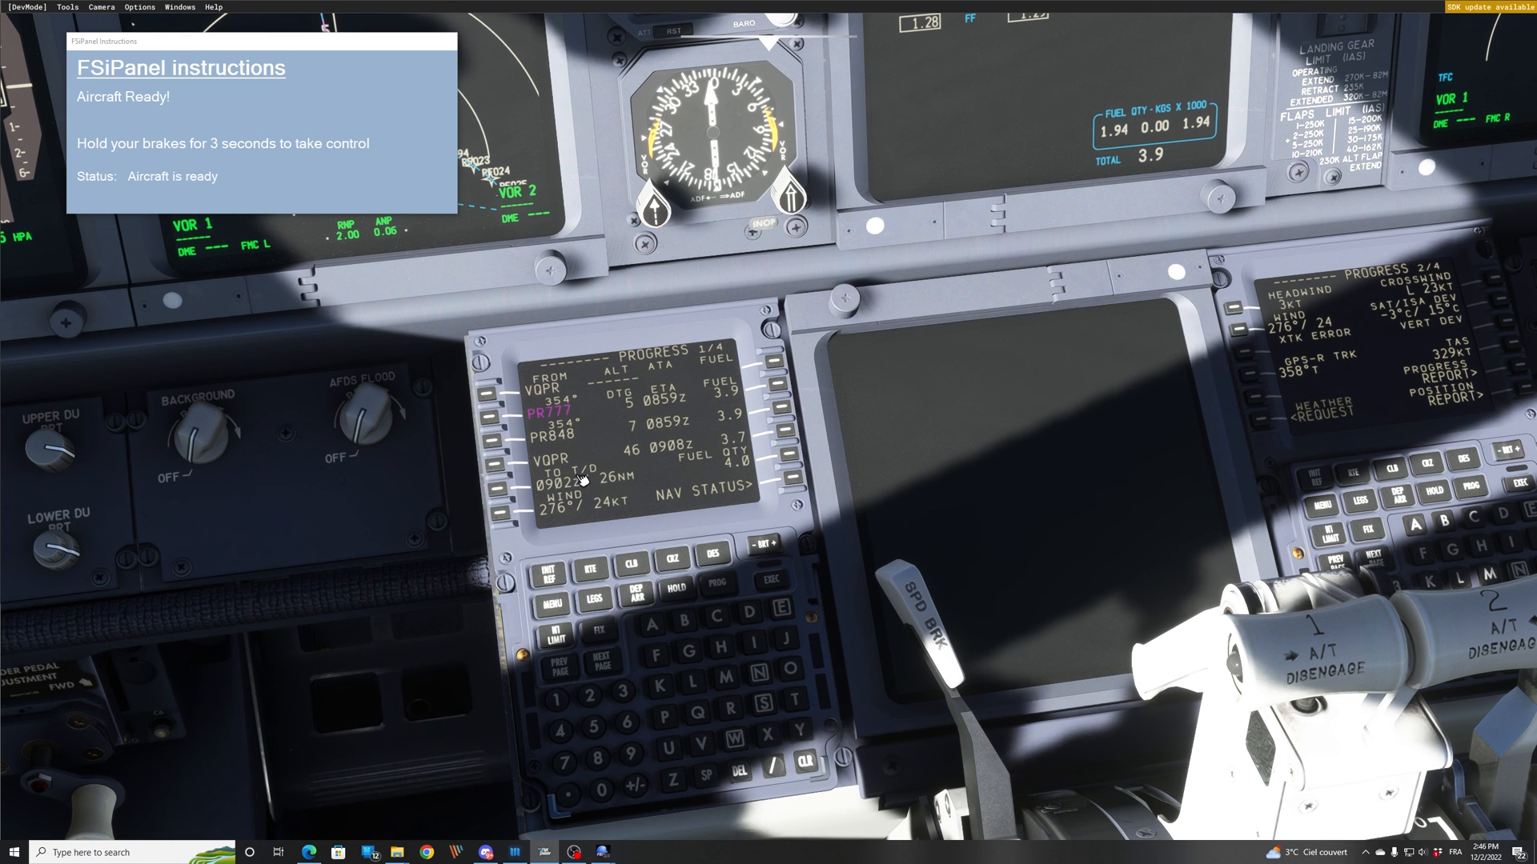
mouse_move(439, 453)
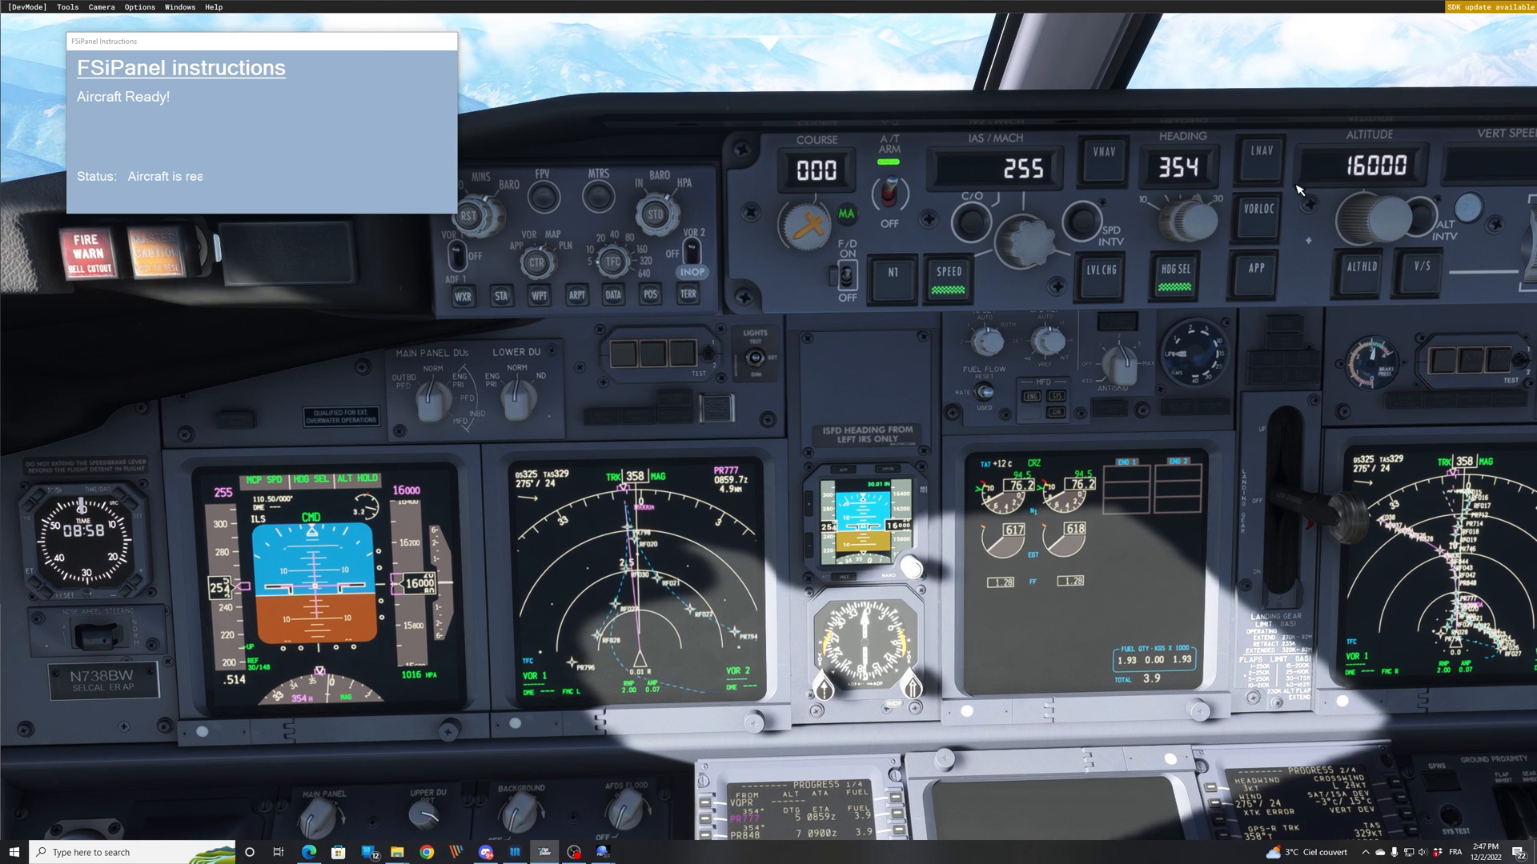
click(1104, 154)
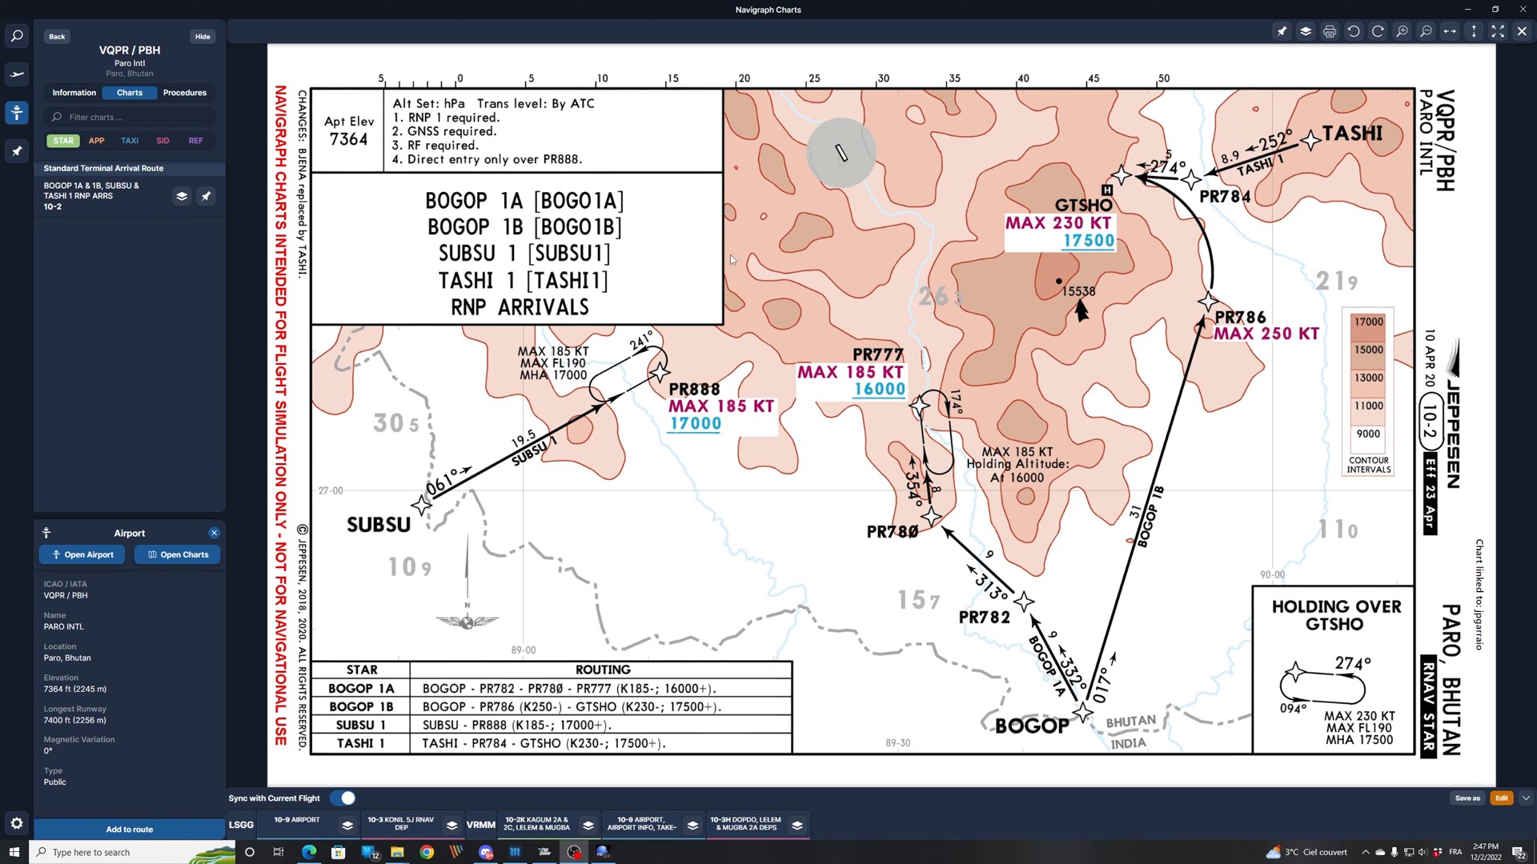
mouse_move(862, 370)
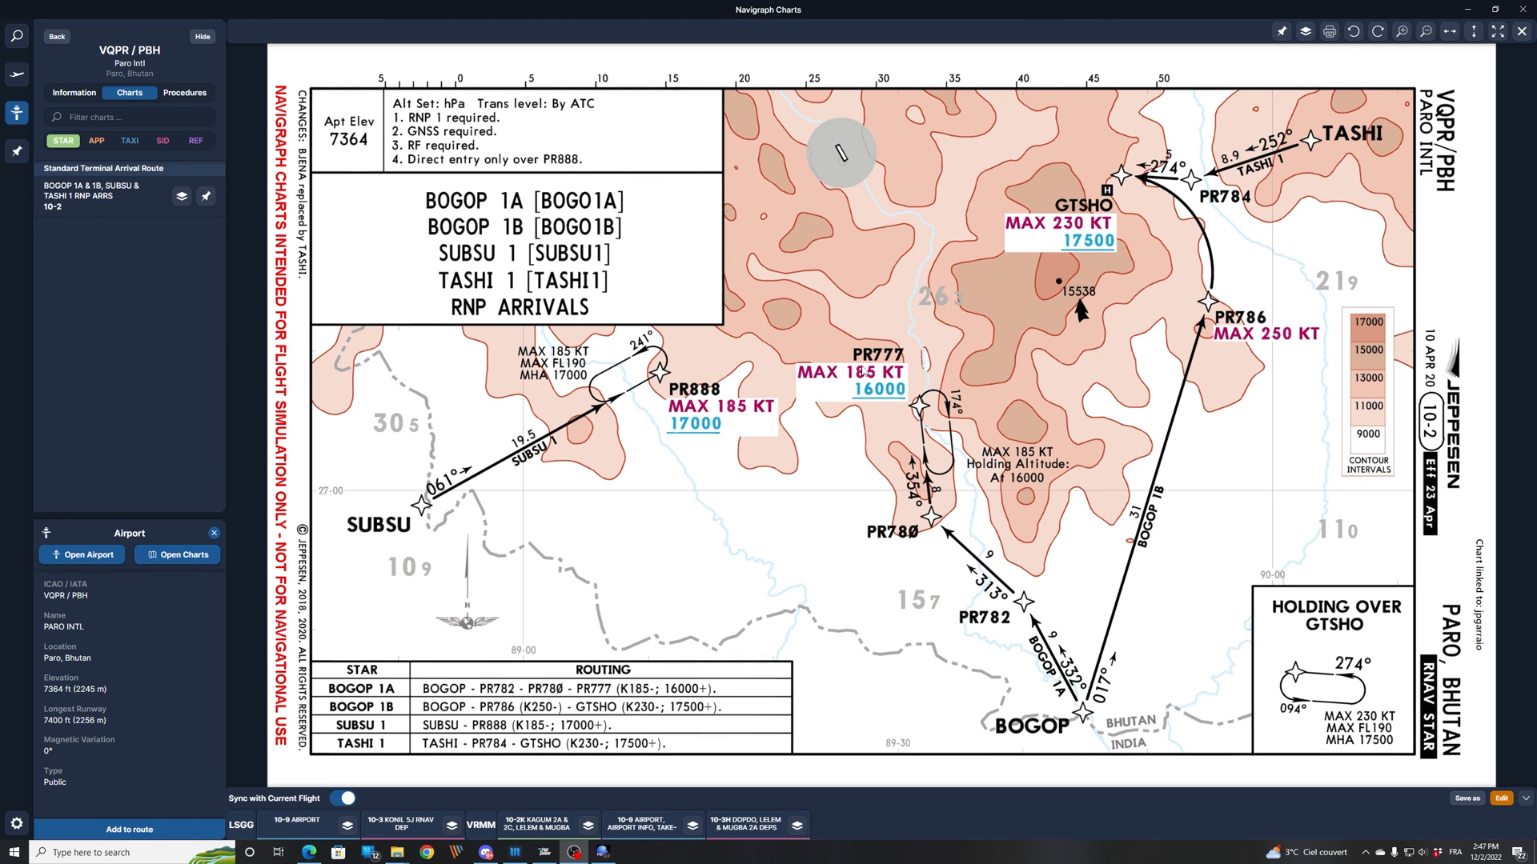
mouse_move(878, 370)
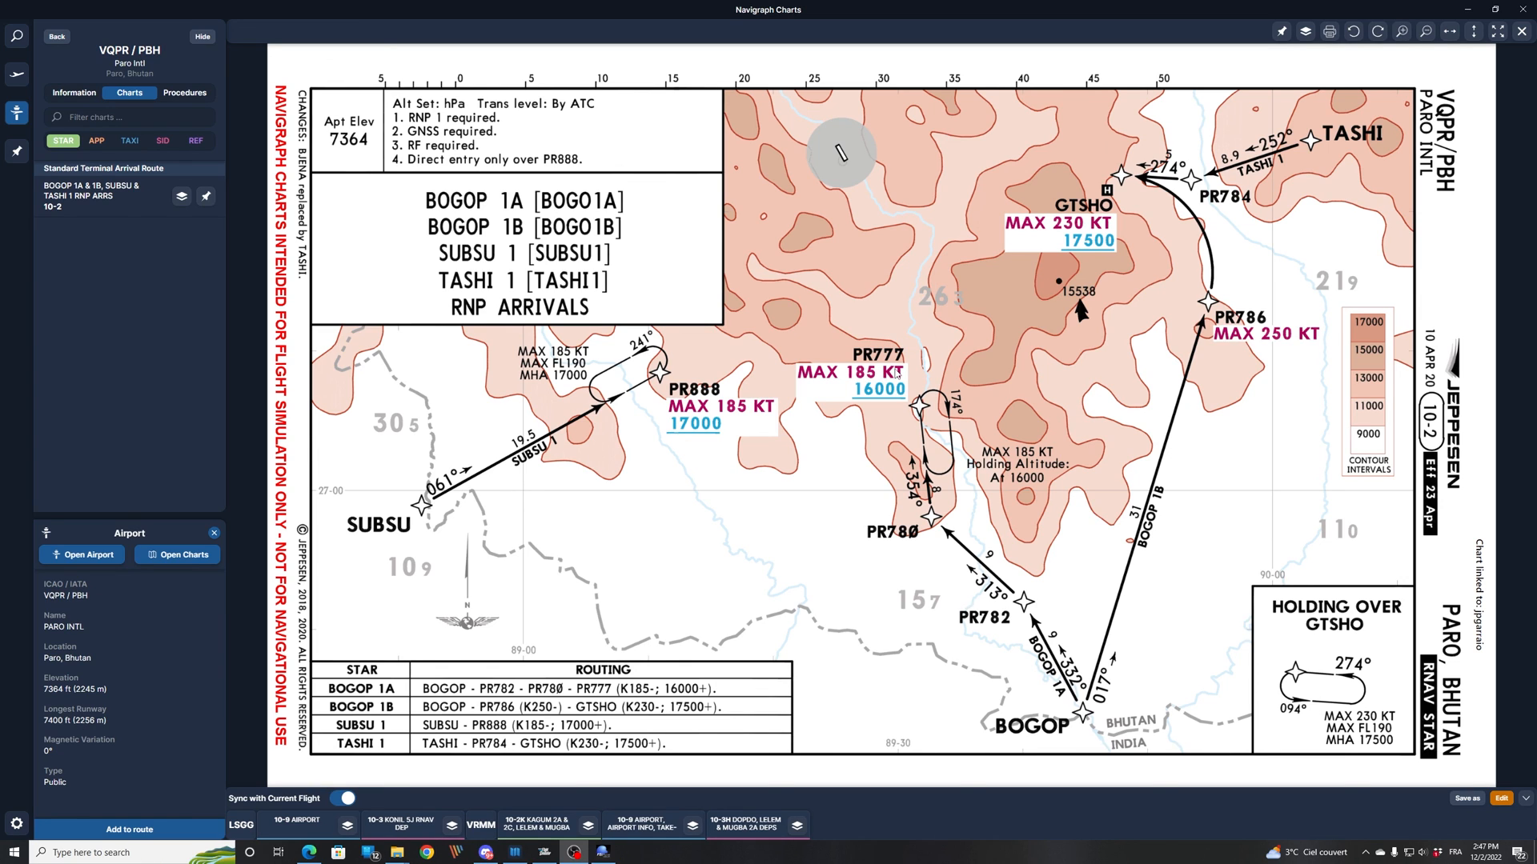
mouse_move(853, 365)
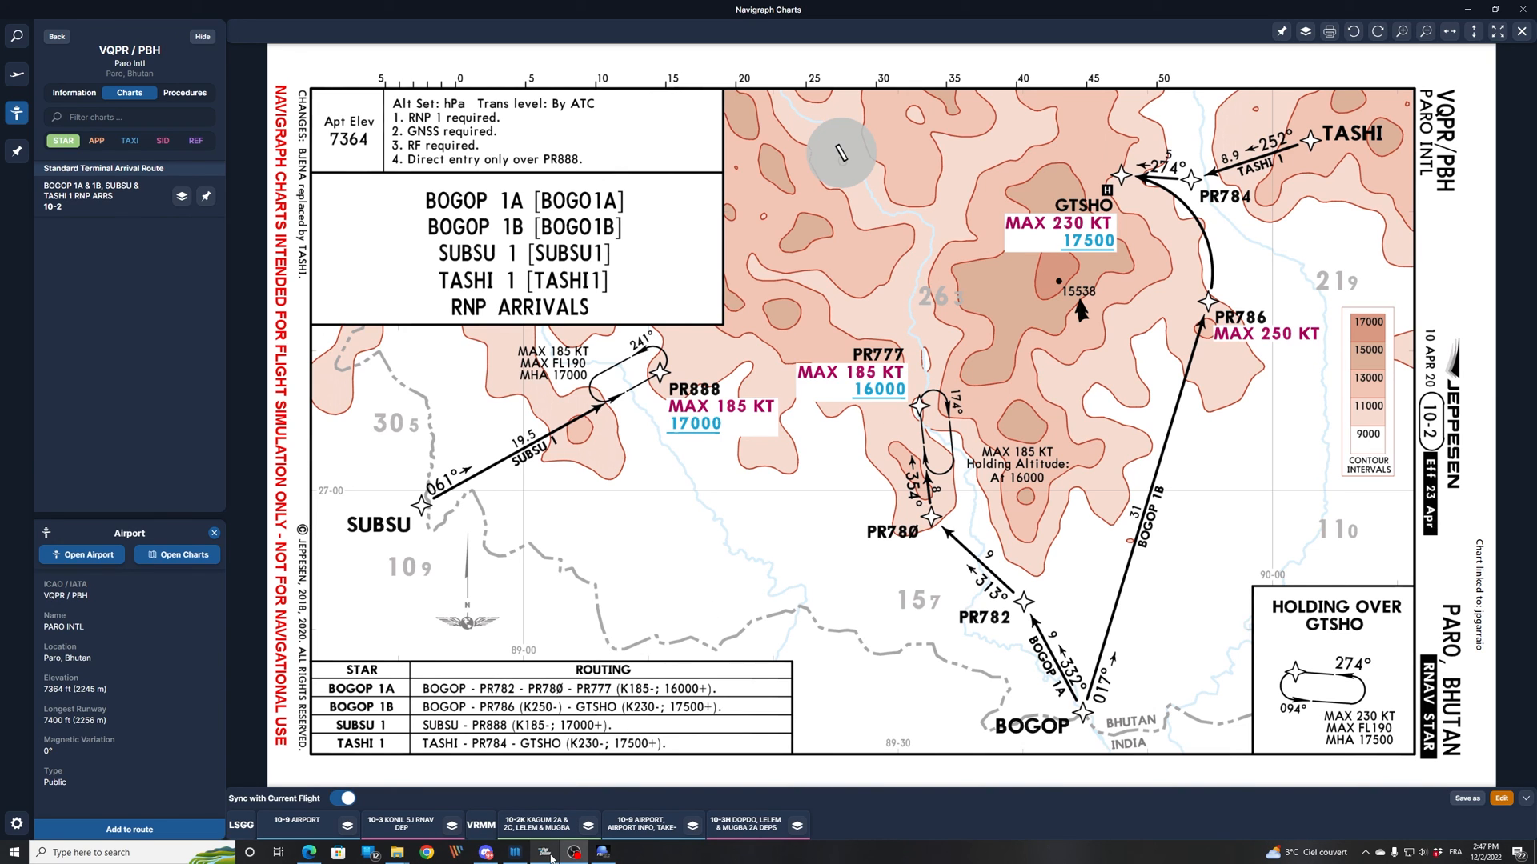
- Bring FSiPanel forward and reach the Add New Pilot Waypoint form via Select Fix and Select WP
click(551, 852)
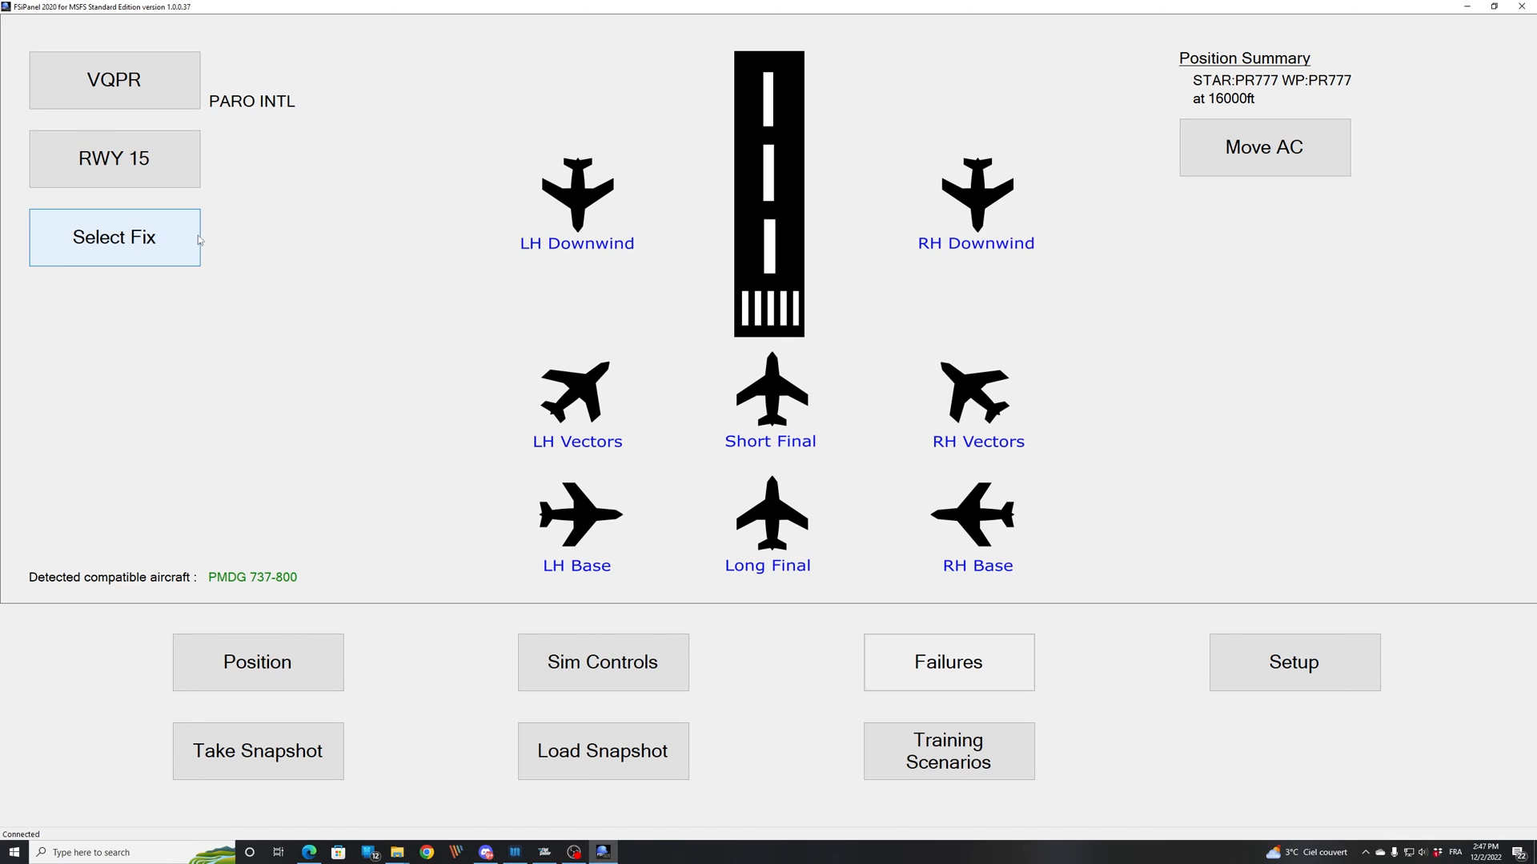
click(114, 236)
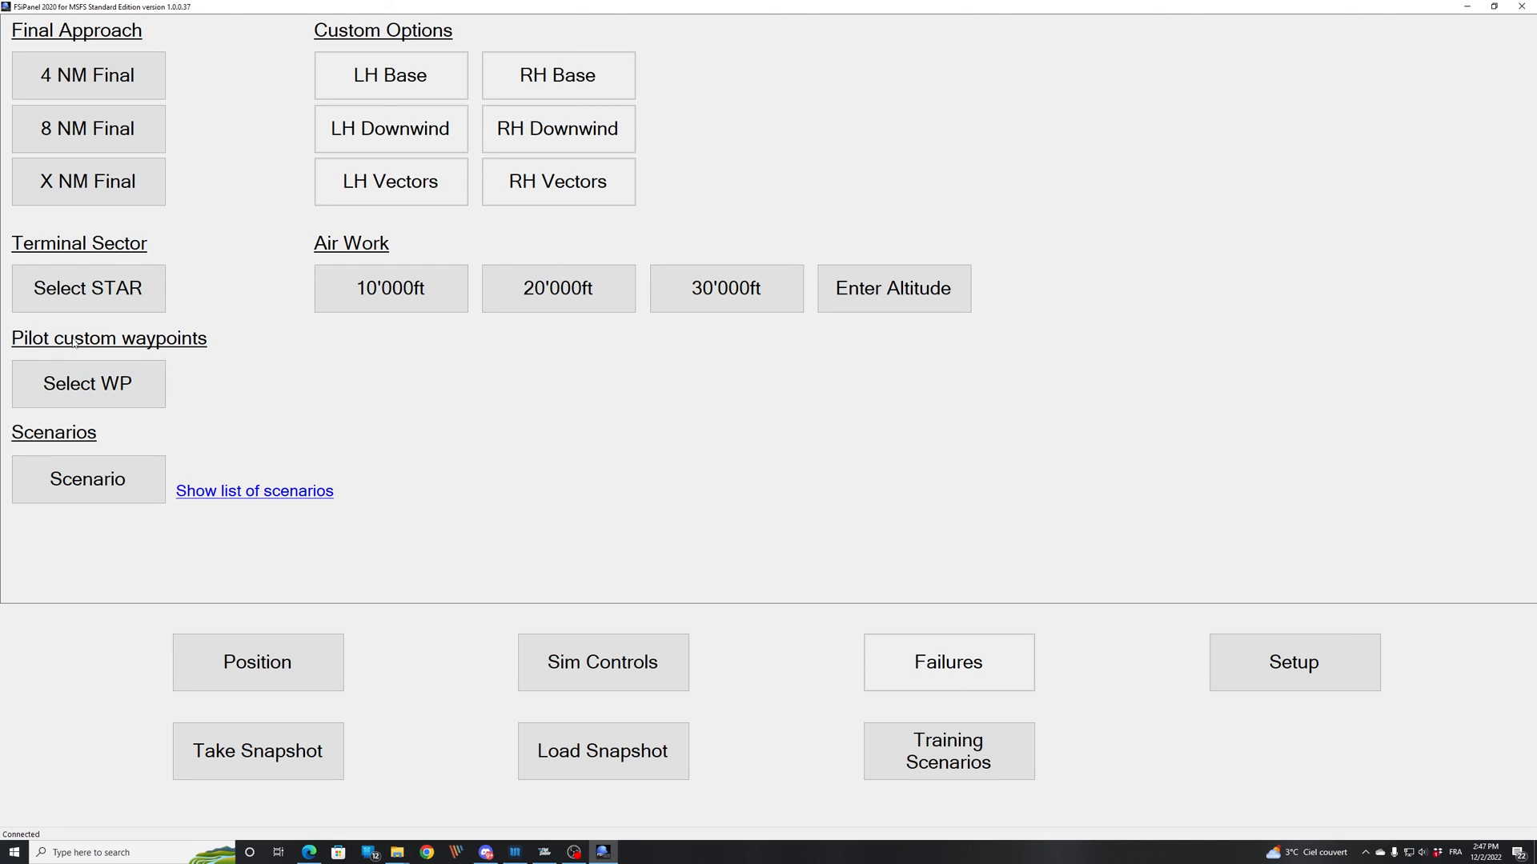
click(87, 383)
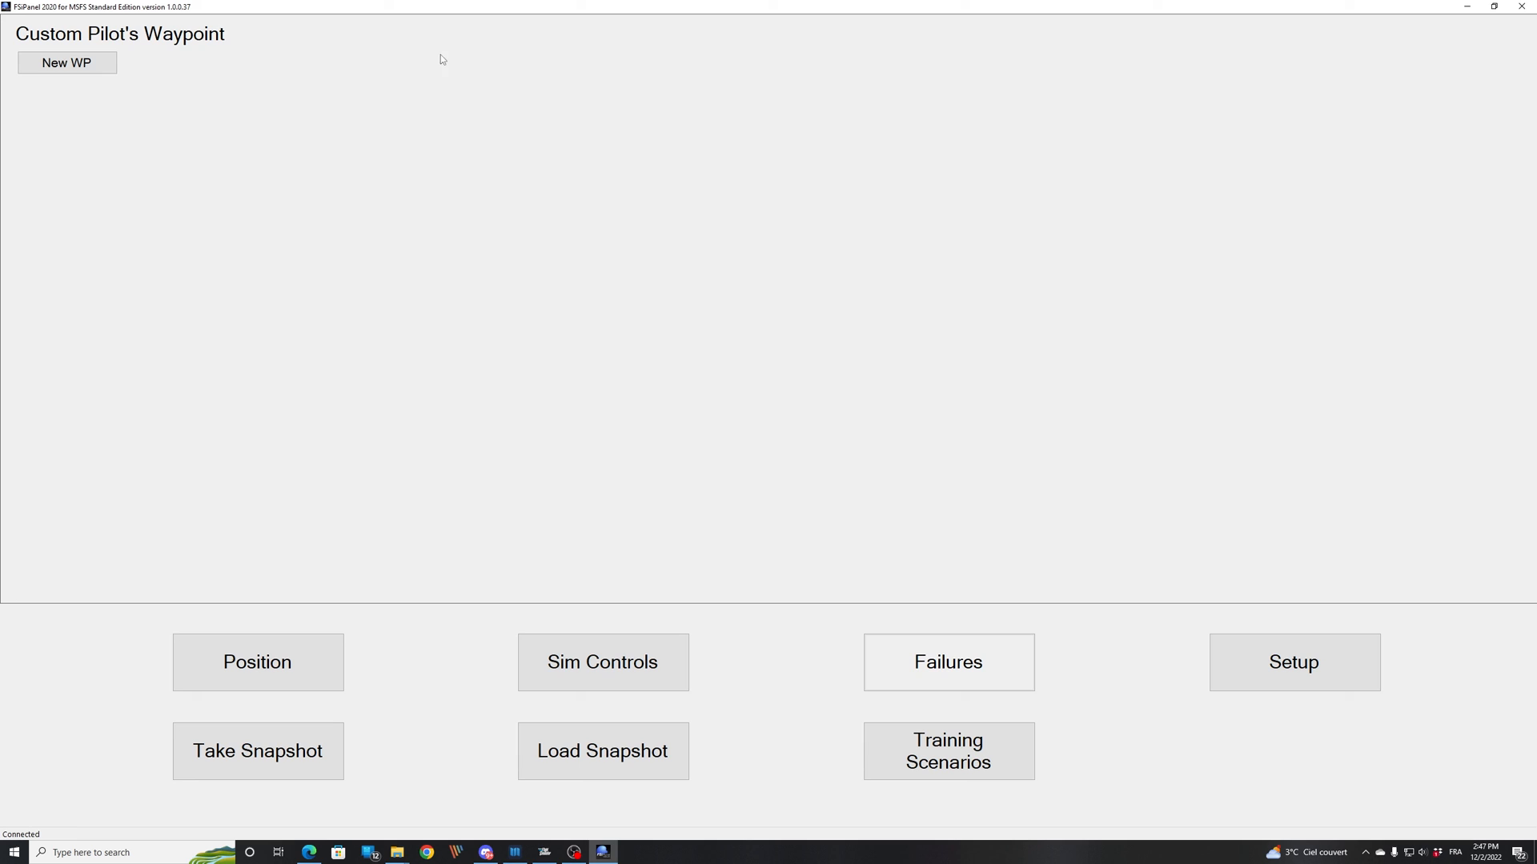
click(65, 63)
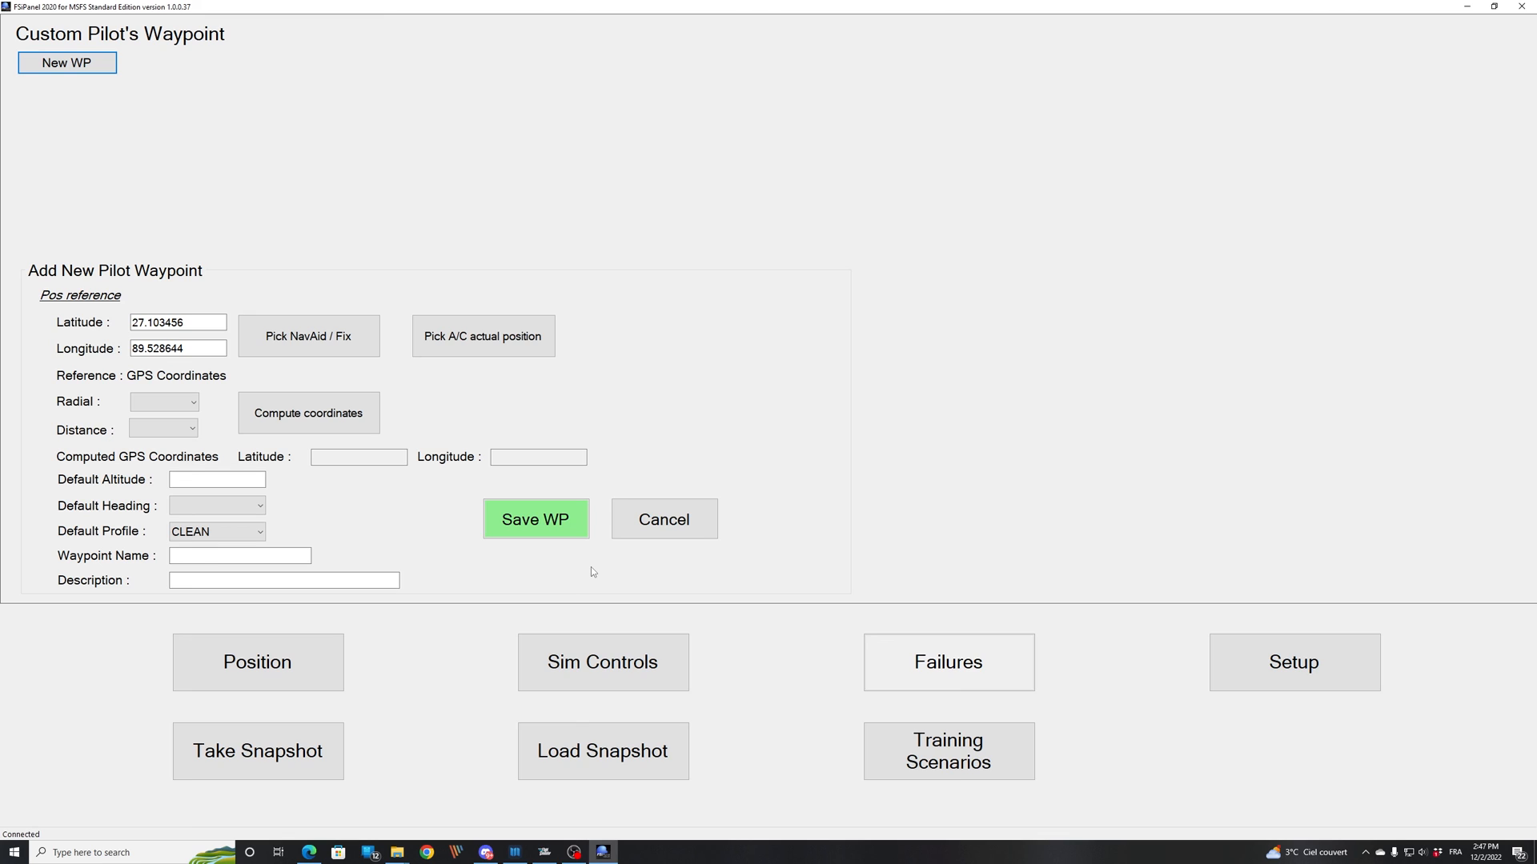
click(177, 322)
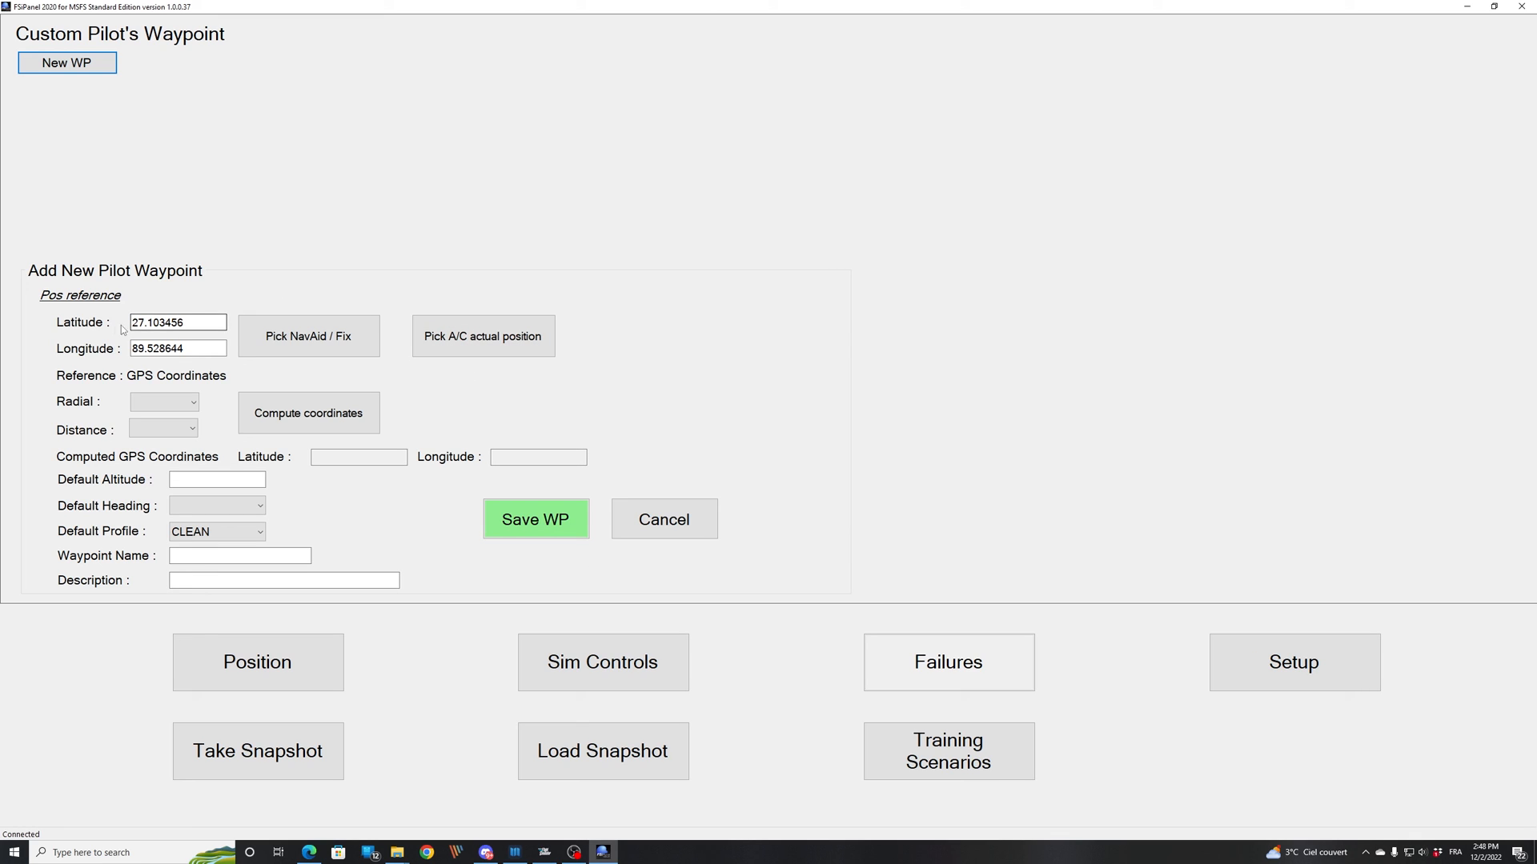
mouse_move(137, 330)
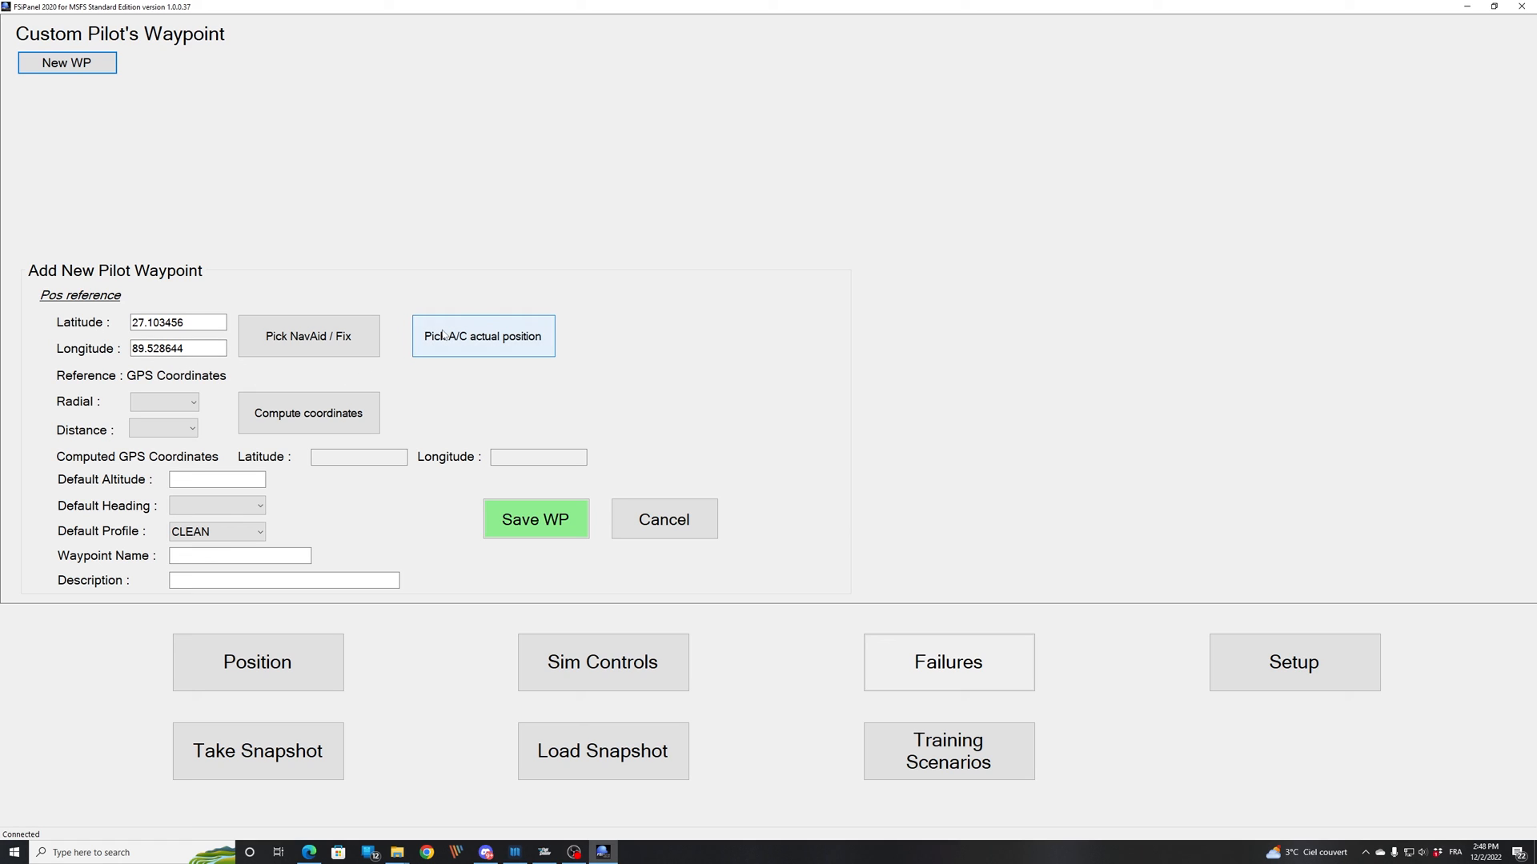
mouse_move(384, 316)
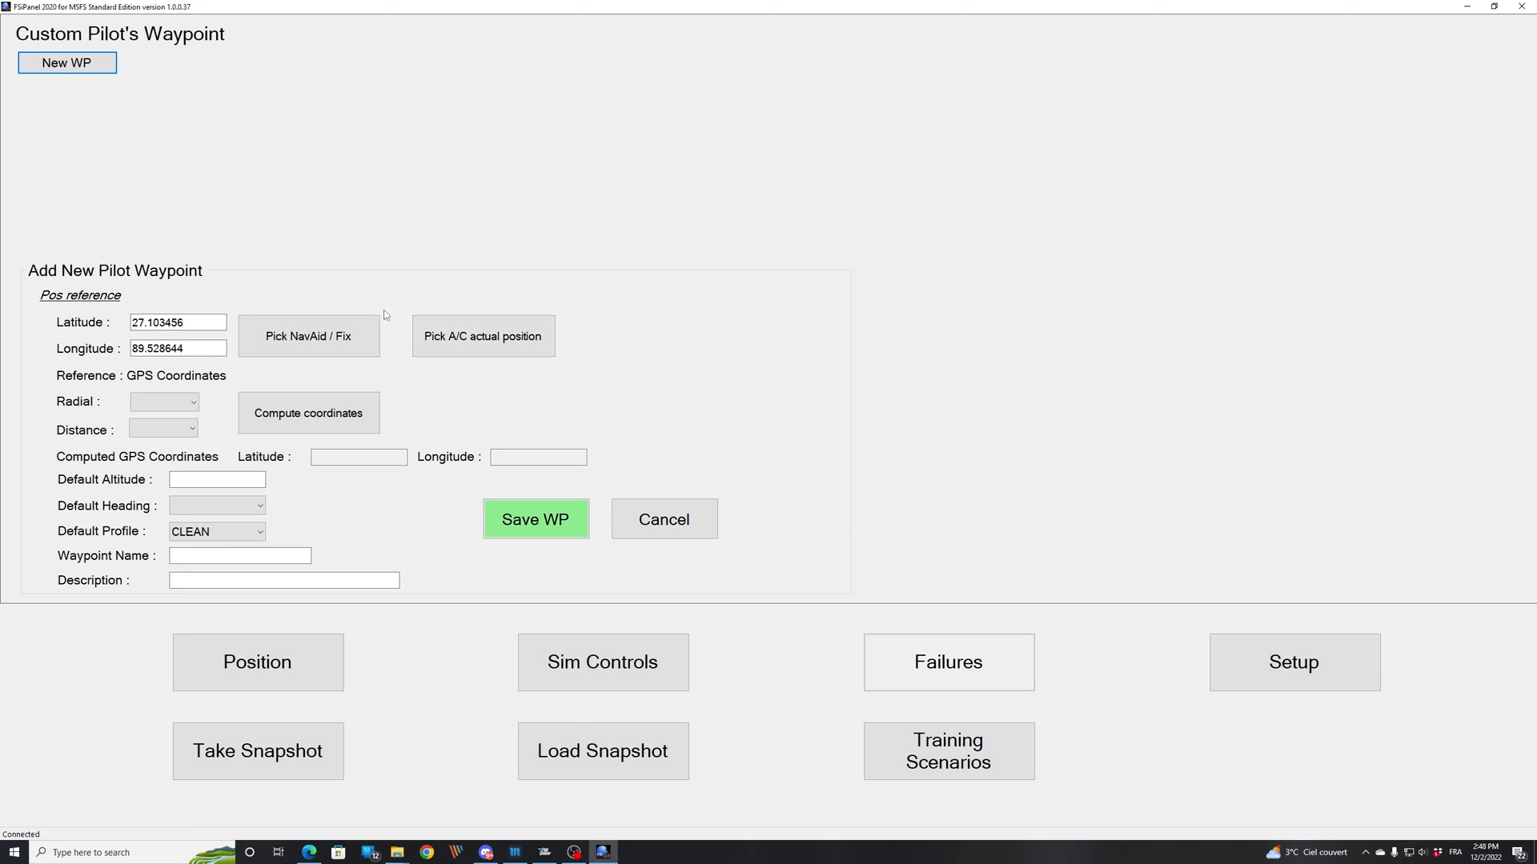
mouse_move(327, 320)
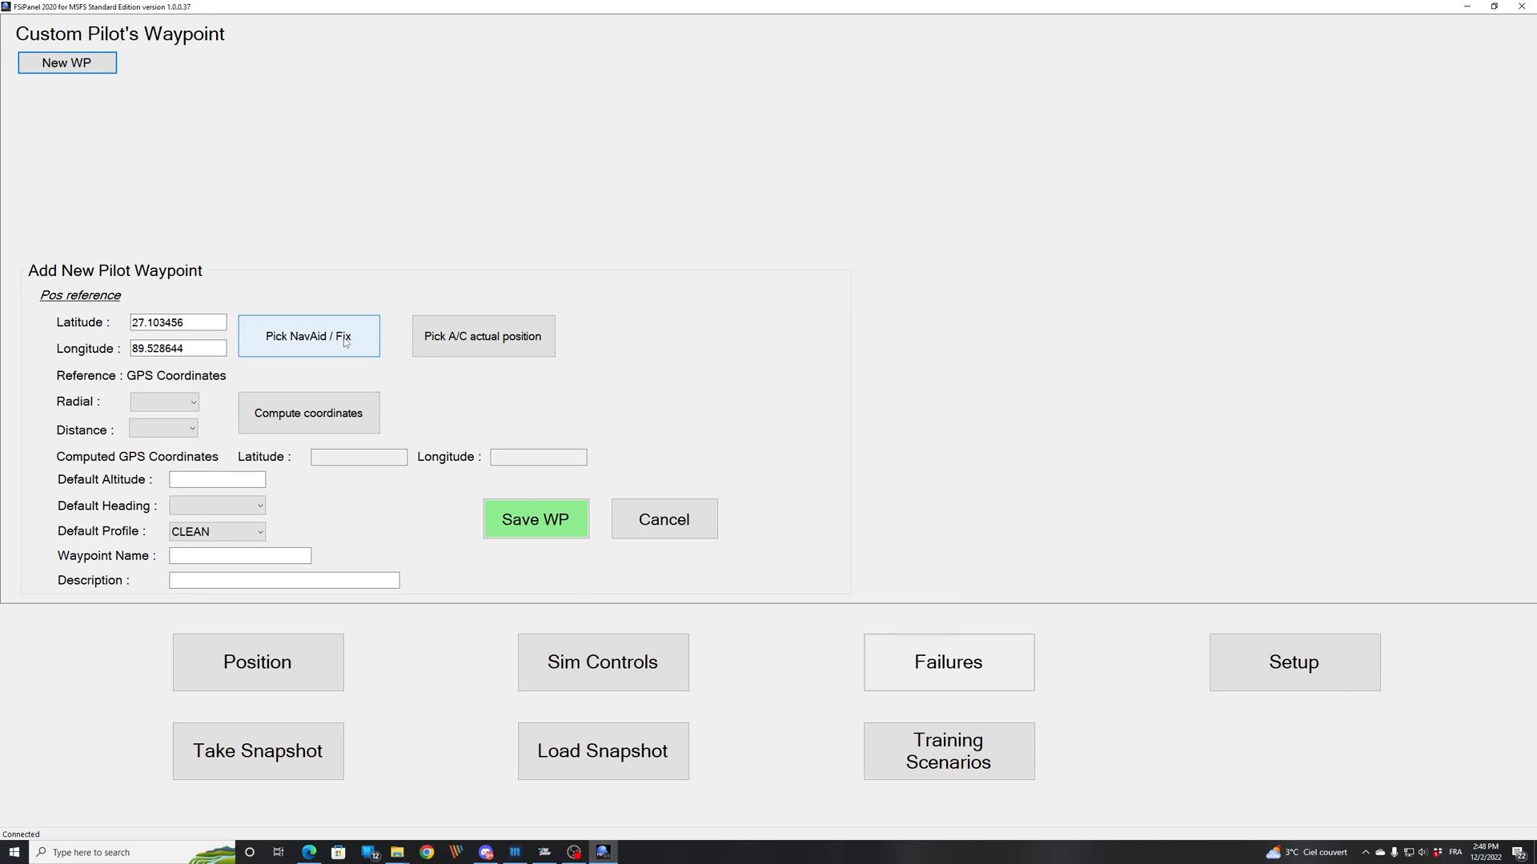
- Search the fixes for pr777 and use PR777 as the waypoint's position reference
click(308, 336)
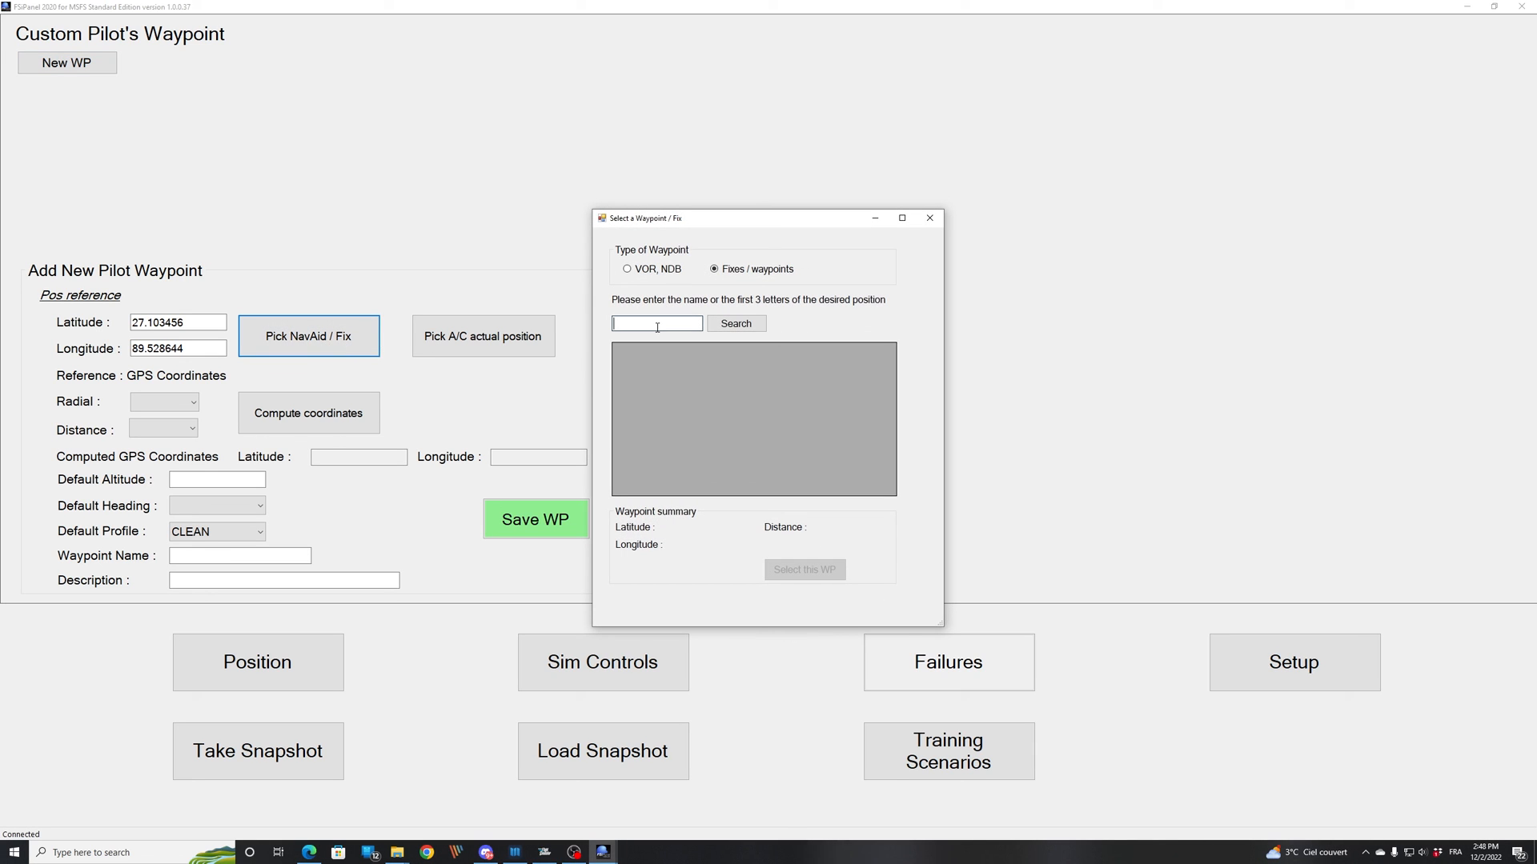
text(pr)
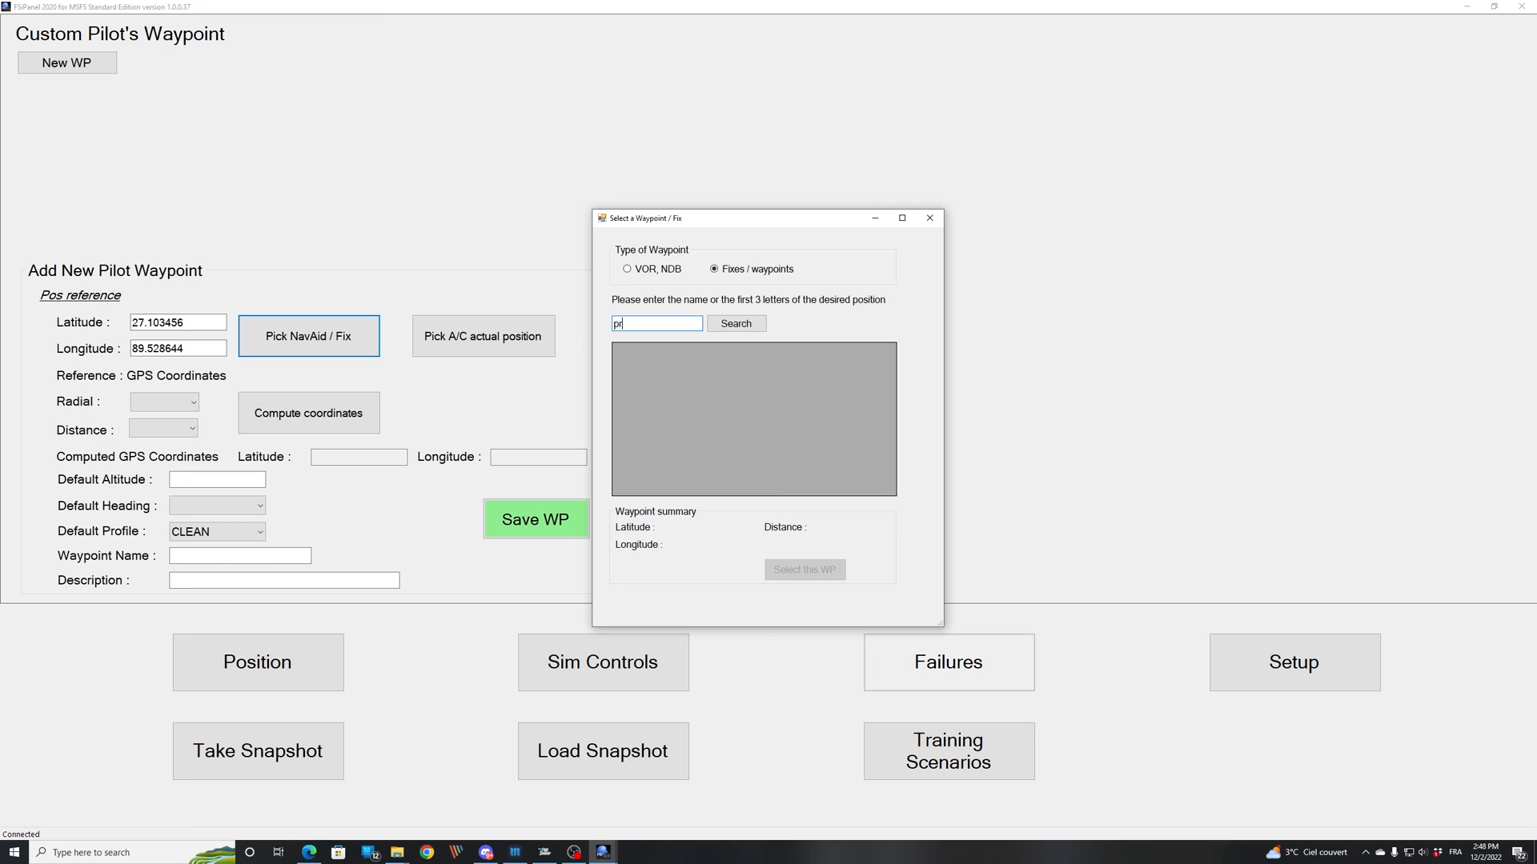
text(777)
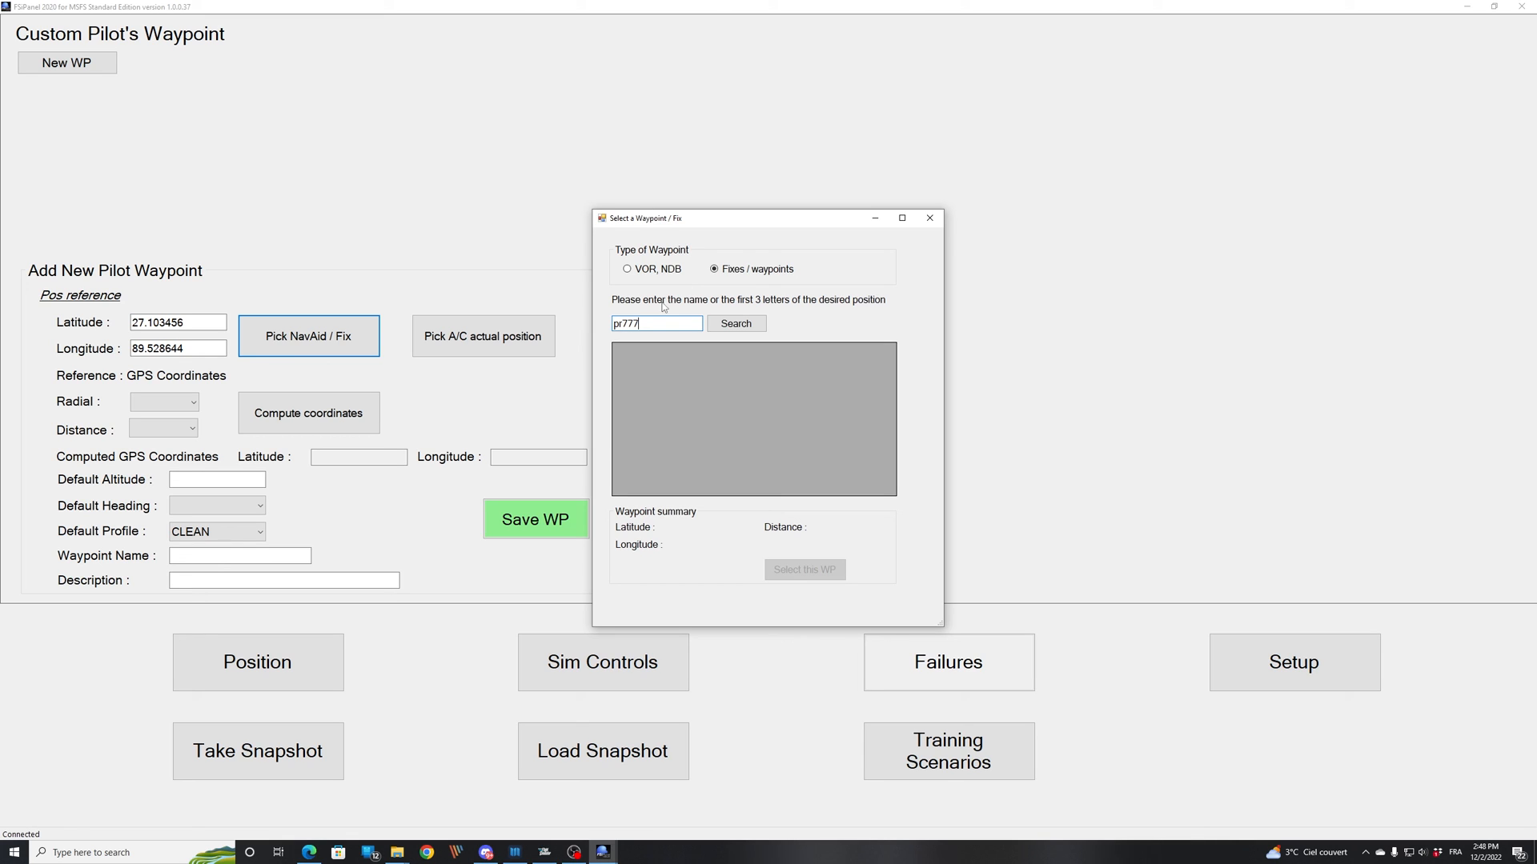
click(735, 323)
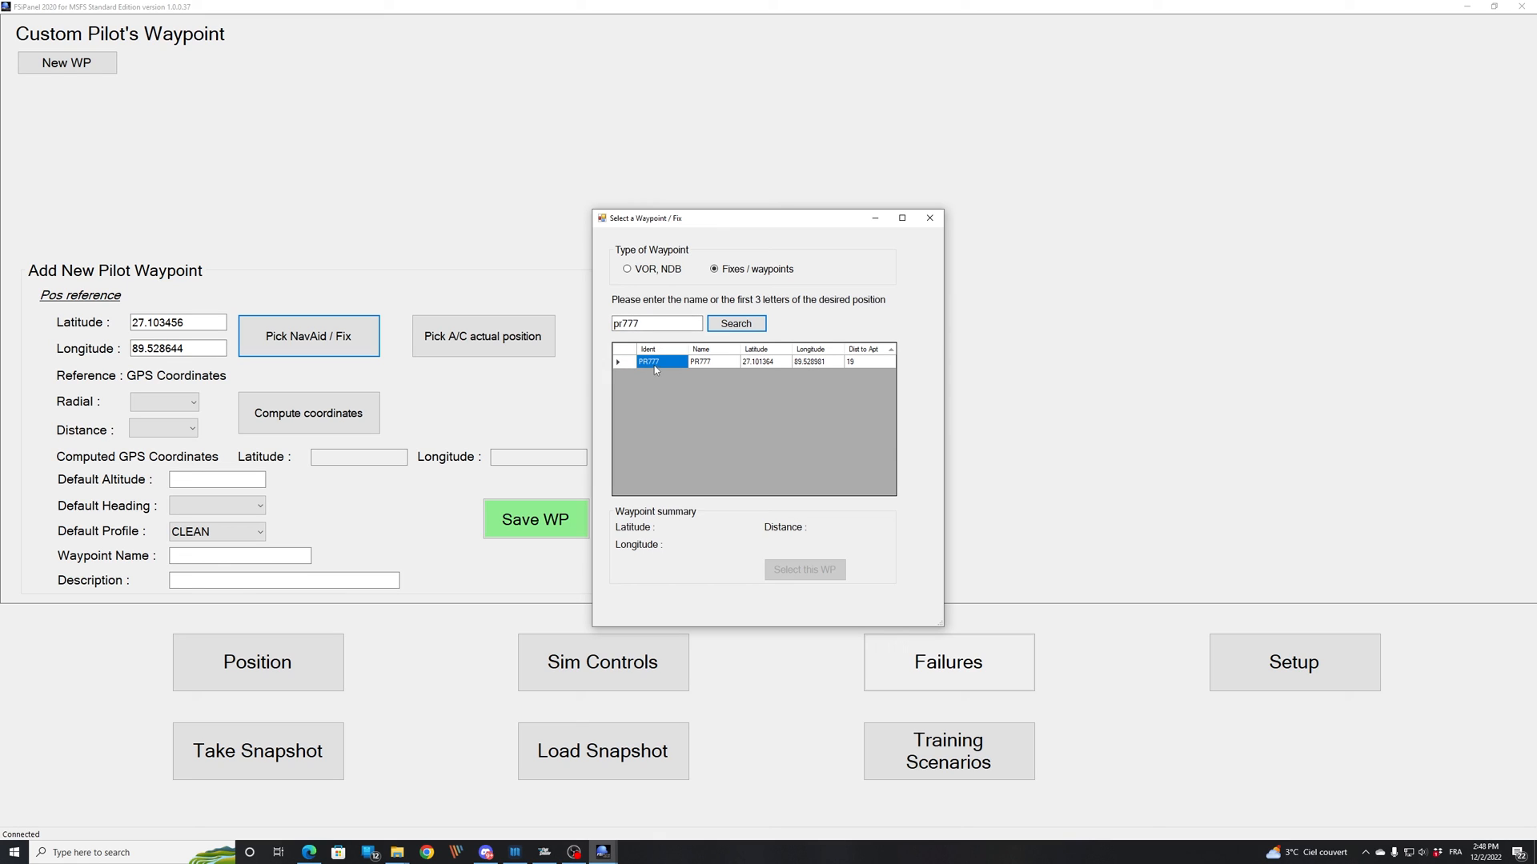
mouse_move(781, 371)
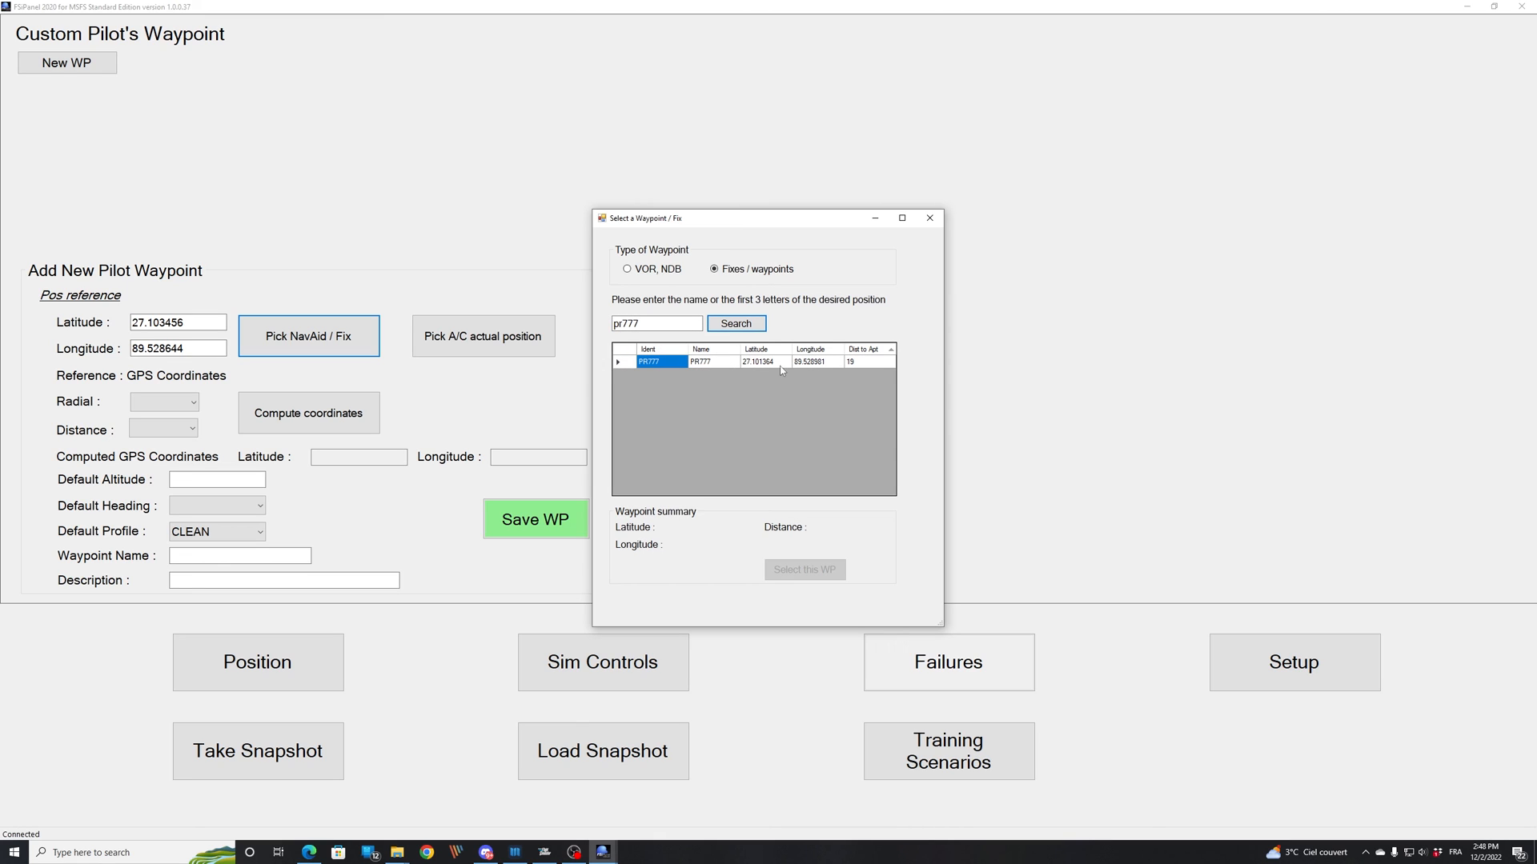
mouse_move(856, 368)
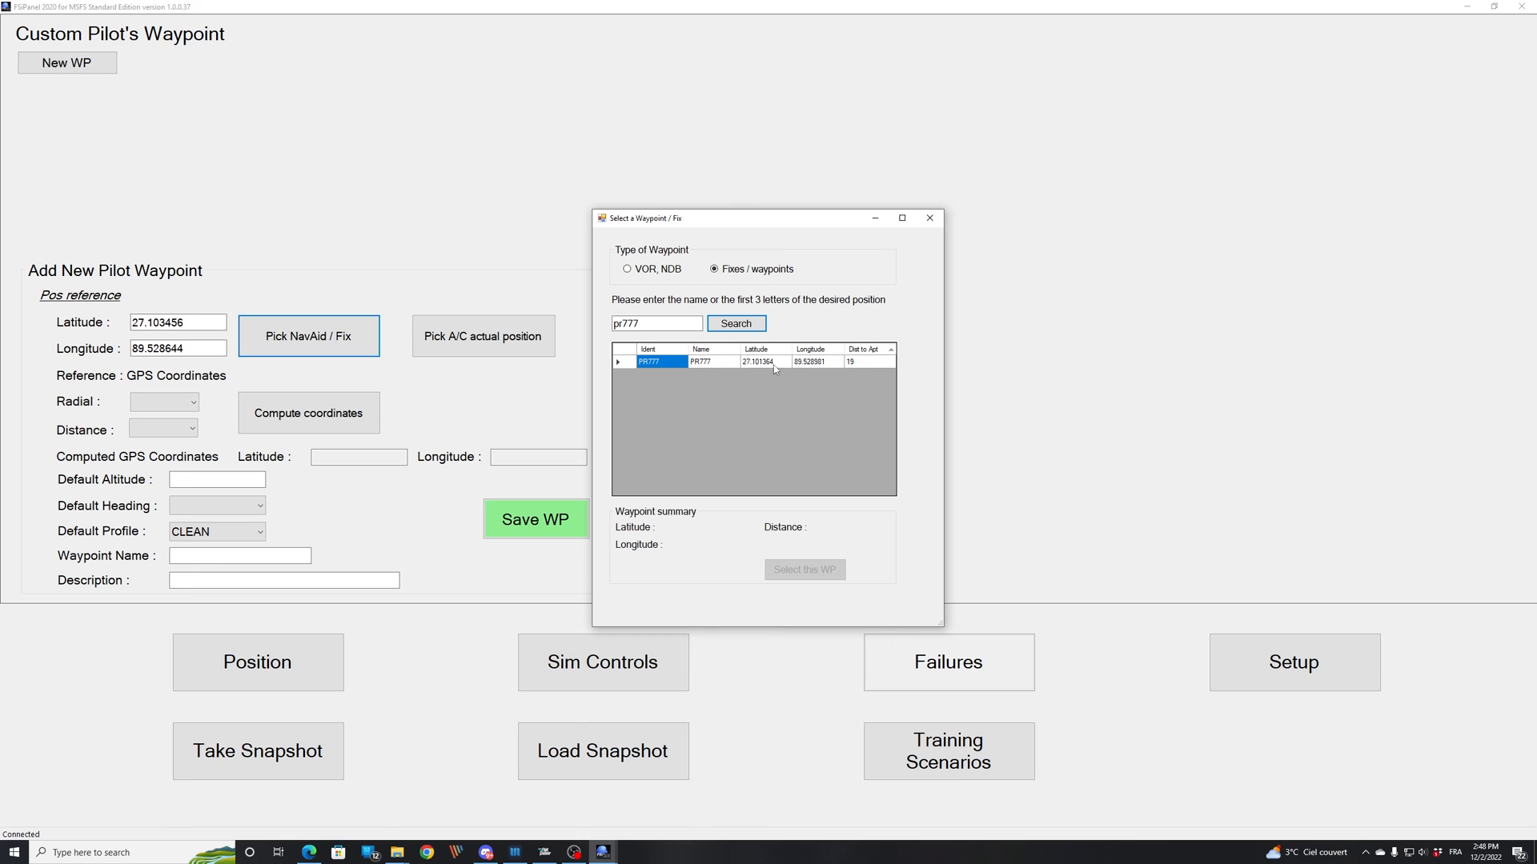
click(757, 361)
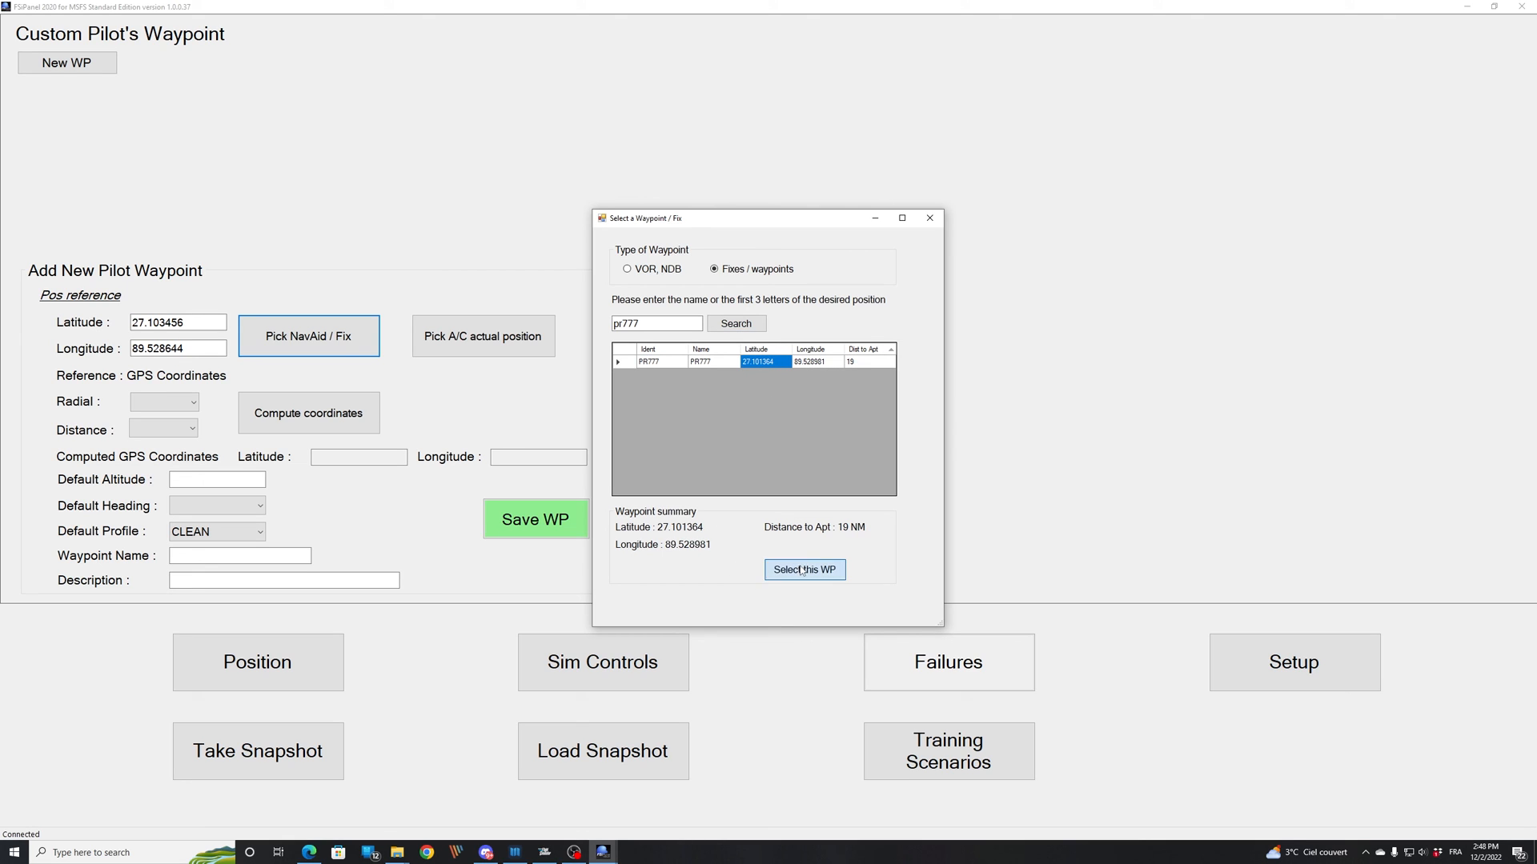
click(806, 570)
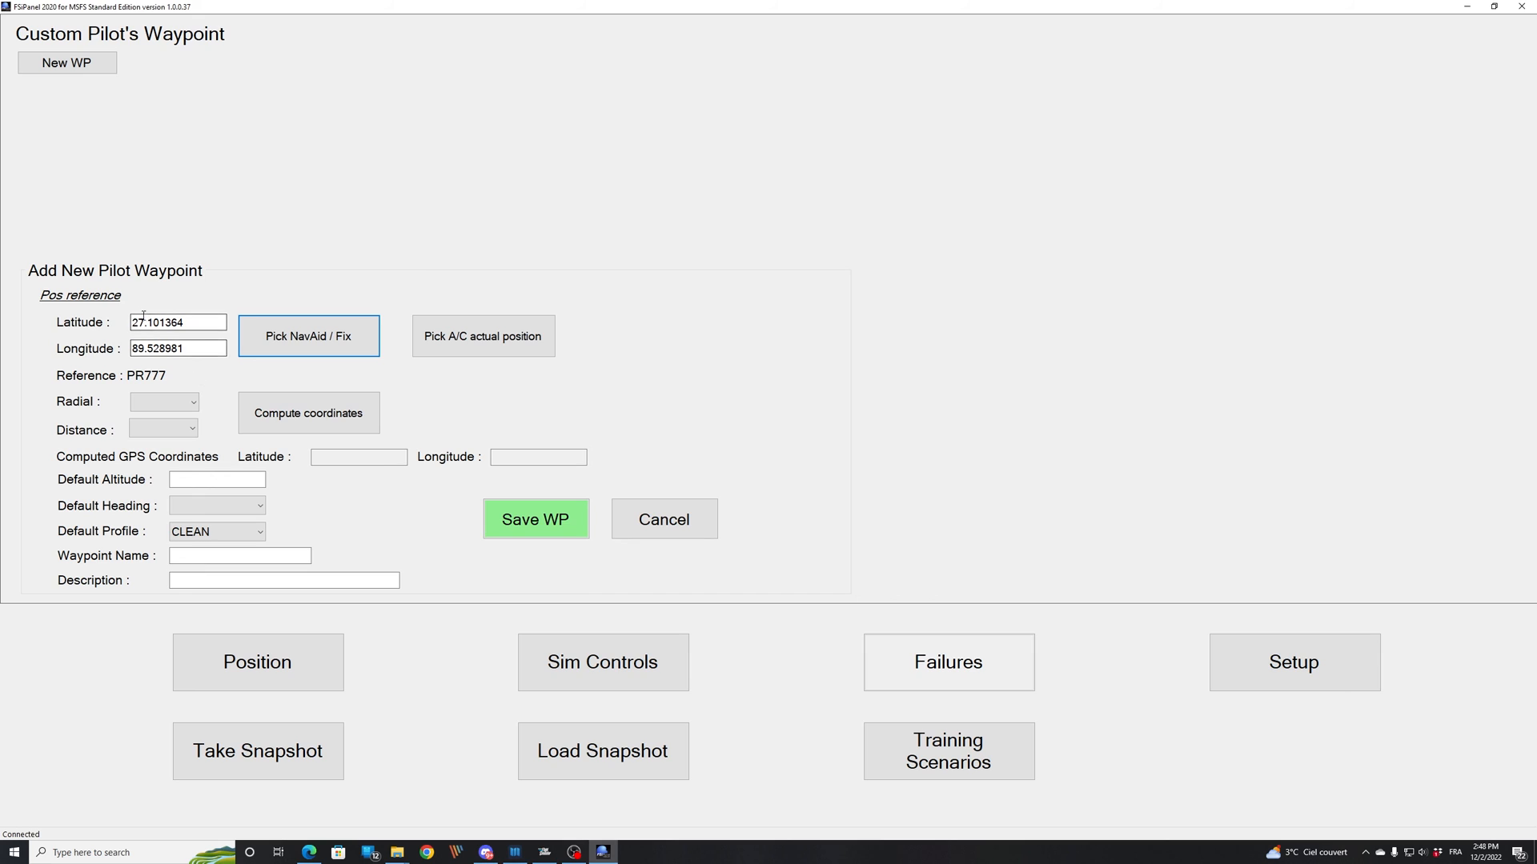
click(178, 347)
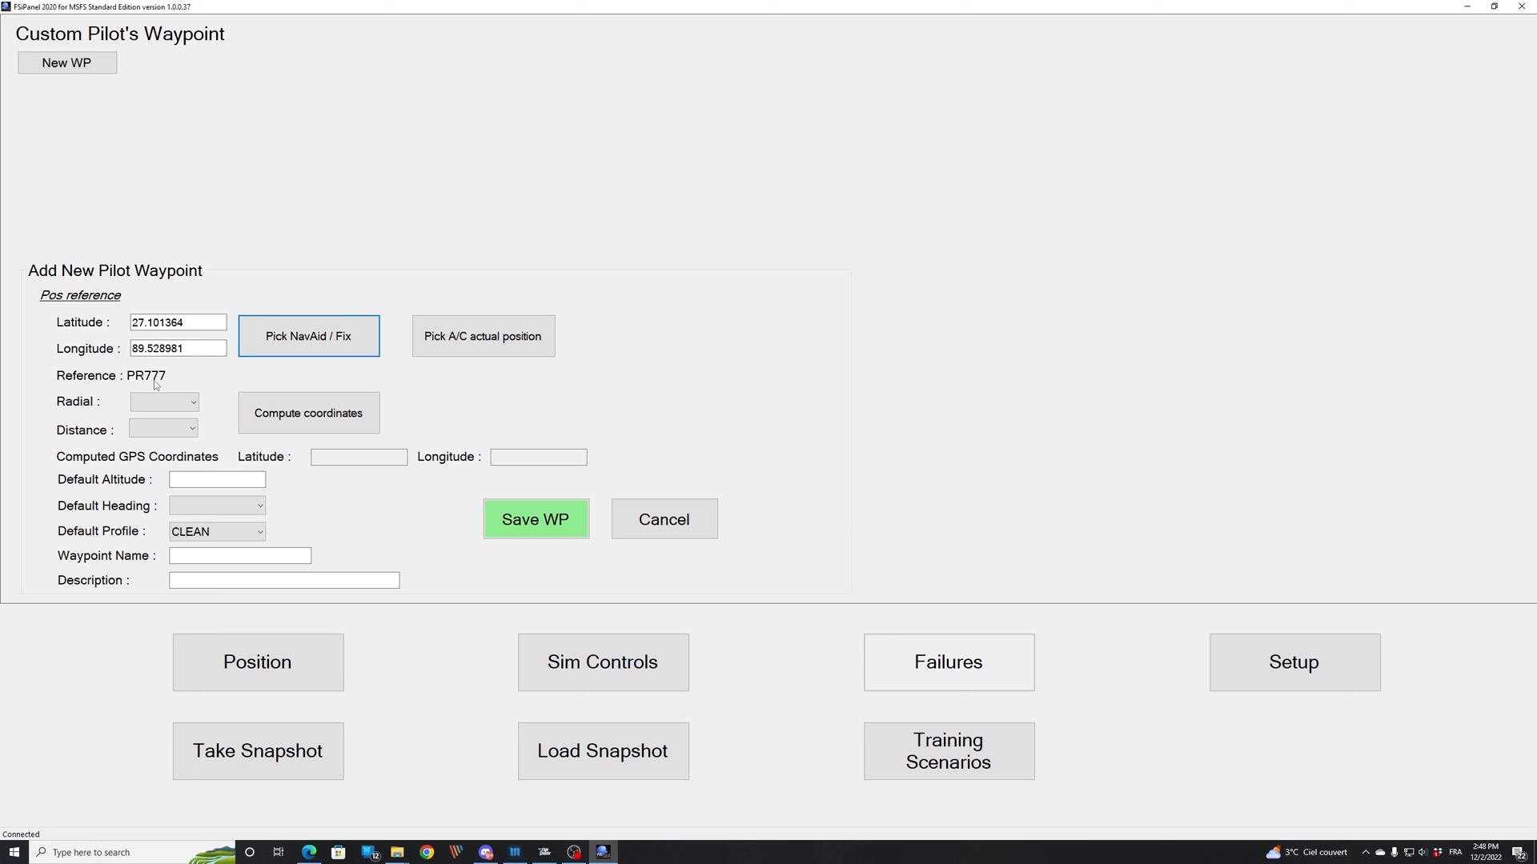
click(165, 402)
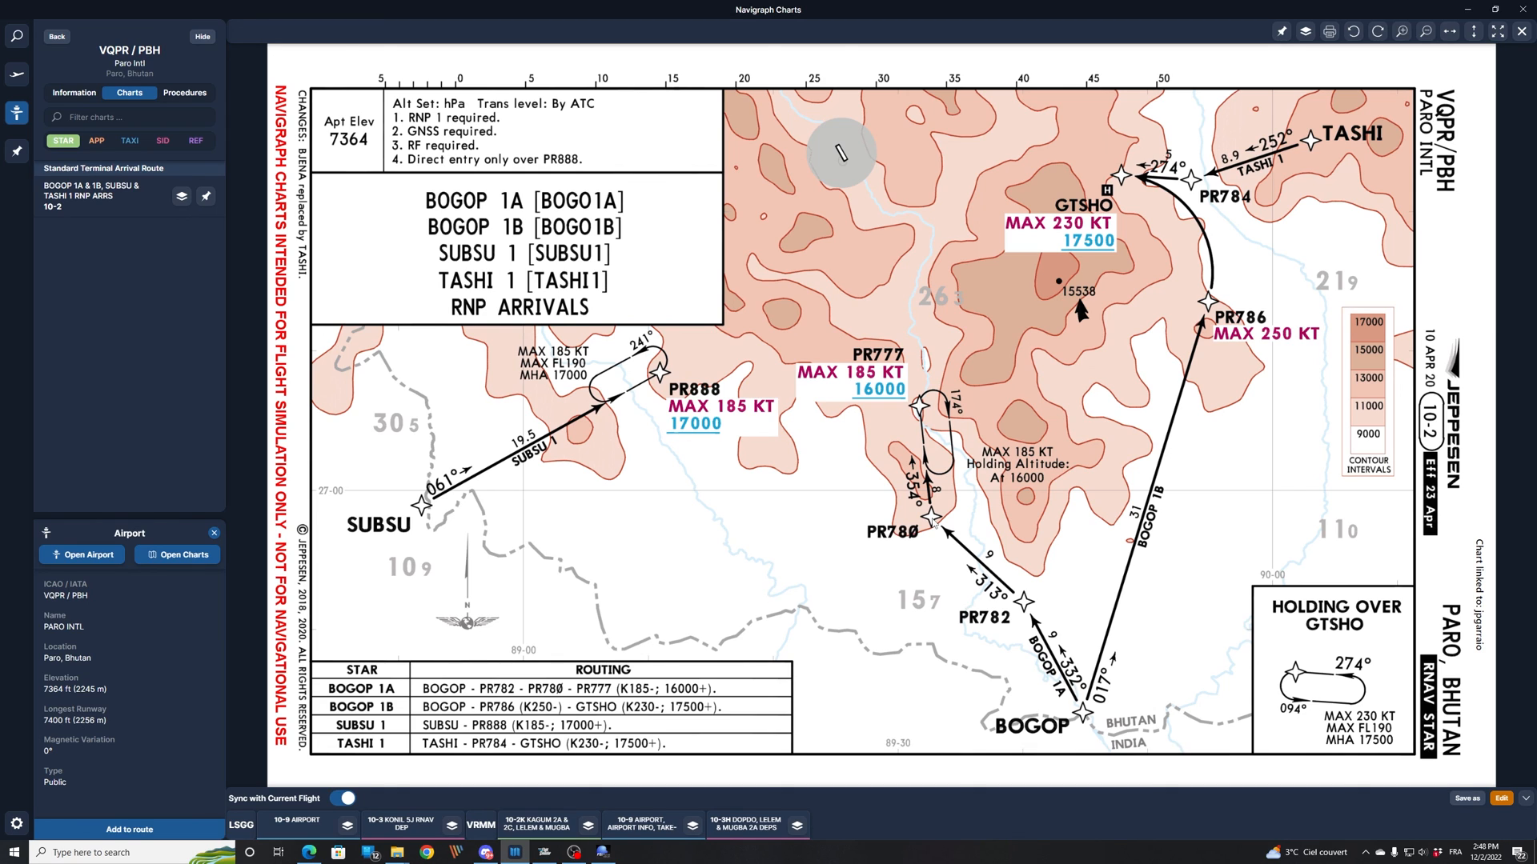
mouse_move(932, 522)
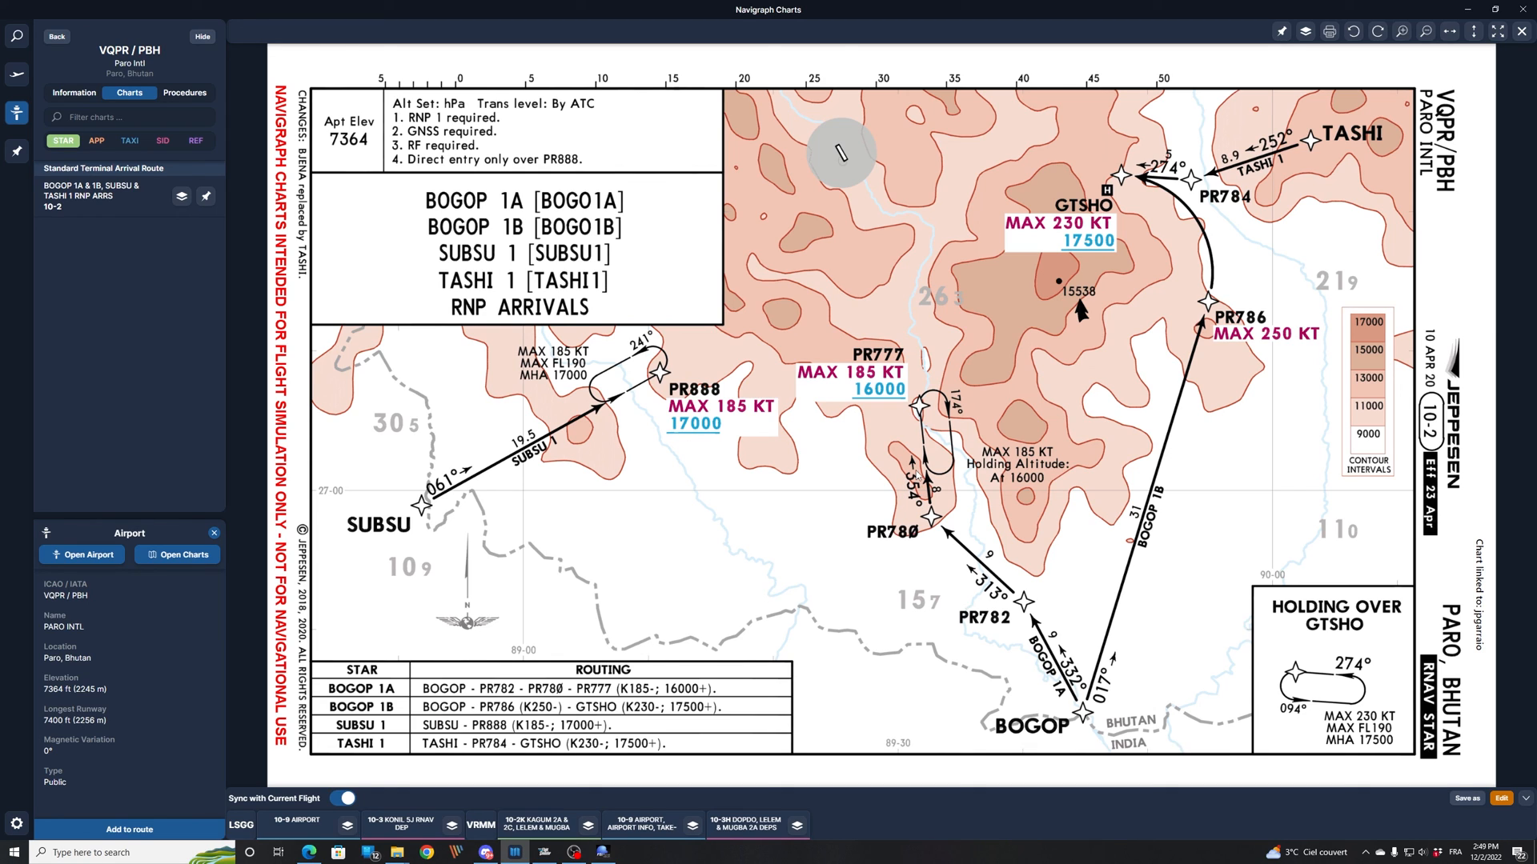
mouse_move(911, 476)
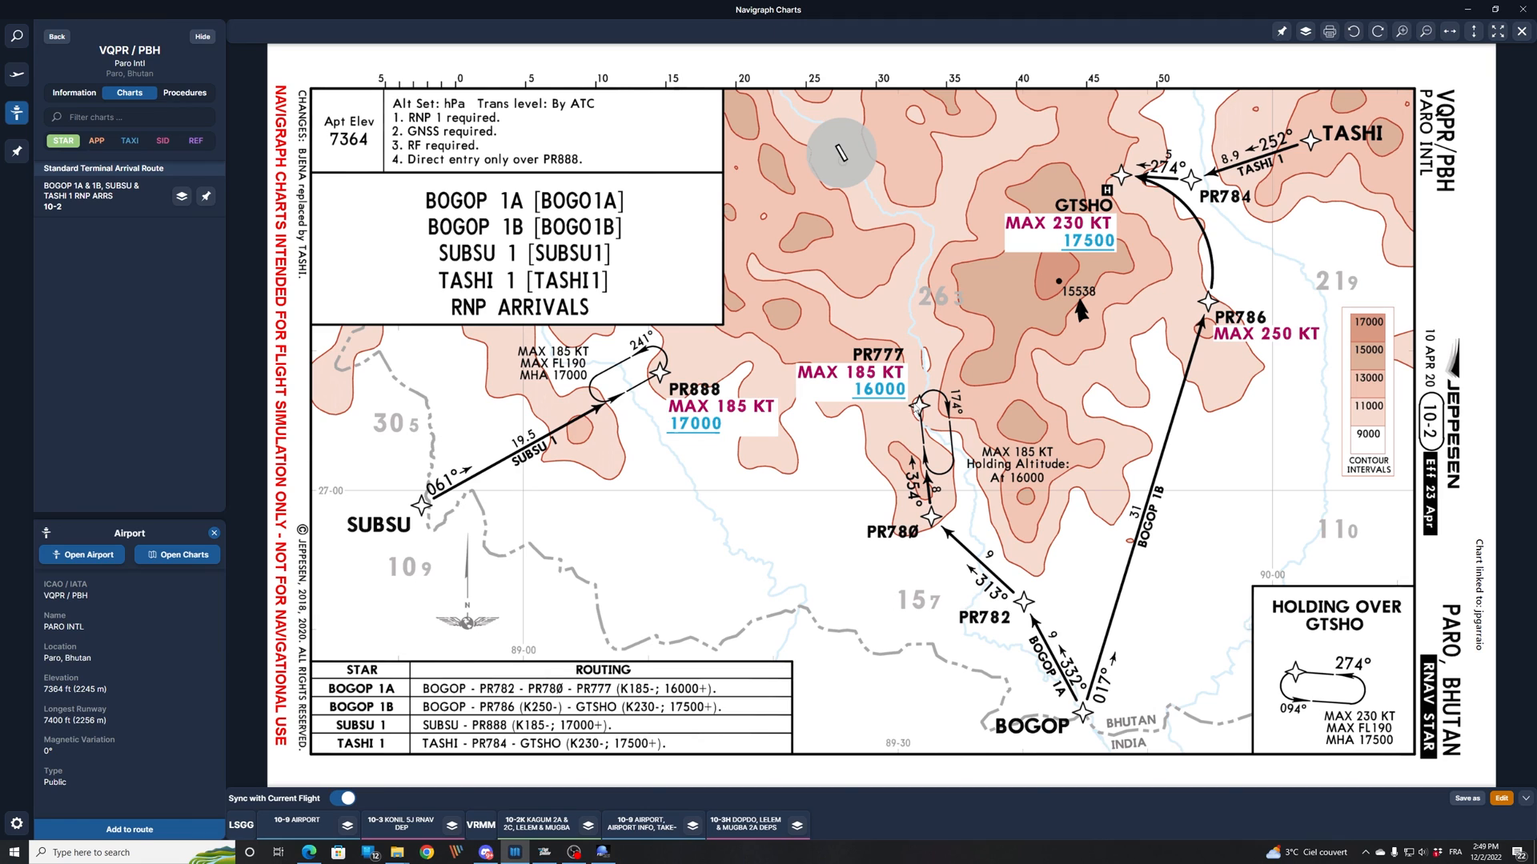
mouse_move(927, 442)
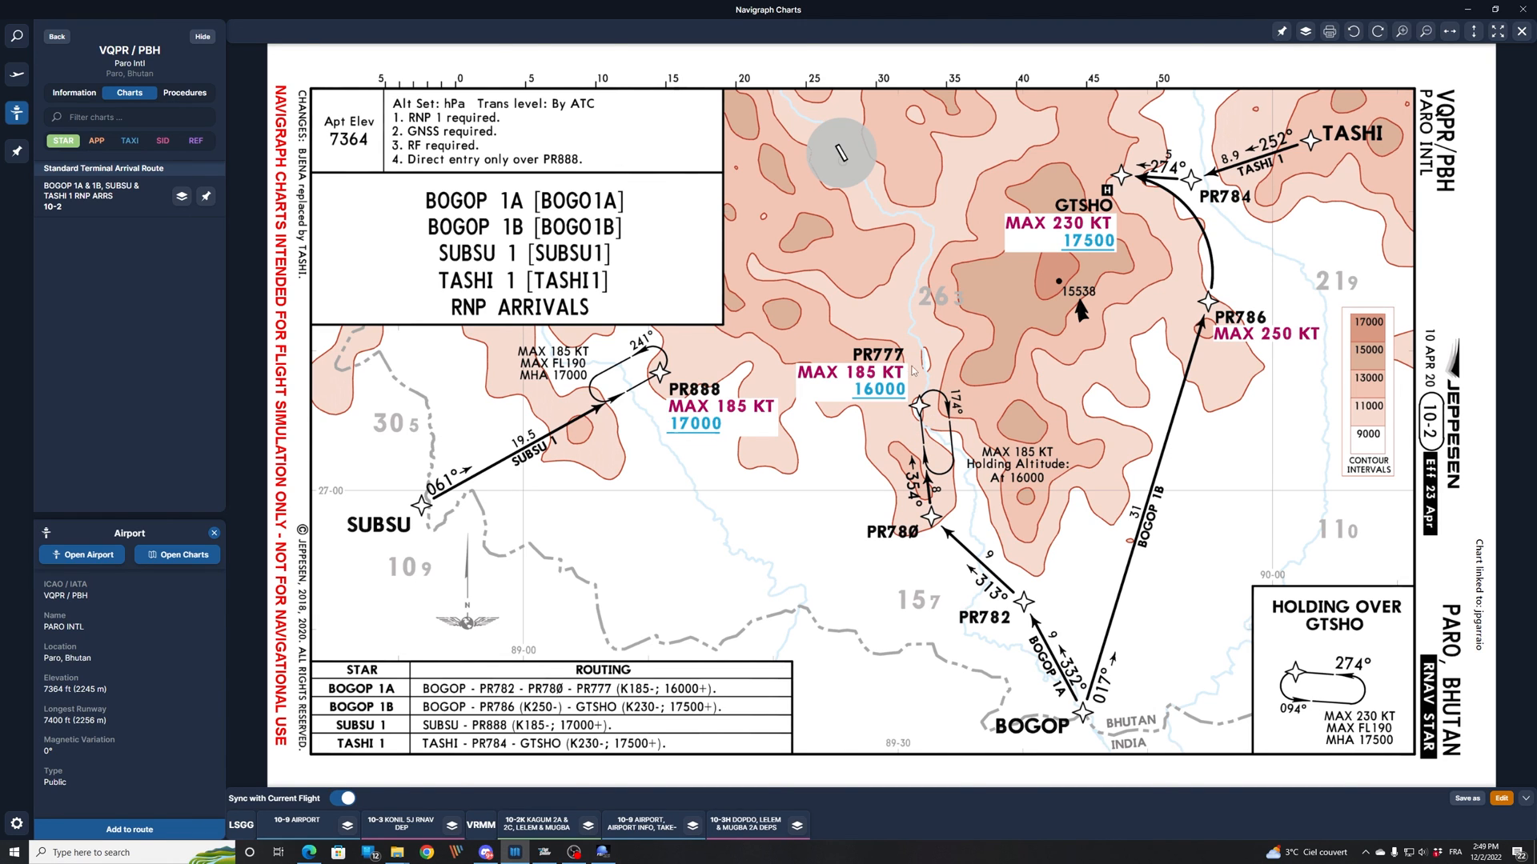
mouse_move(914, 545)
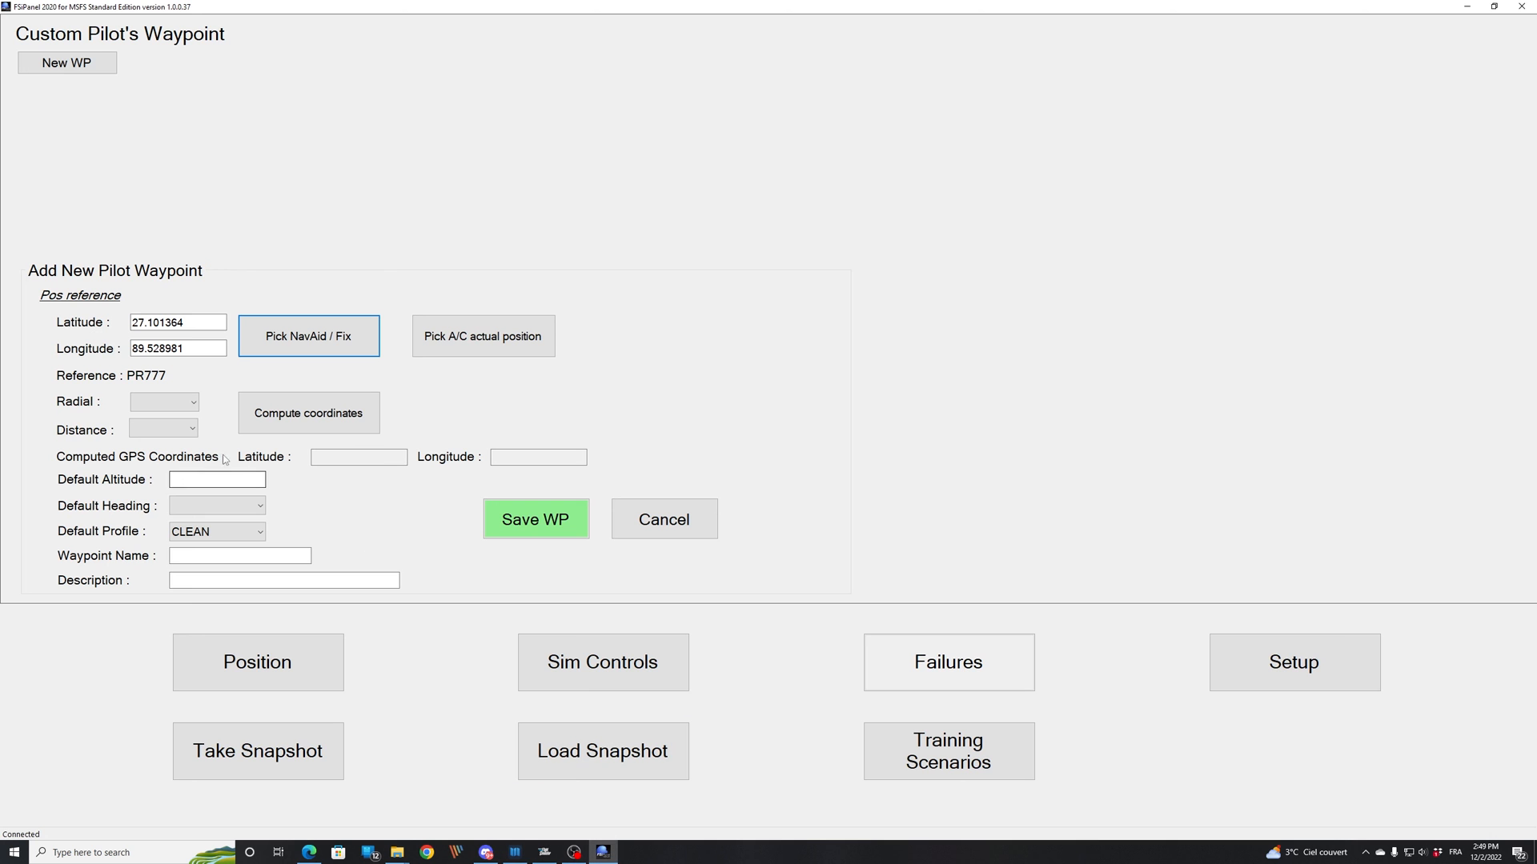
- Compute coordinates 8 NM along radial 174 from PR777 and enter default altitude 16000
click(164, 402)
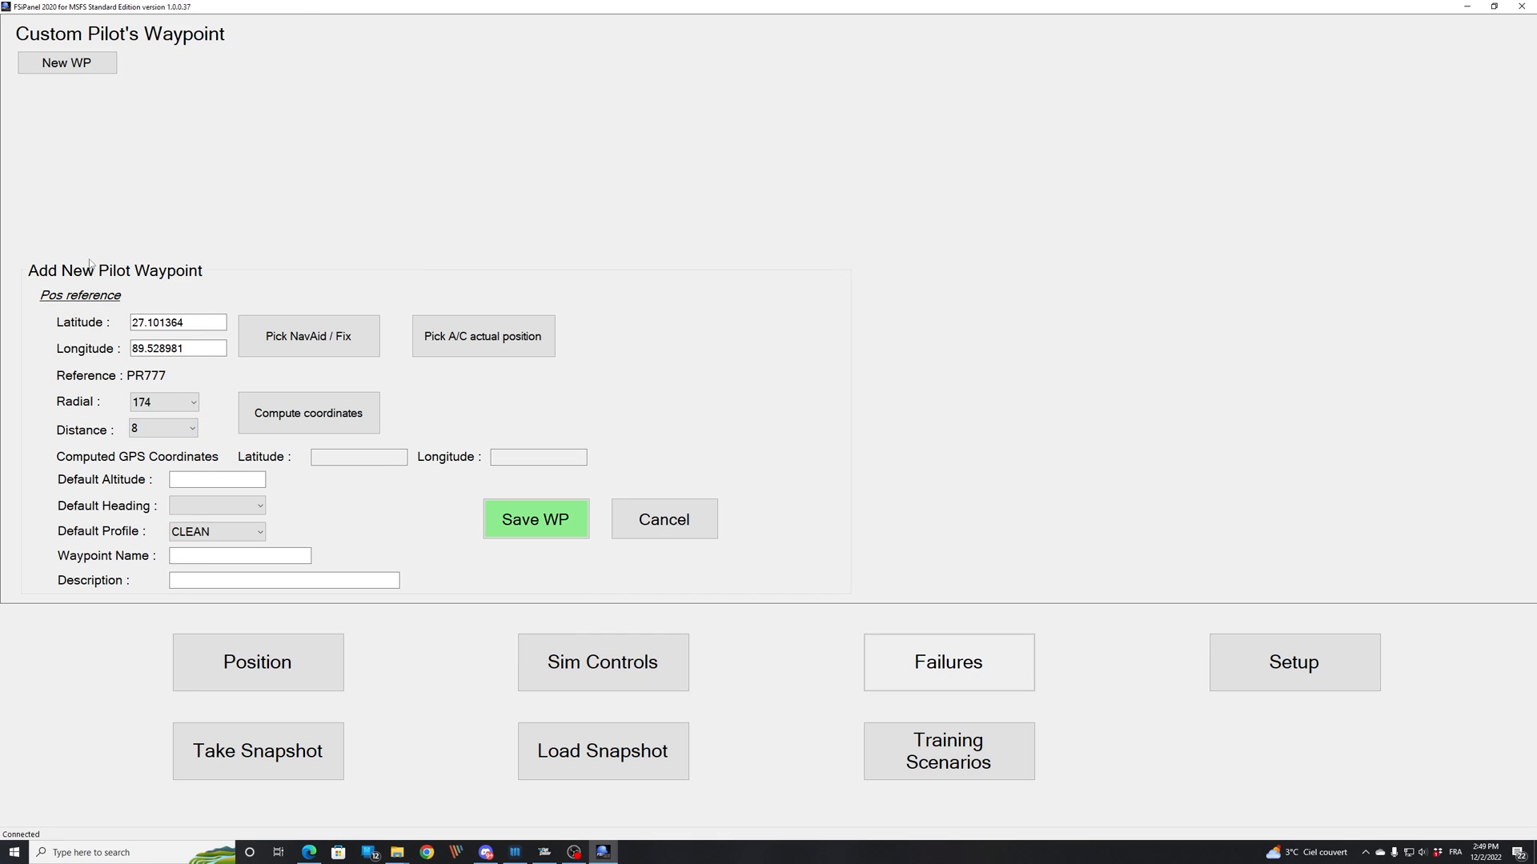
click(307, 413)
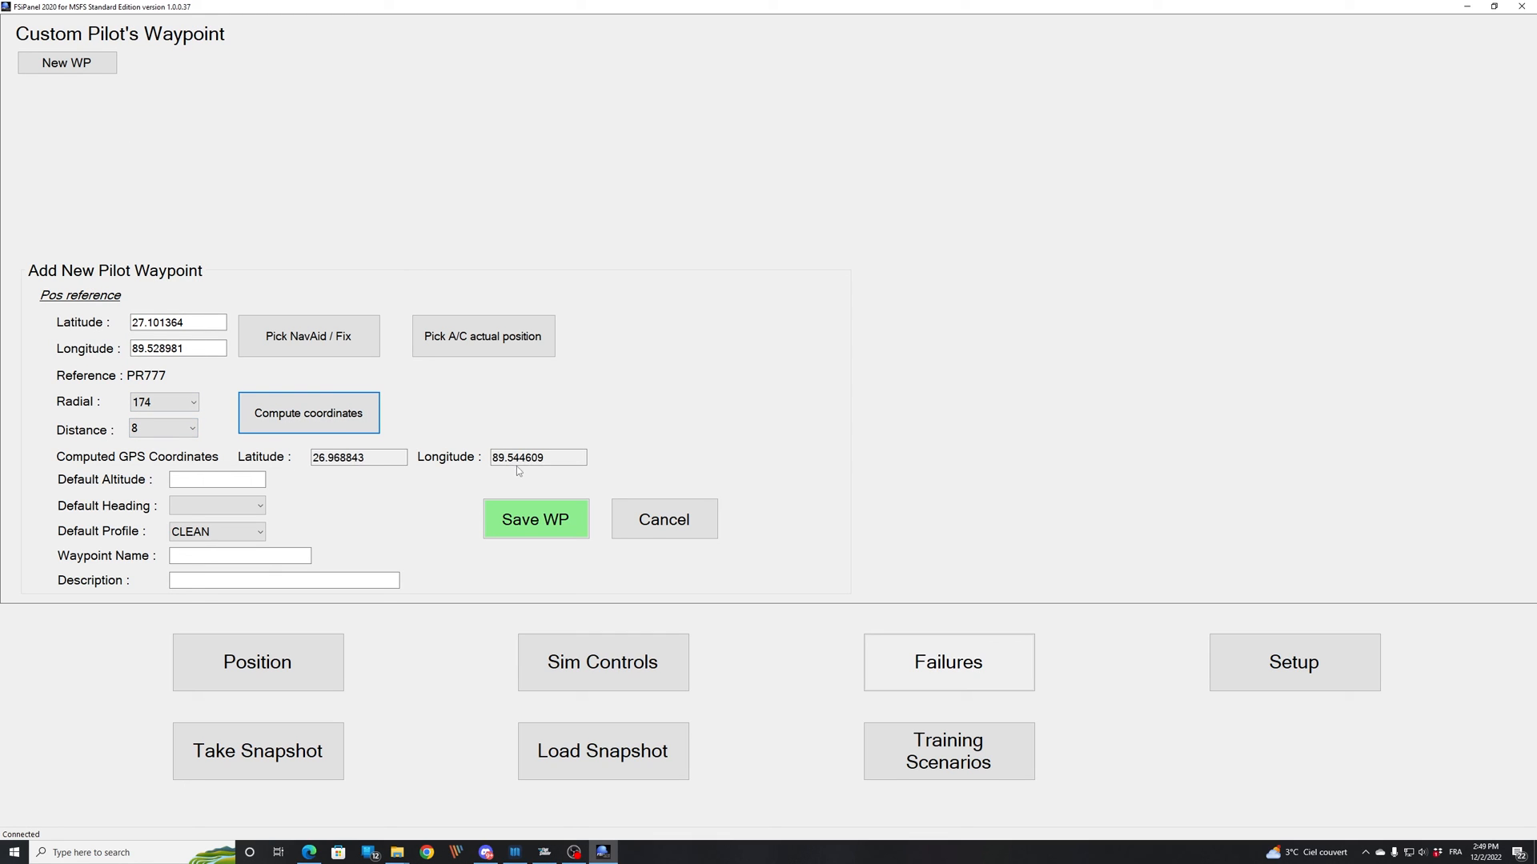
click(216, 479)
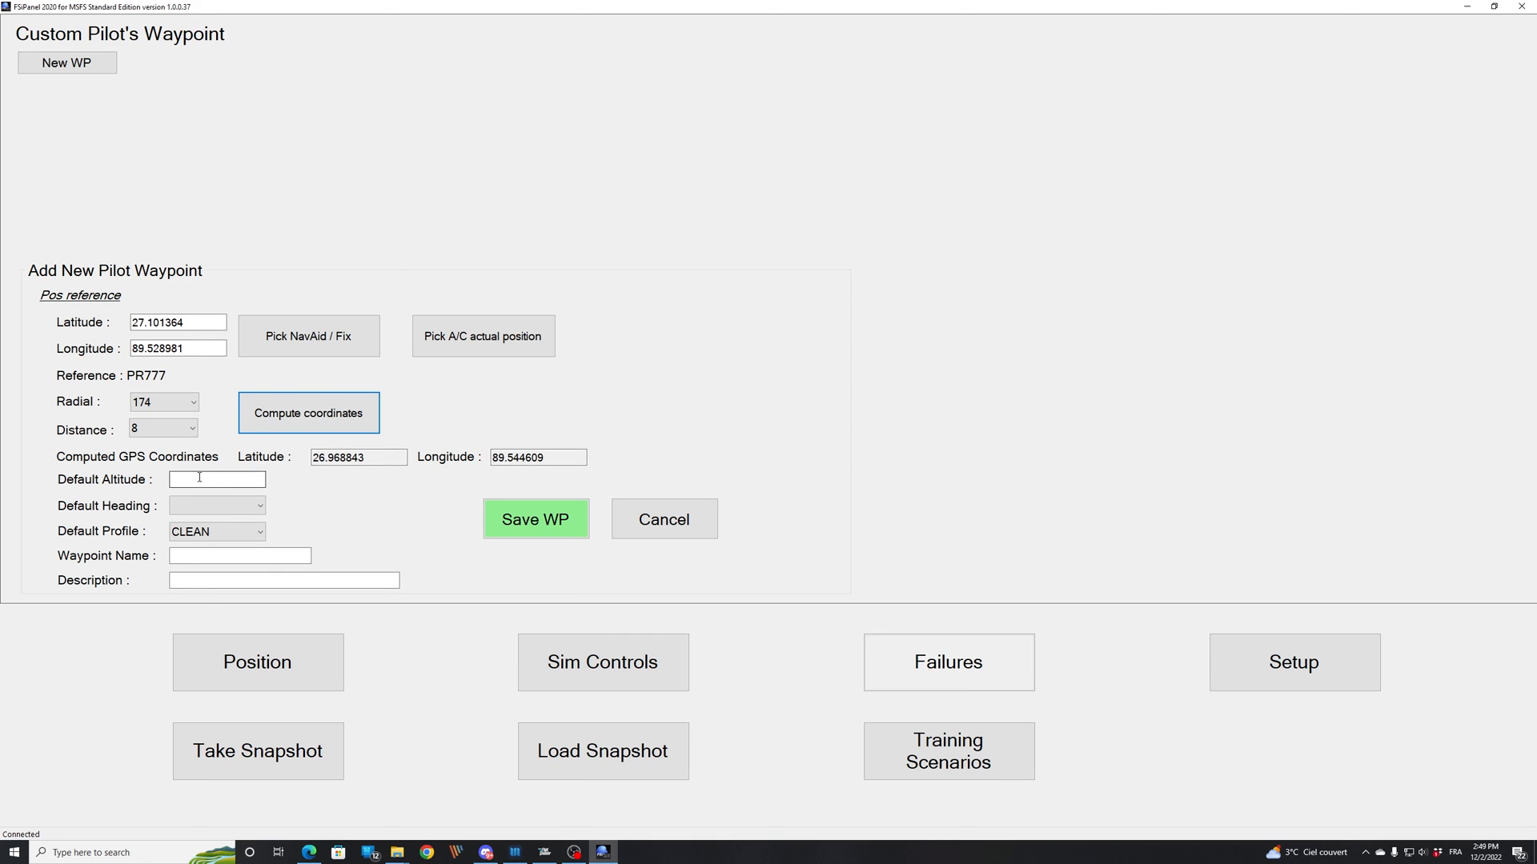
text(160)
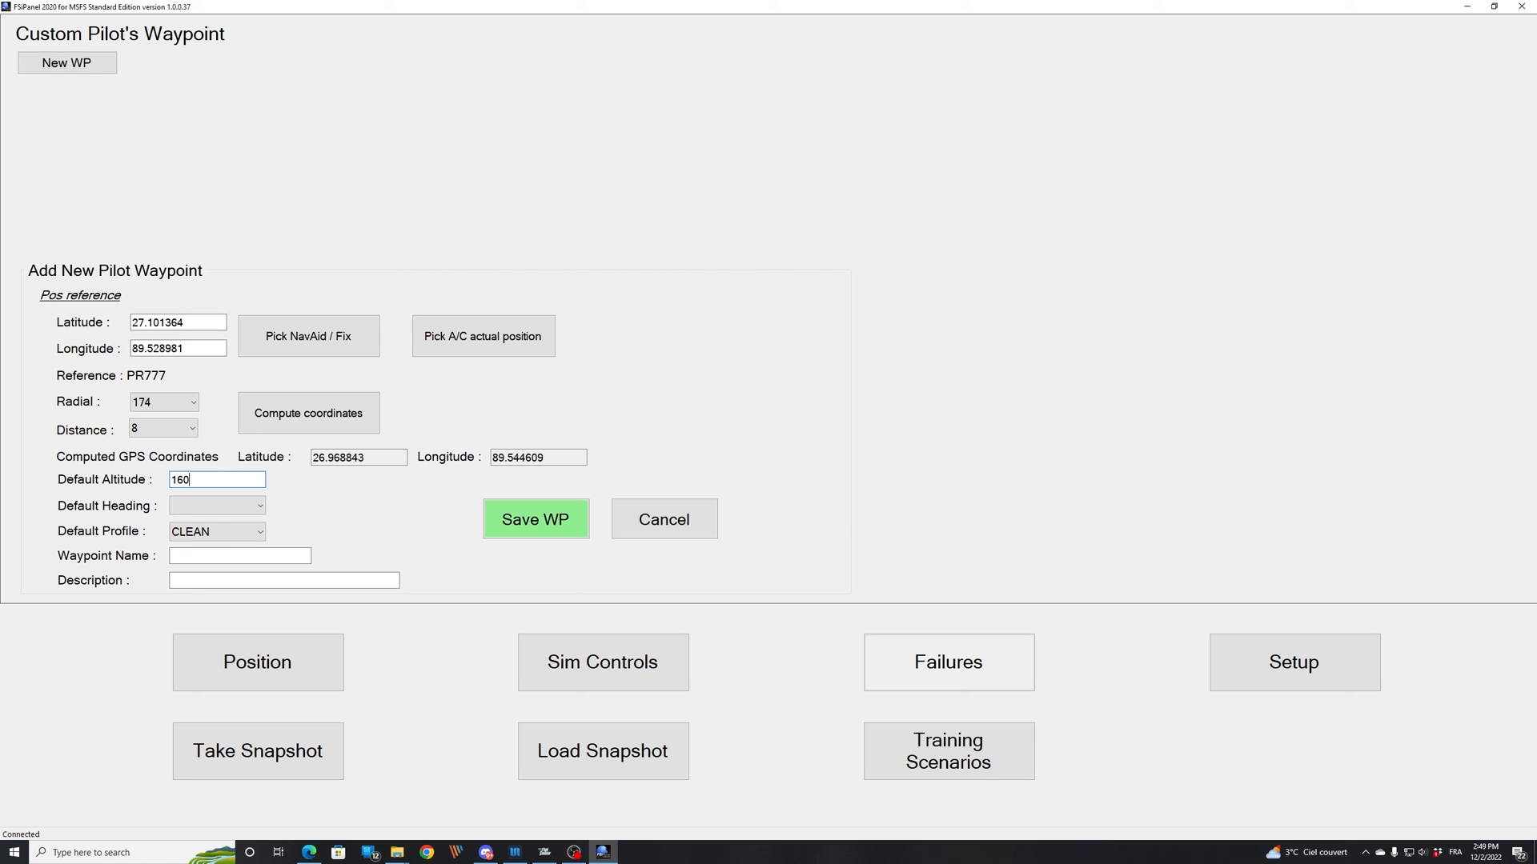
- Set the default heading to 354 and keep the default profile CLEAN
click(259, 506)
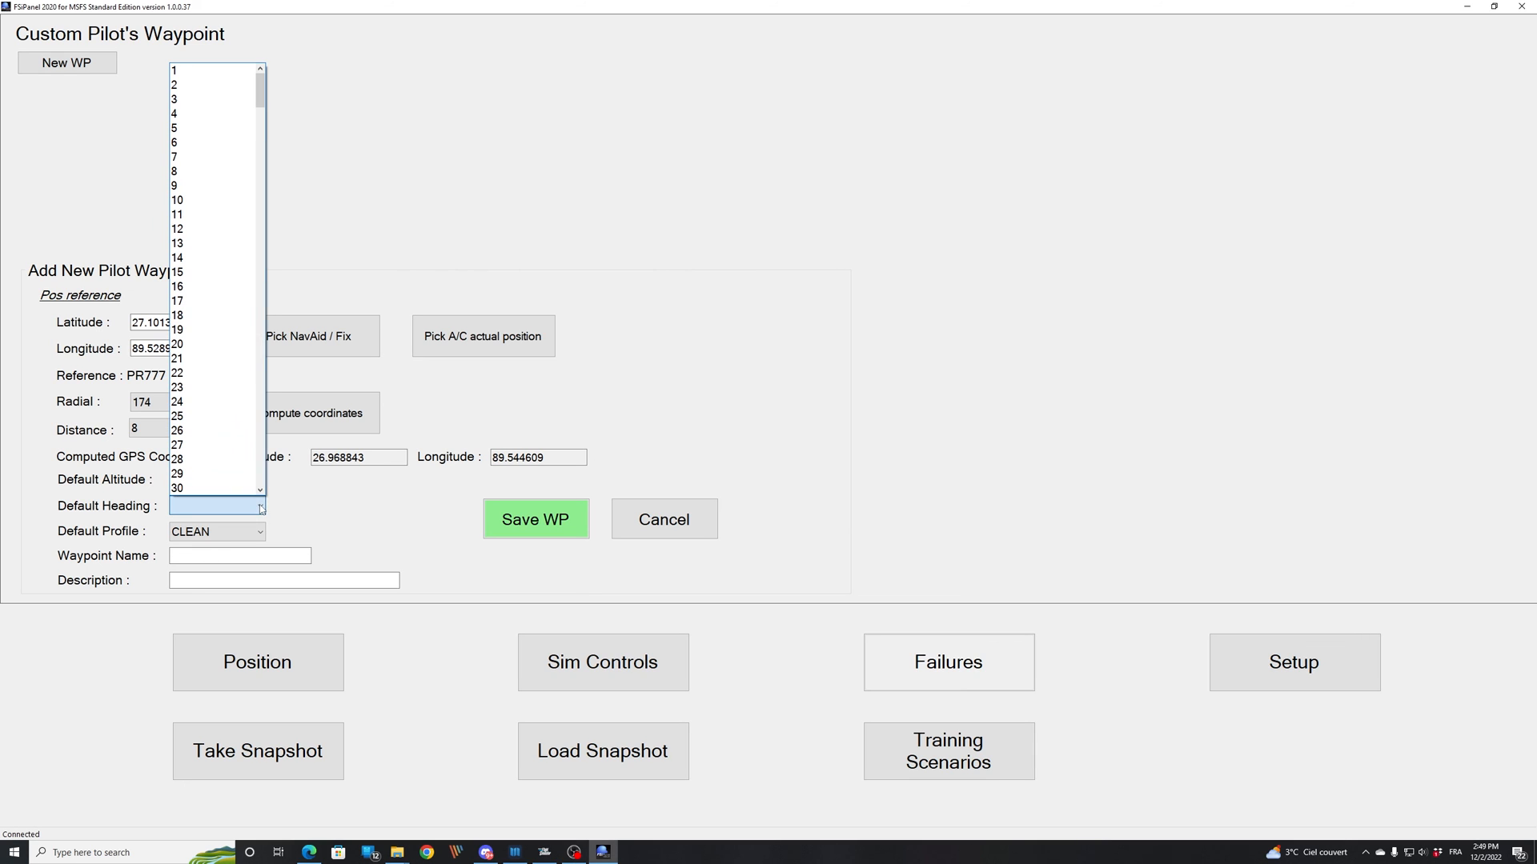
drag(259, 88, 260, 364)
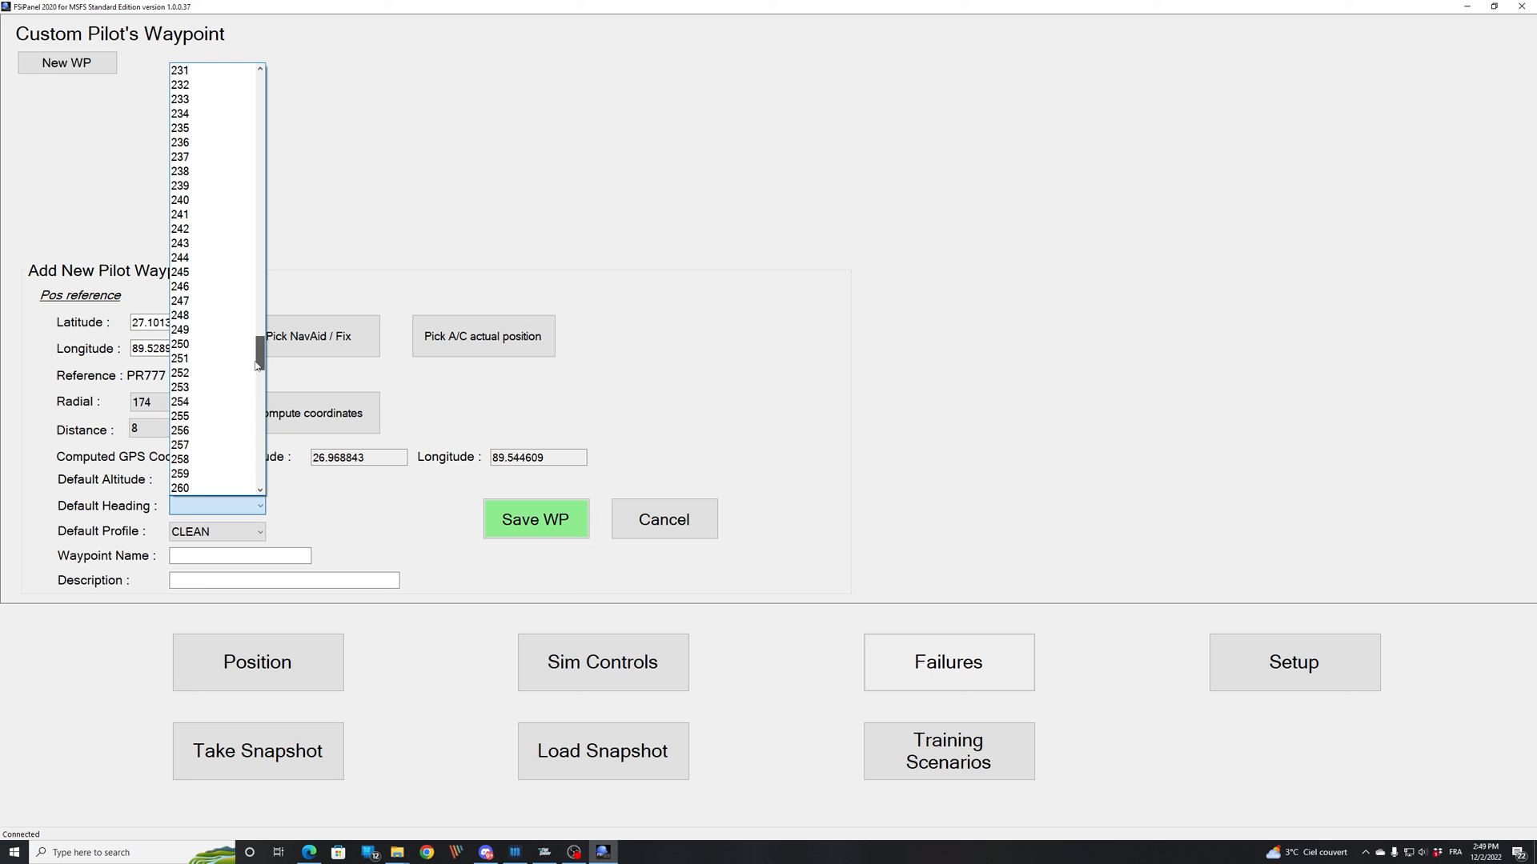
scroll(down, 3)
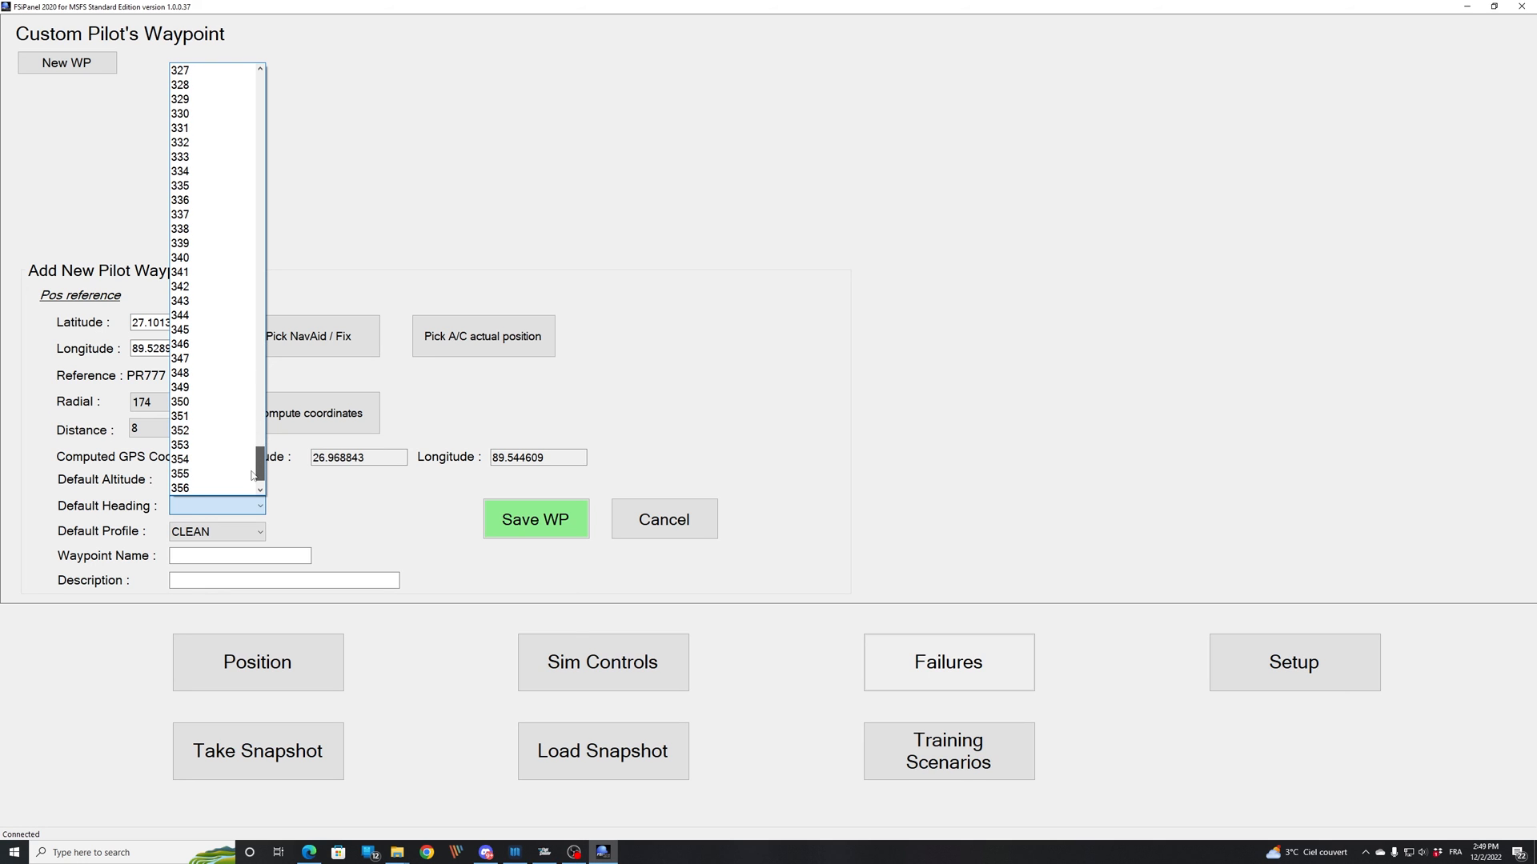
click(195, 506)
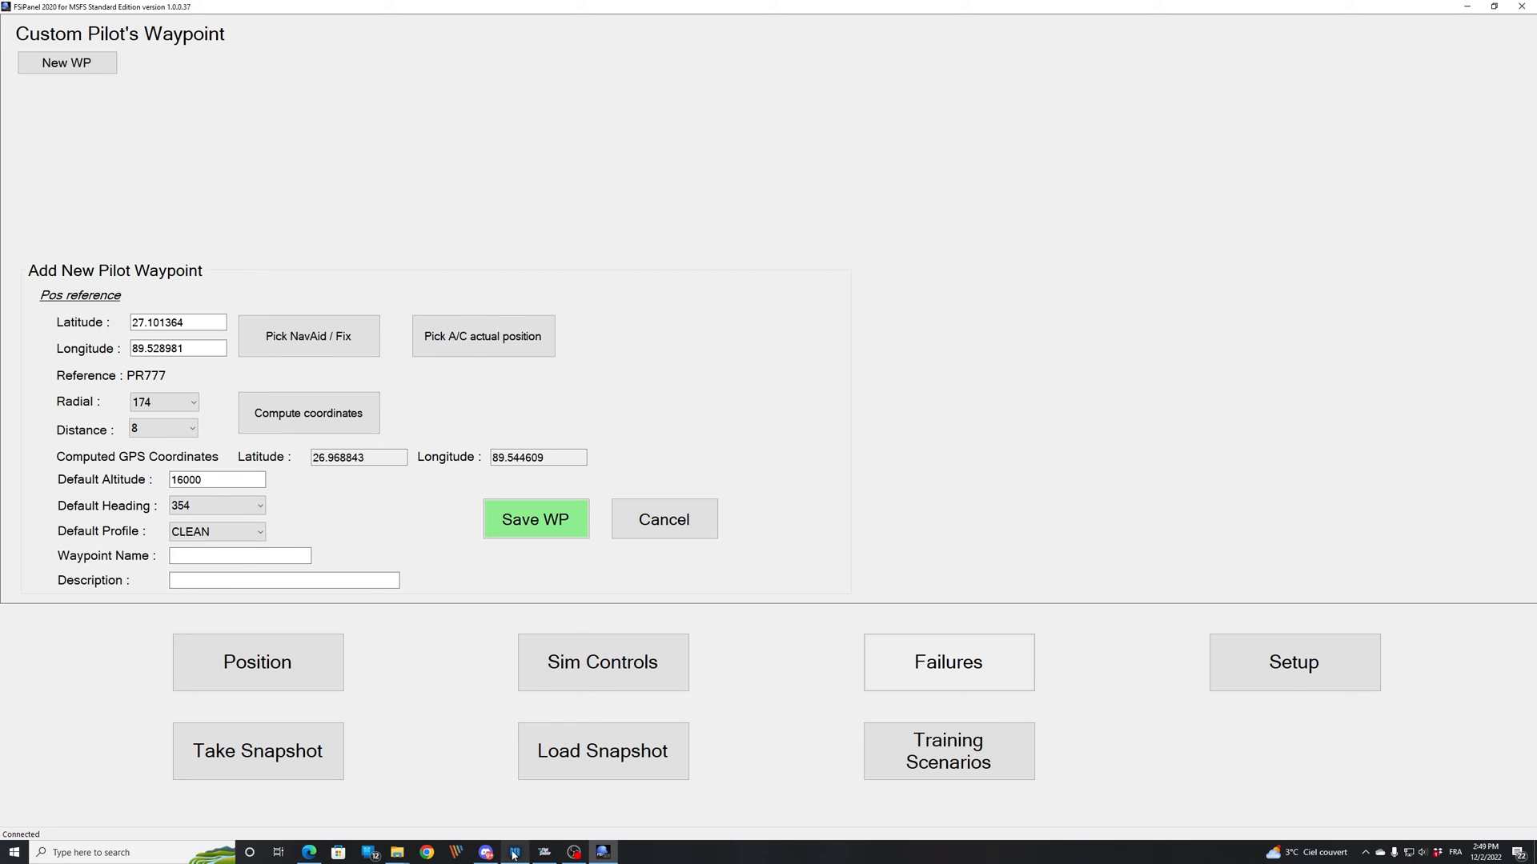
click(514, 852)
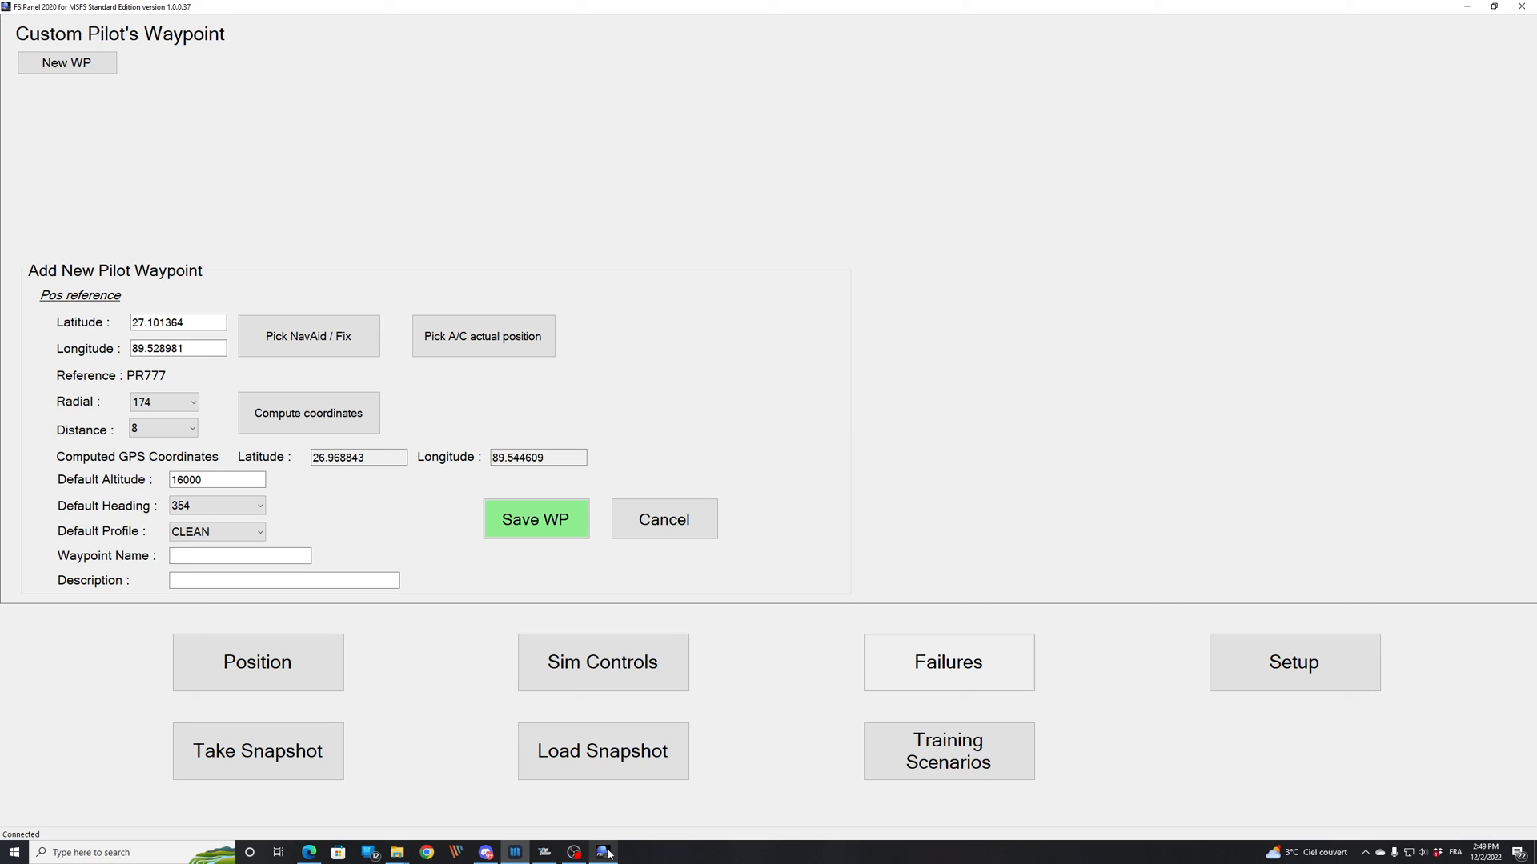
click(213, 531)
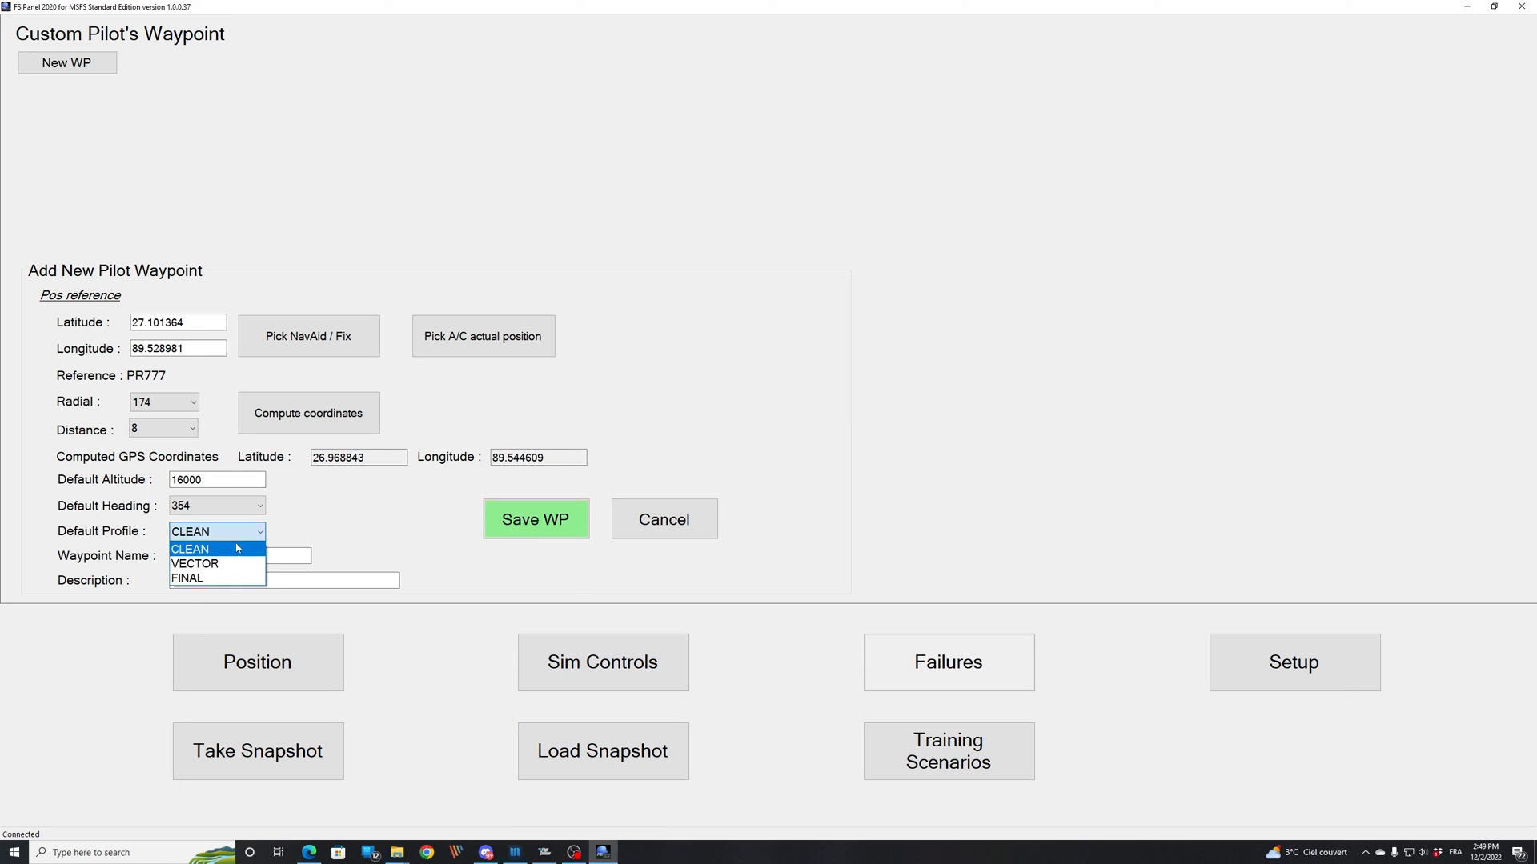
mouse_move(224, 556)
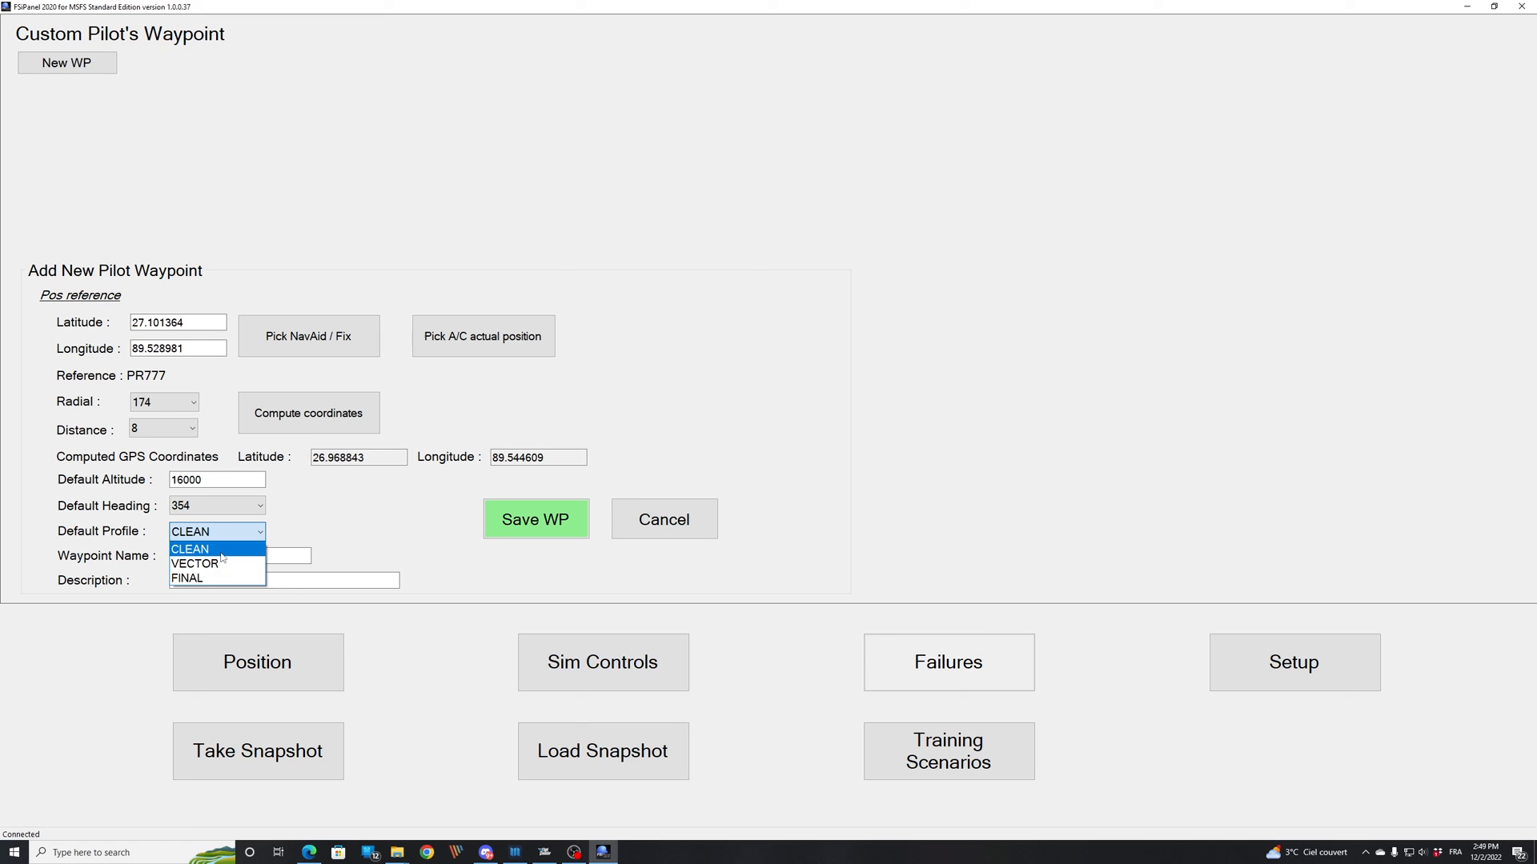
mouse_move(195, 563)
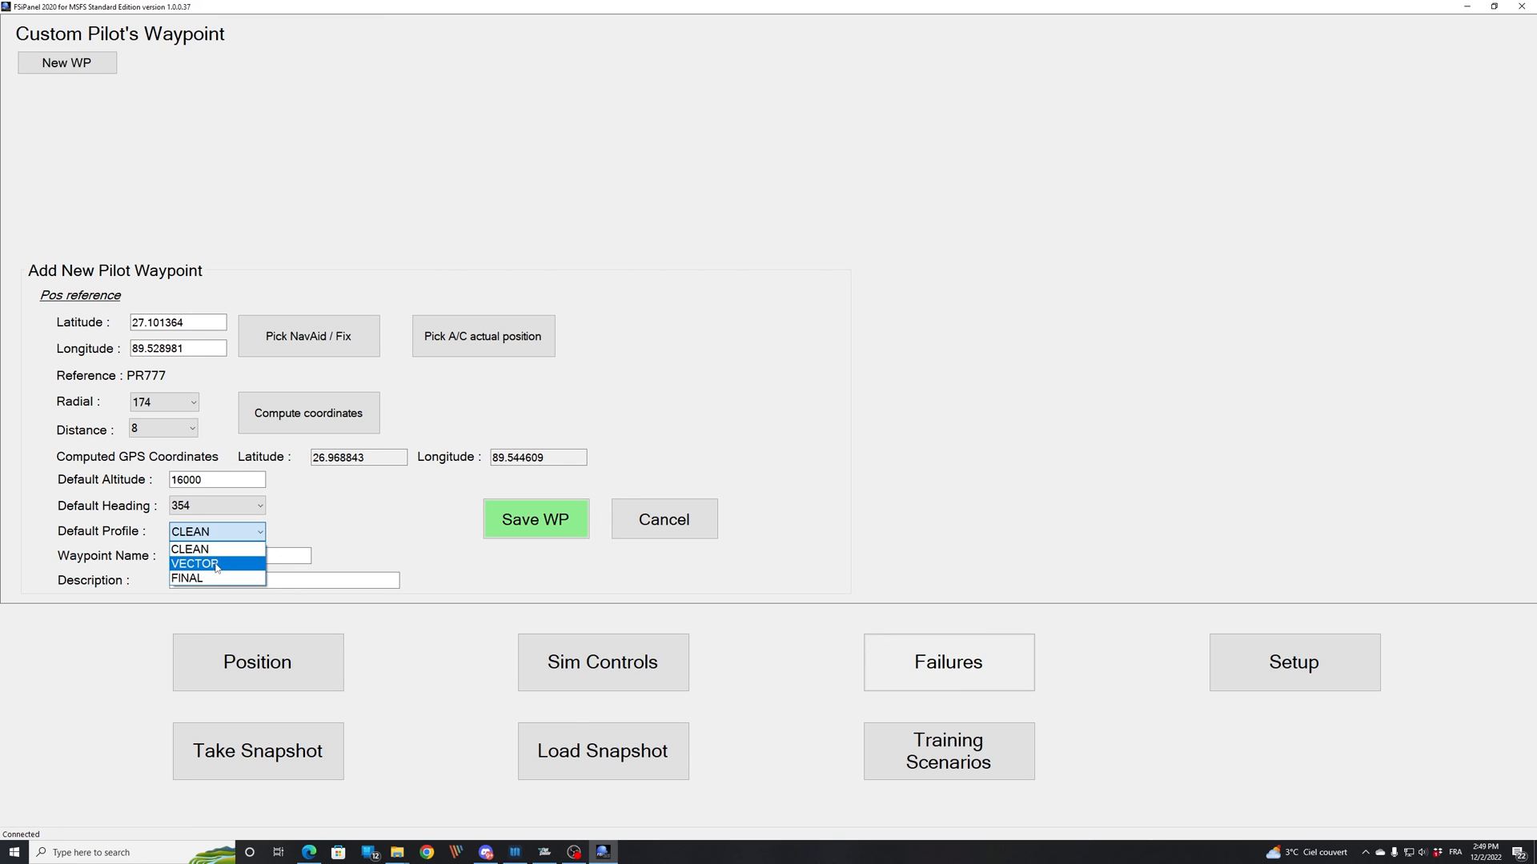
mouse_move(206, 578)
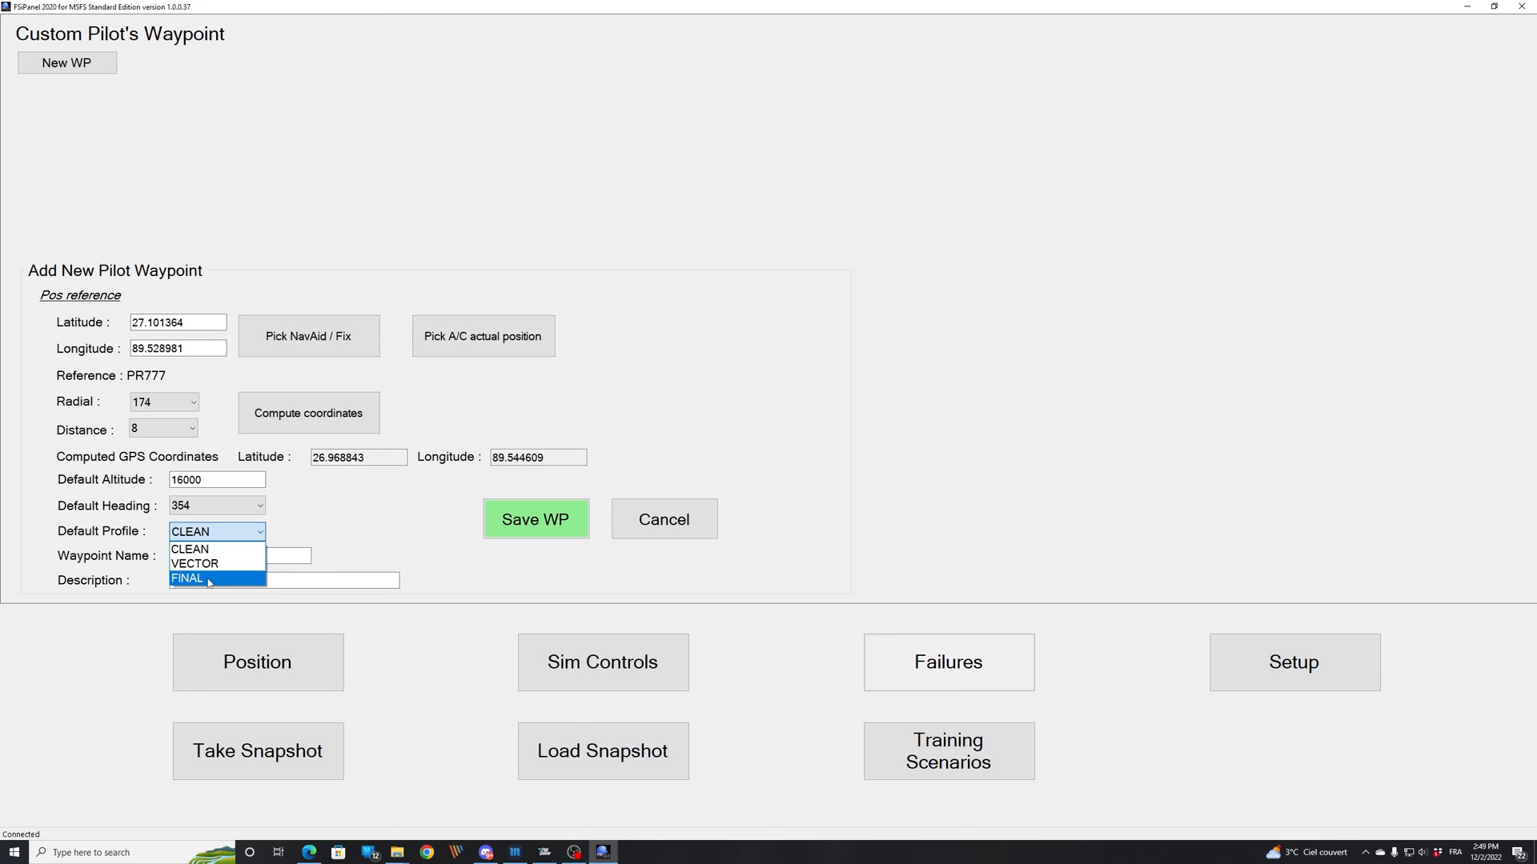
click(191, 531)
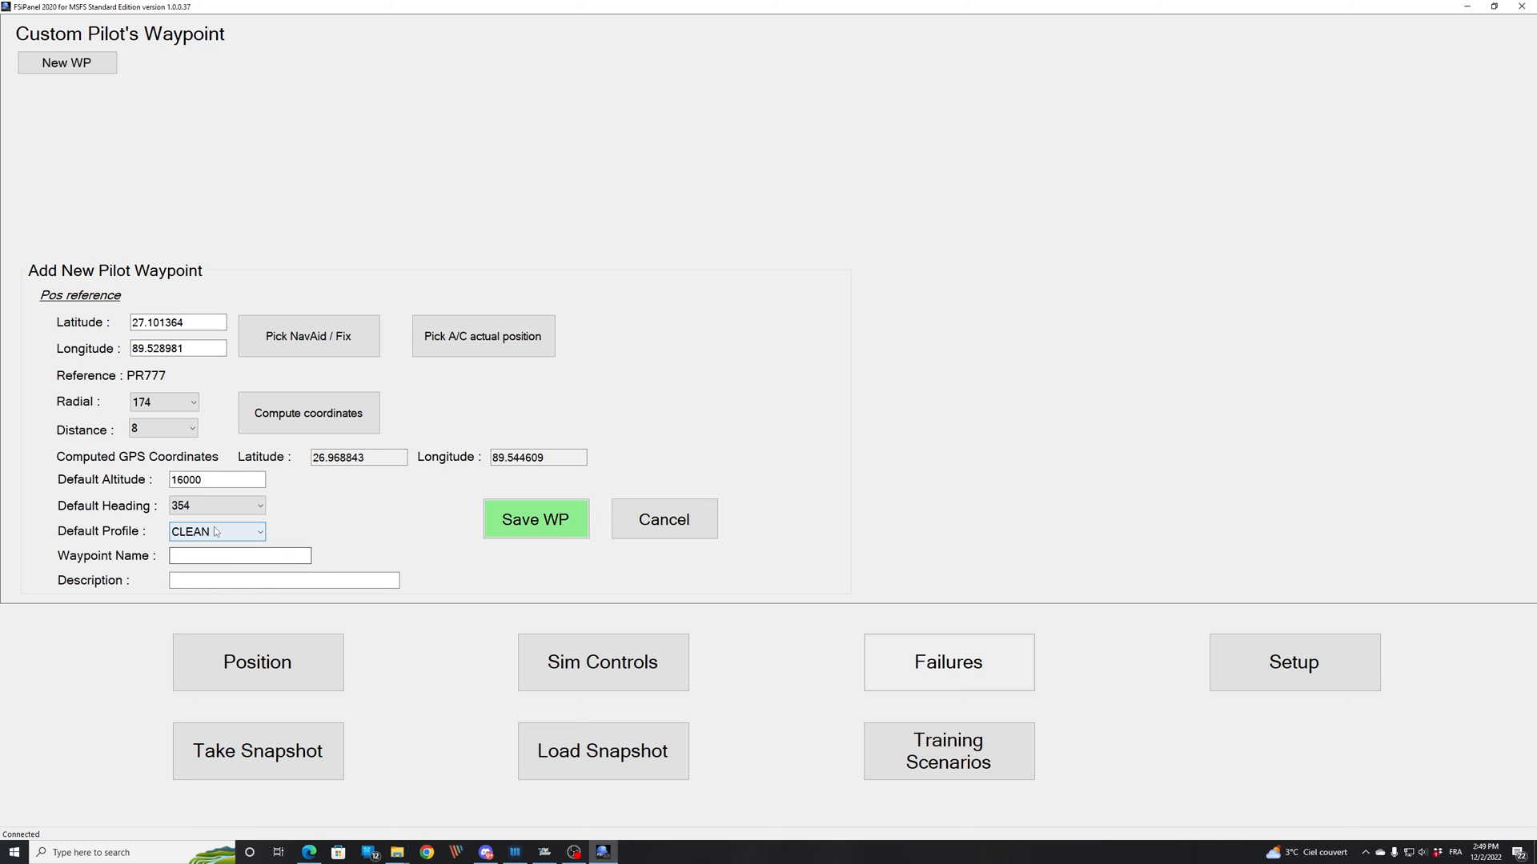
- Name the waypoint PR777 with description '8NM south of PR777' and save it
click(239, 555)
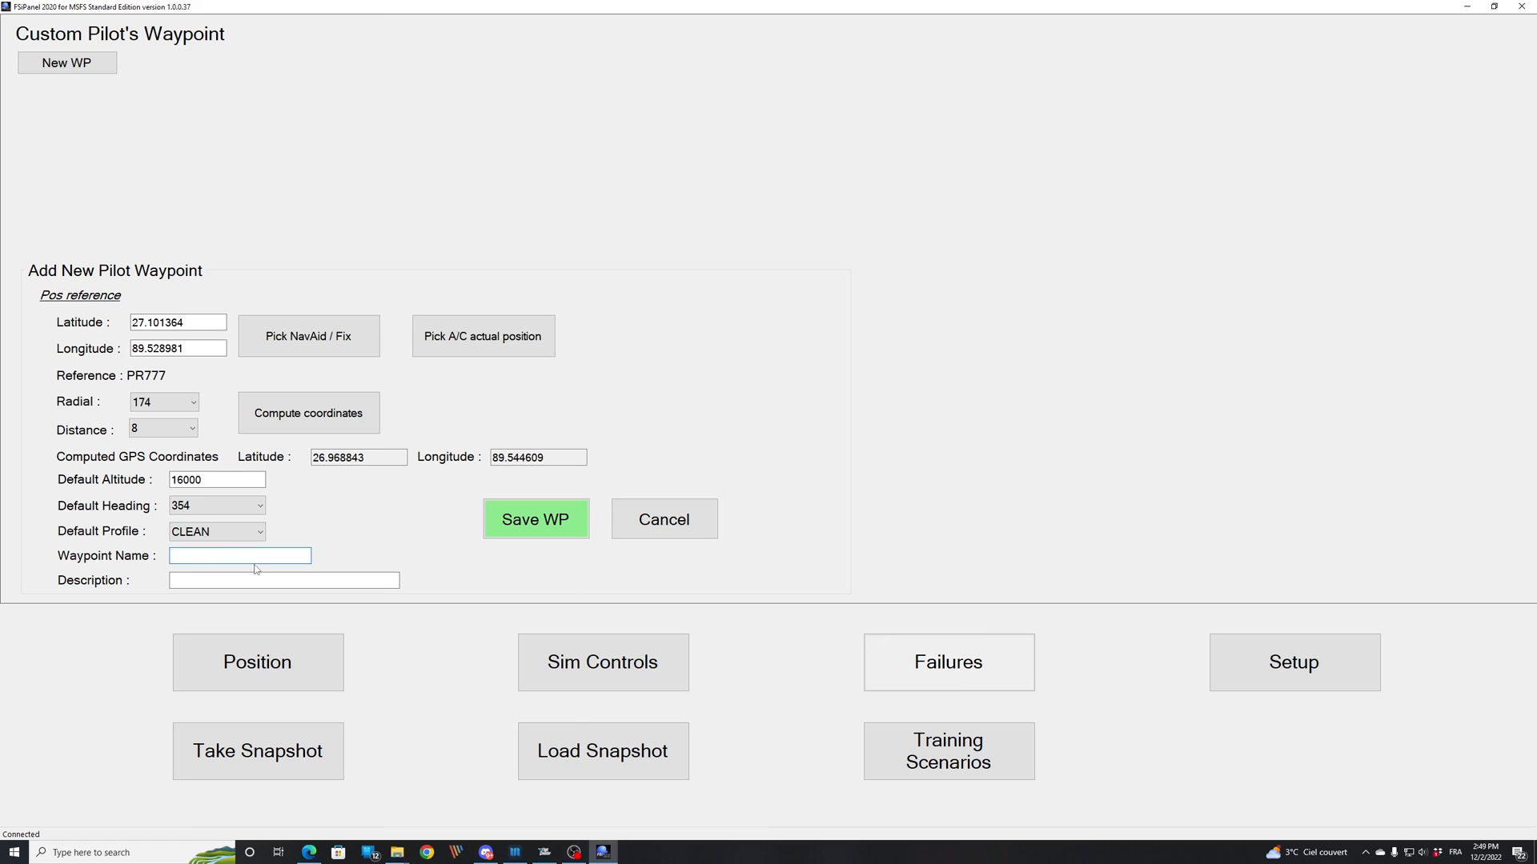
text(PR)
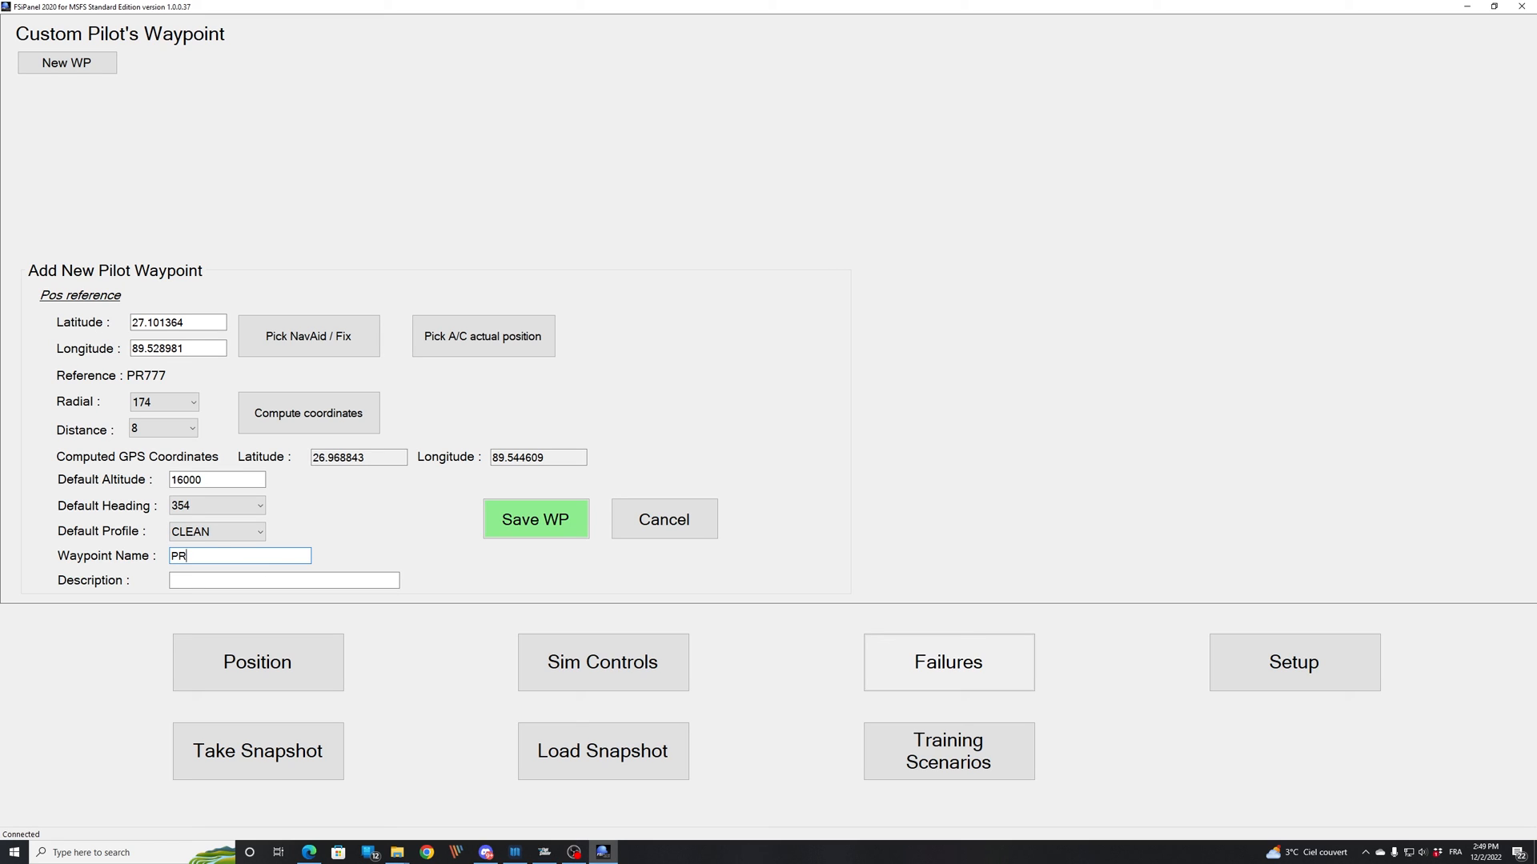
text(777)
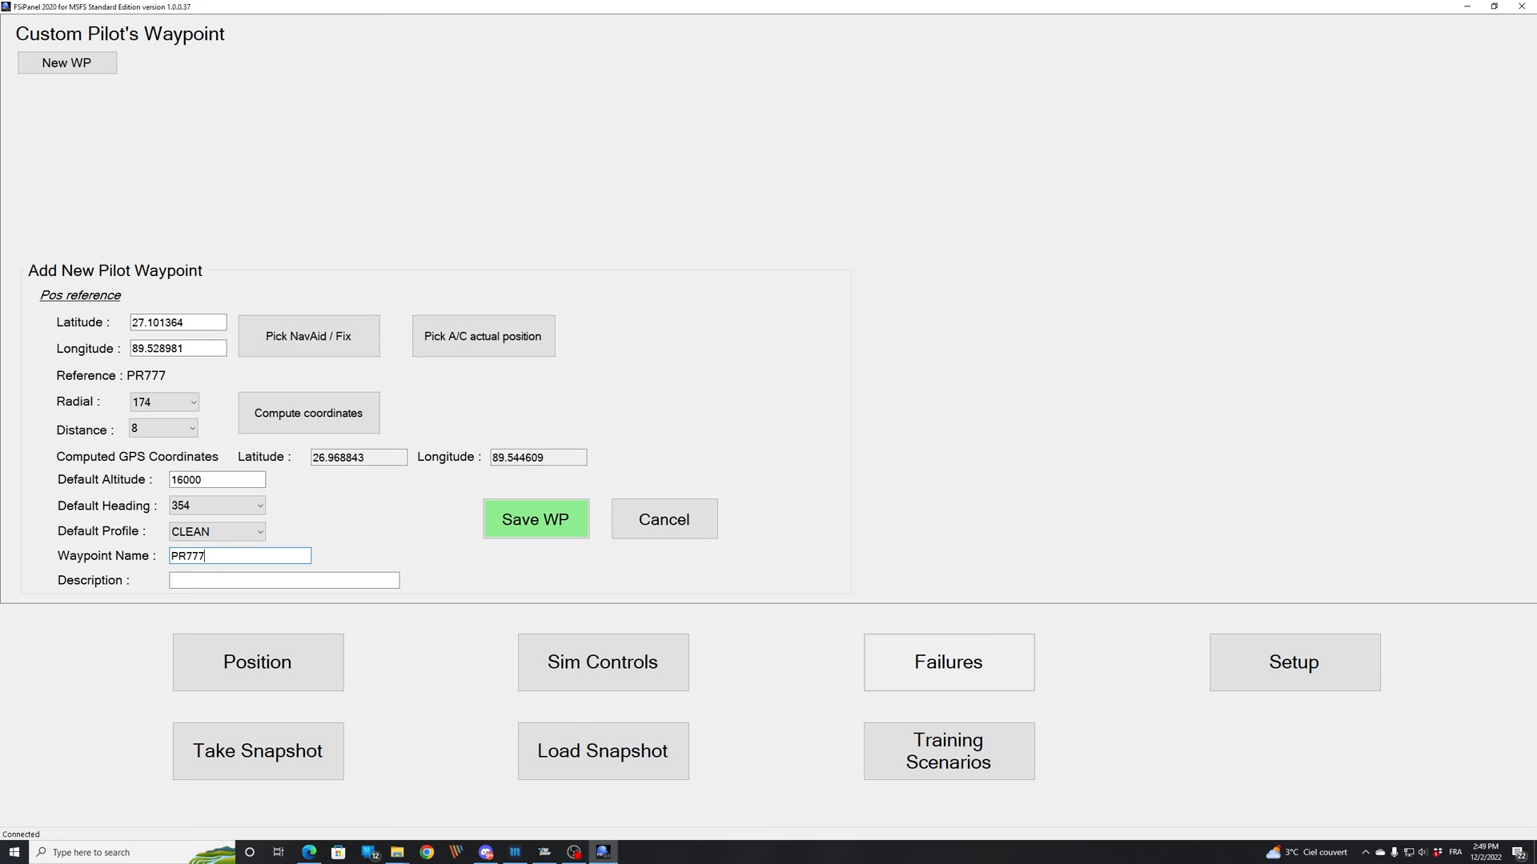
text(8NM)
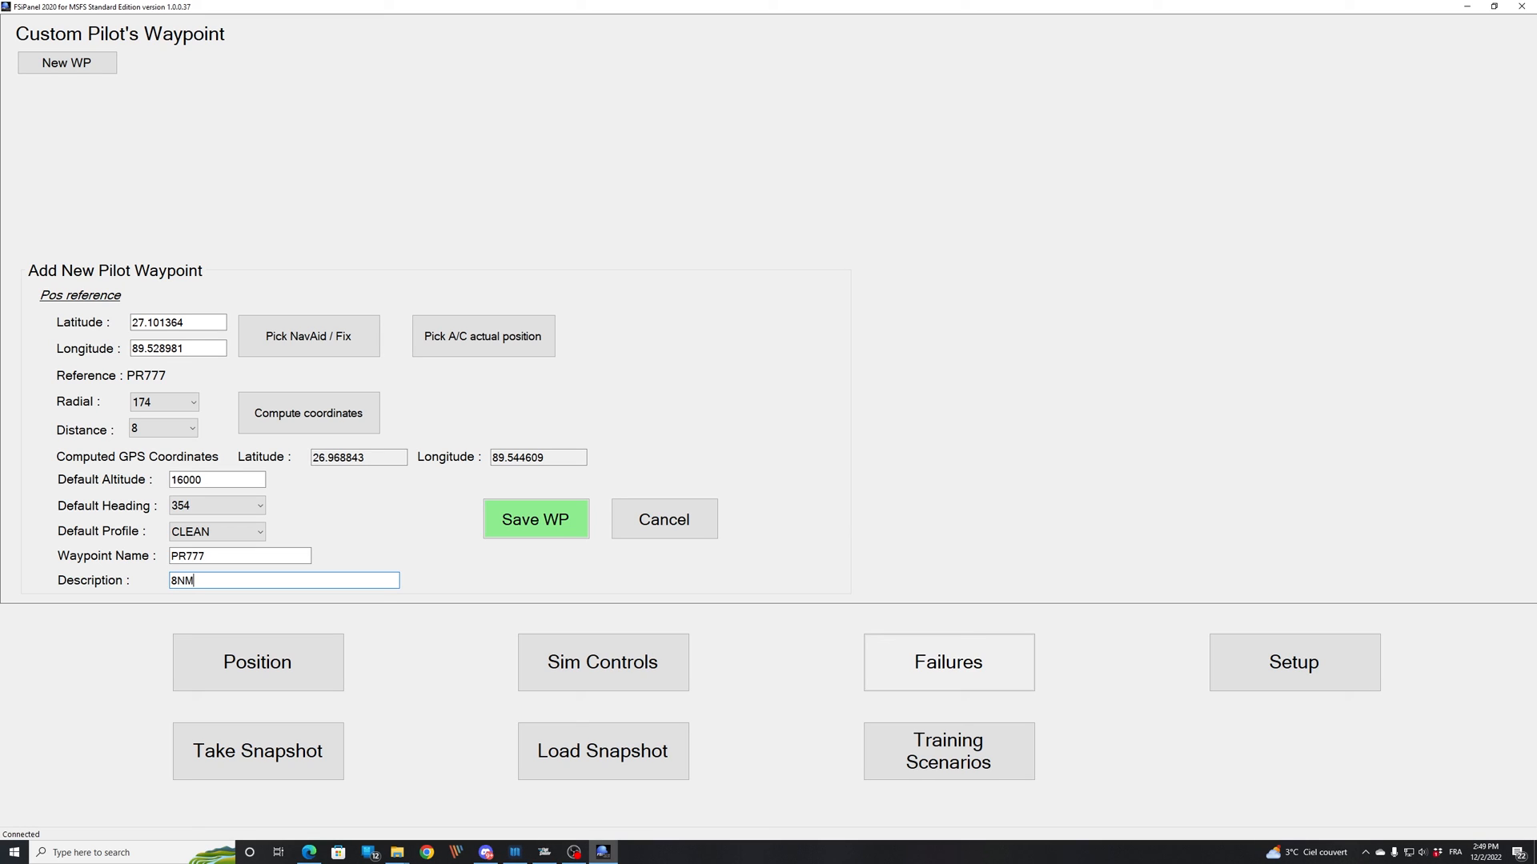
text(south of)
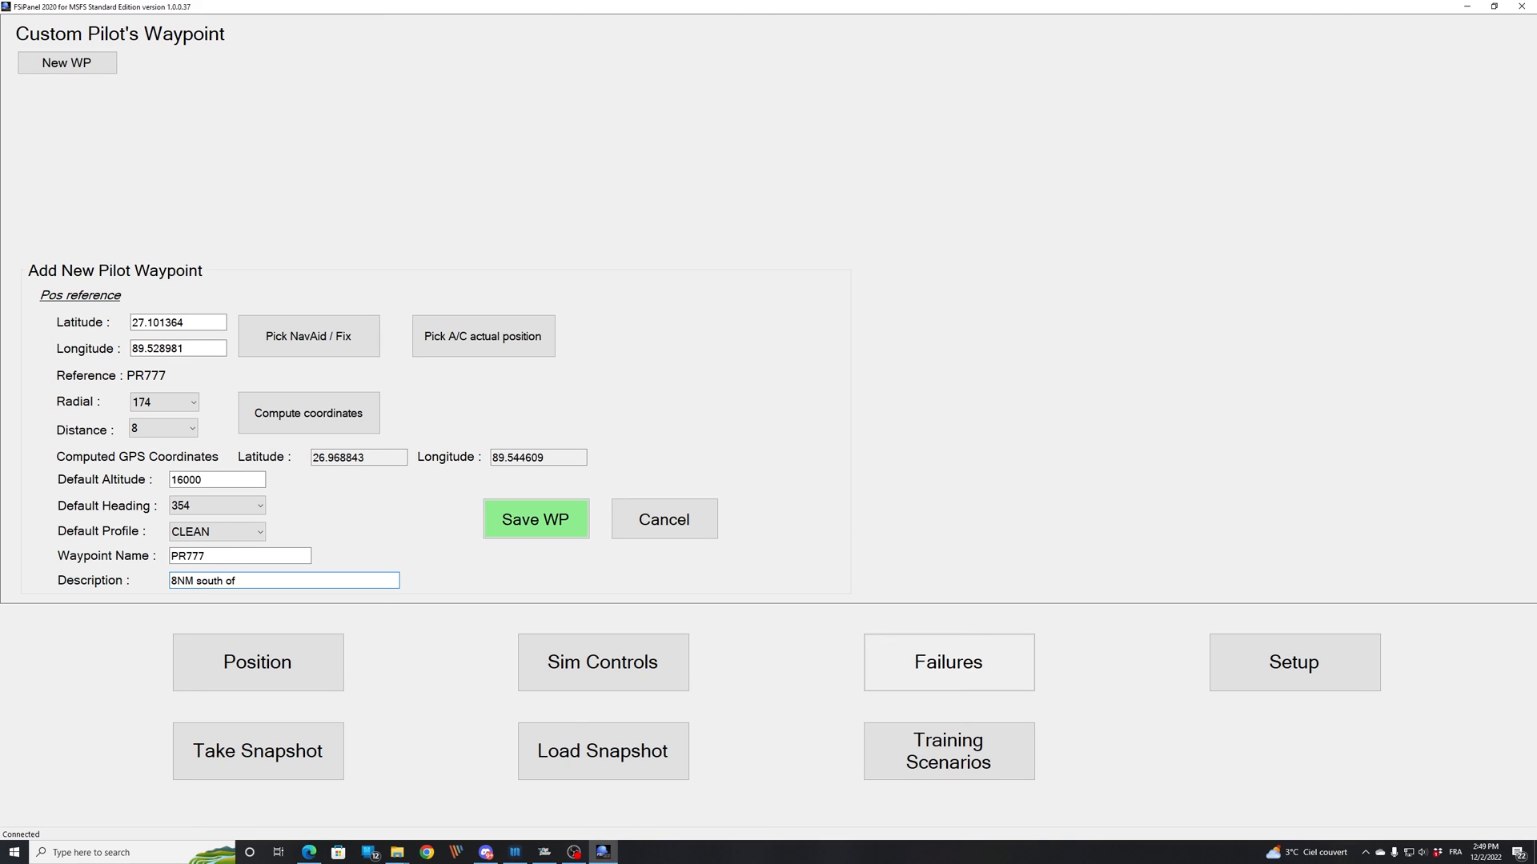
text(PR777)
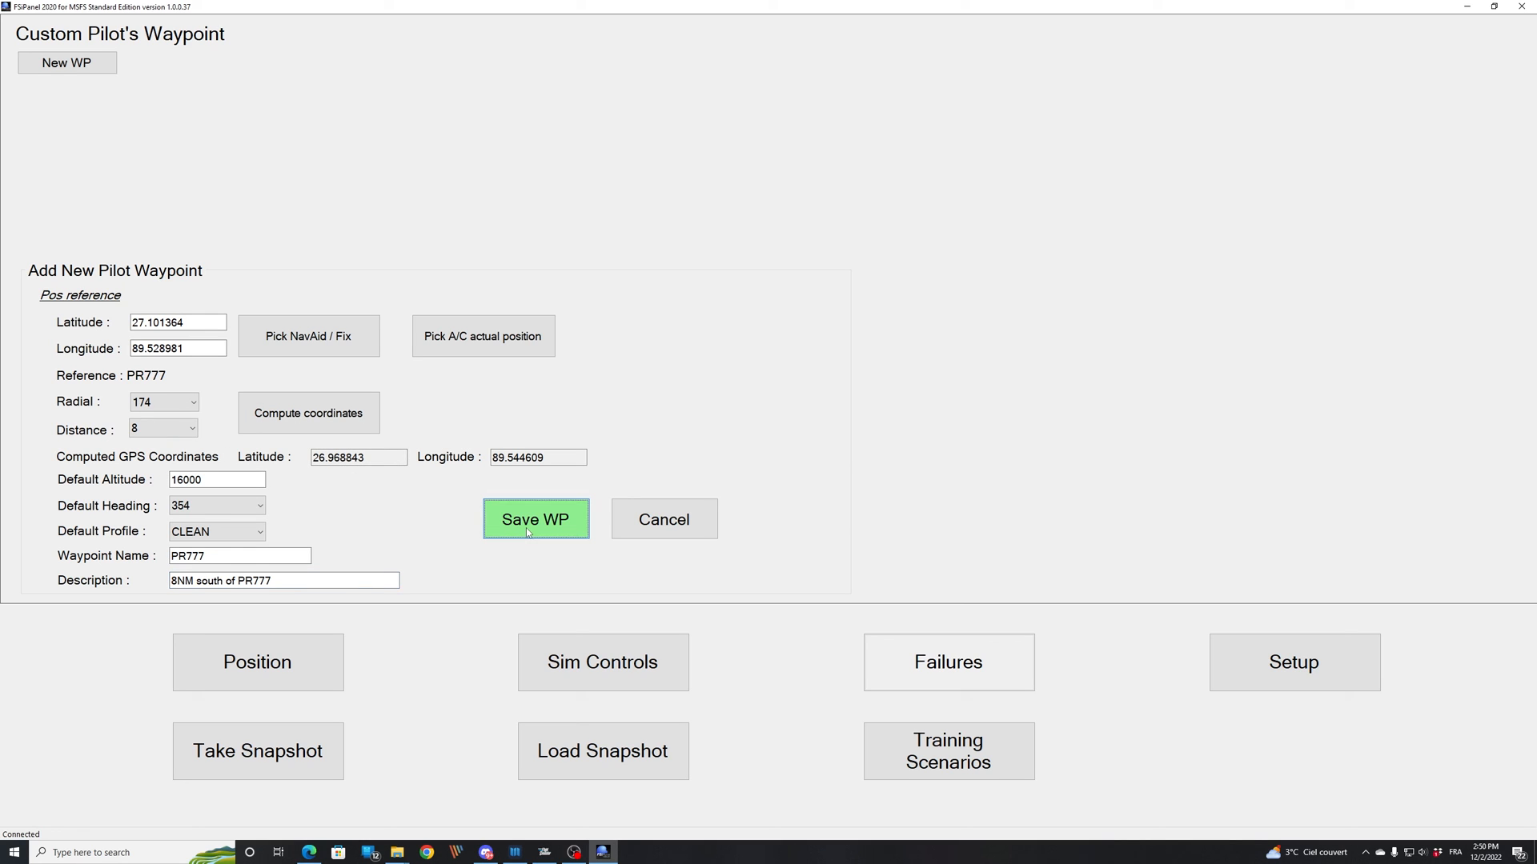
click(535, 519)
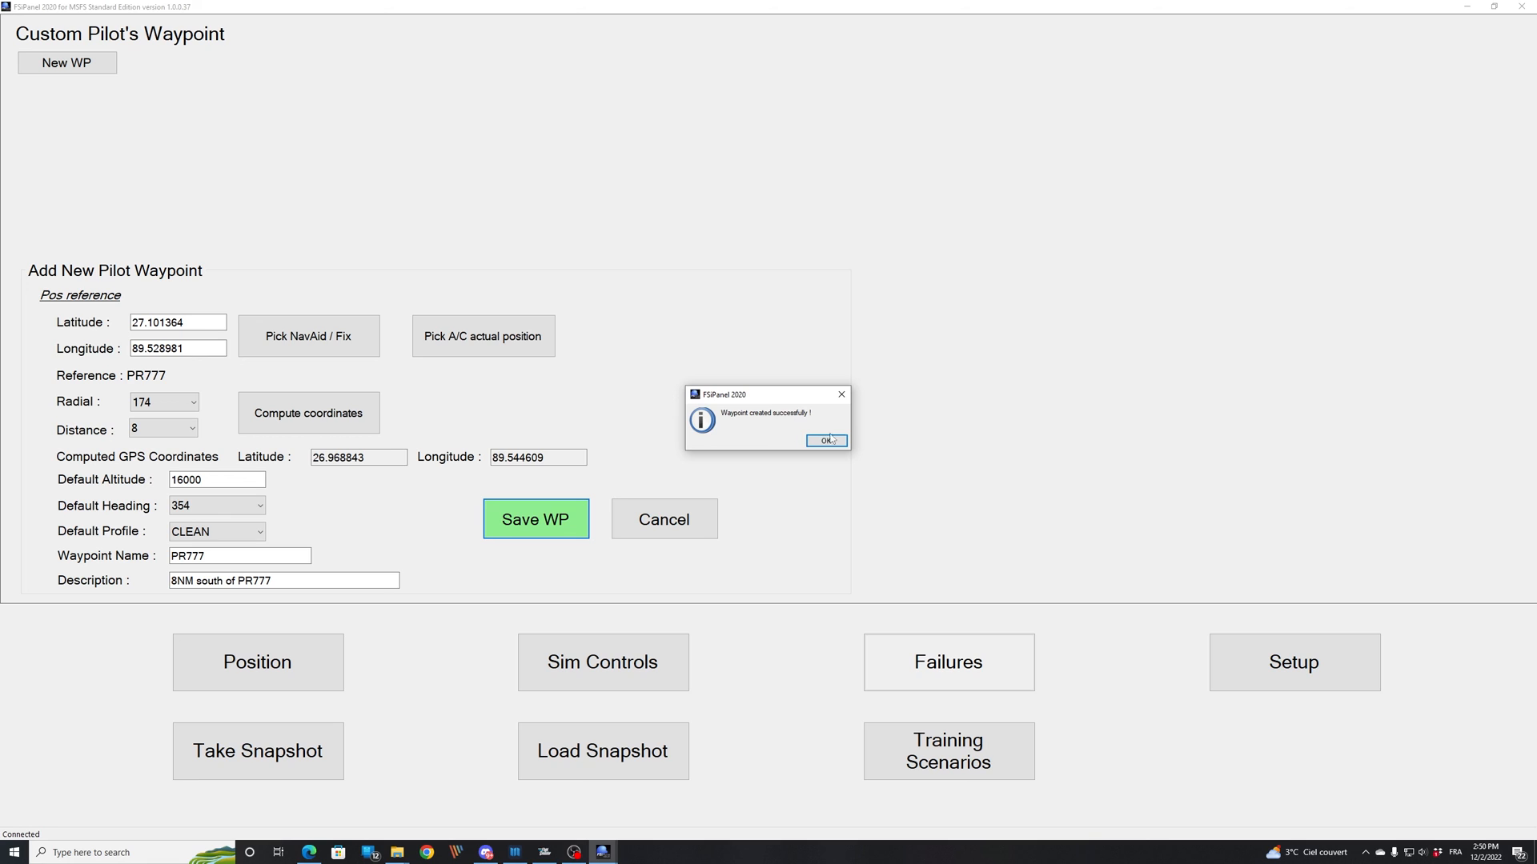
click(825, 441)
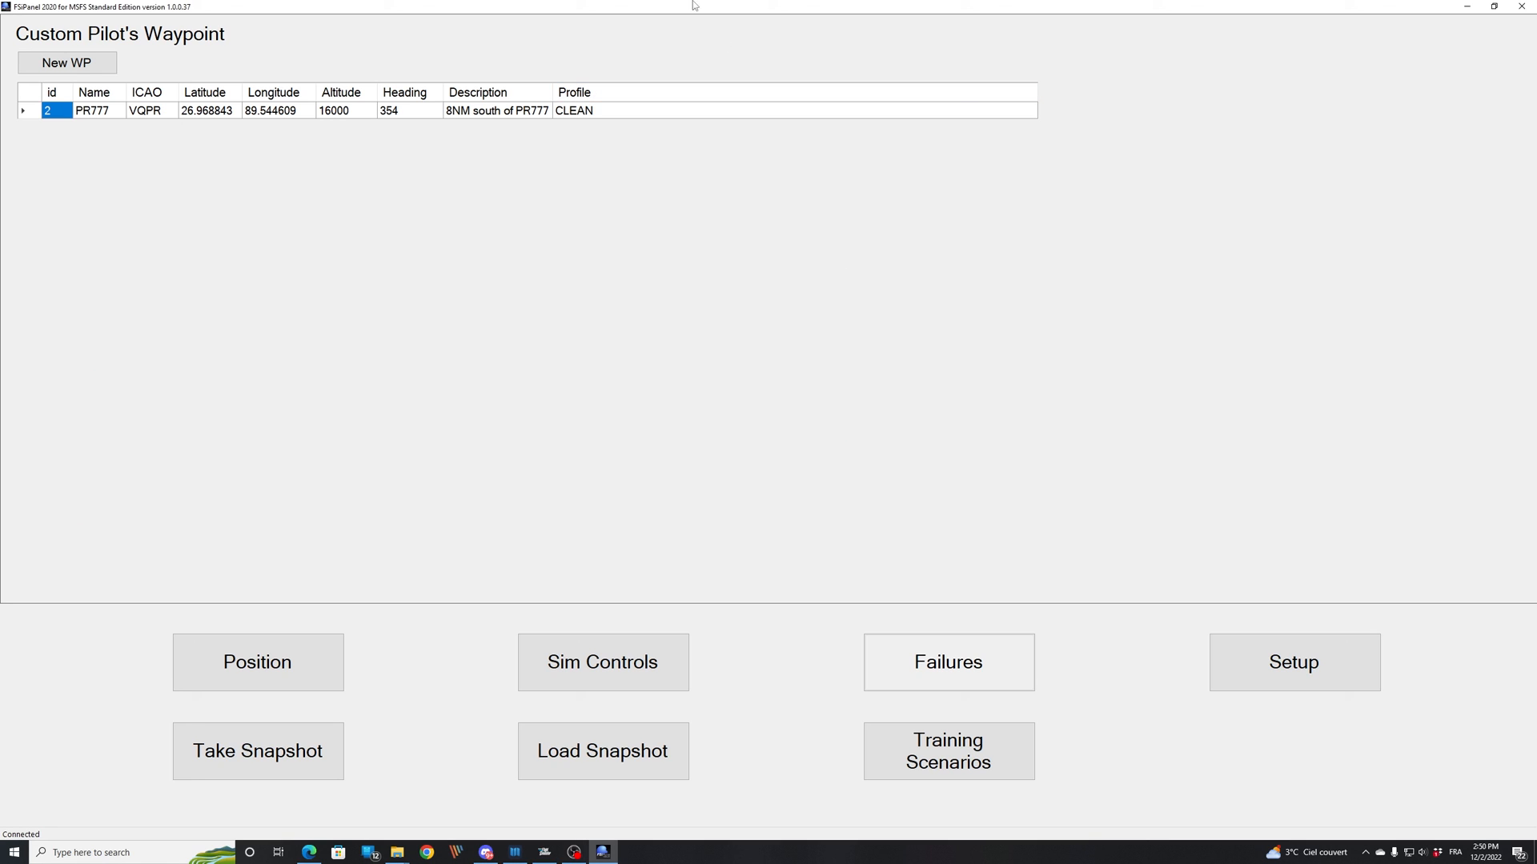
mouse_move(272, 115)
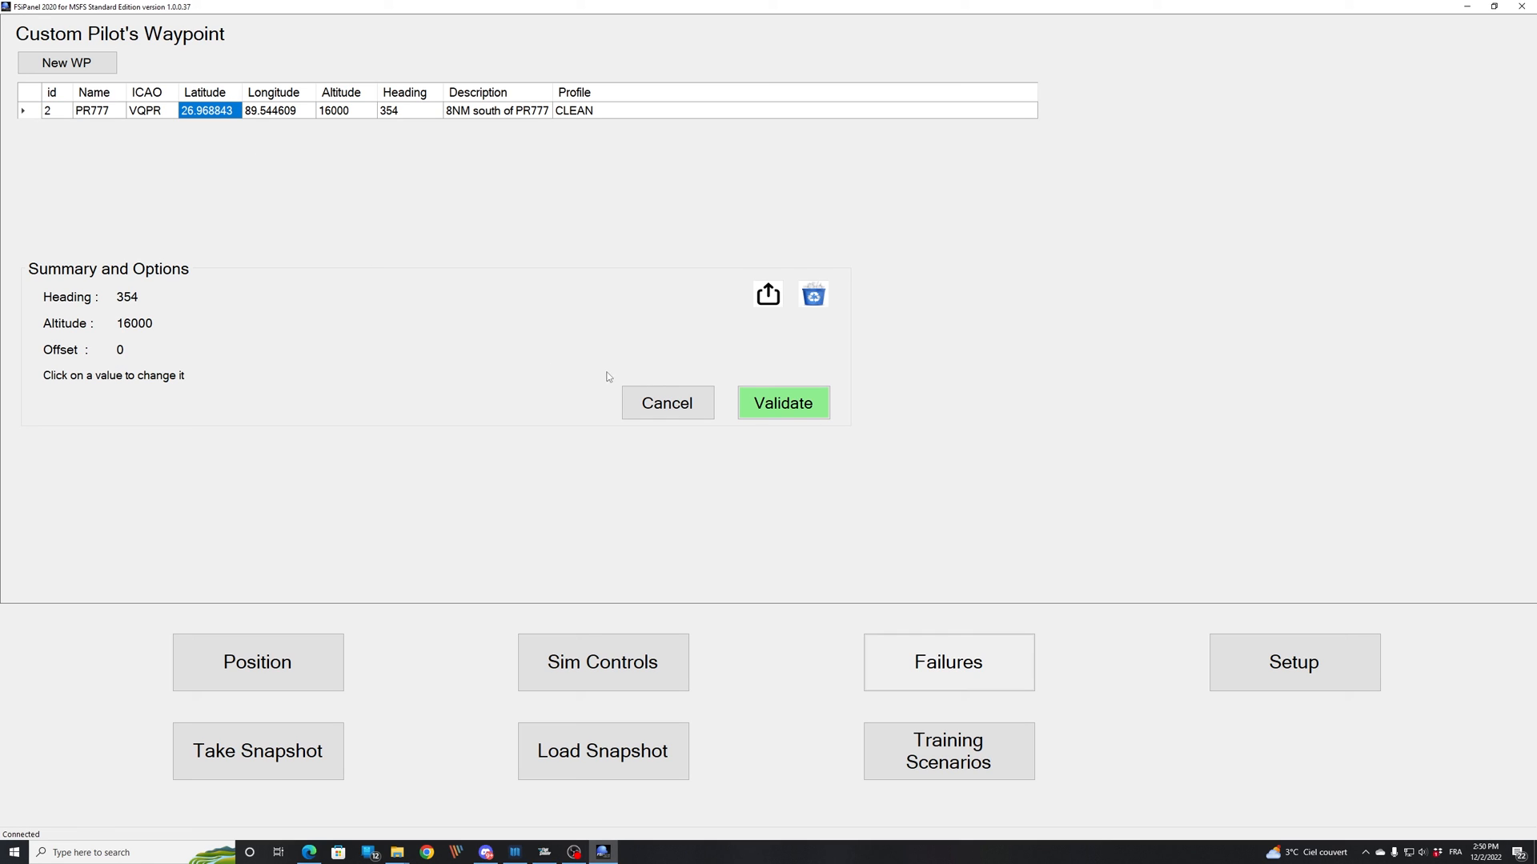
mouse_move(772, 303)
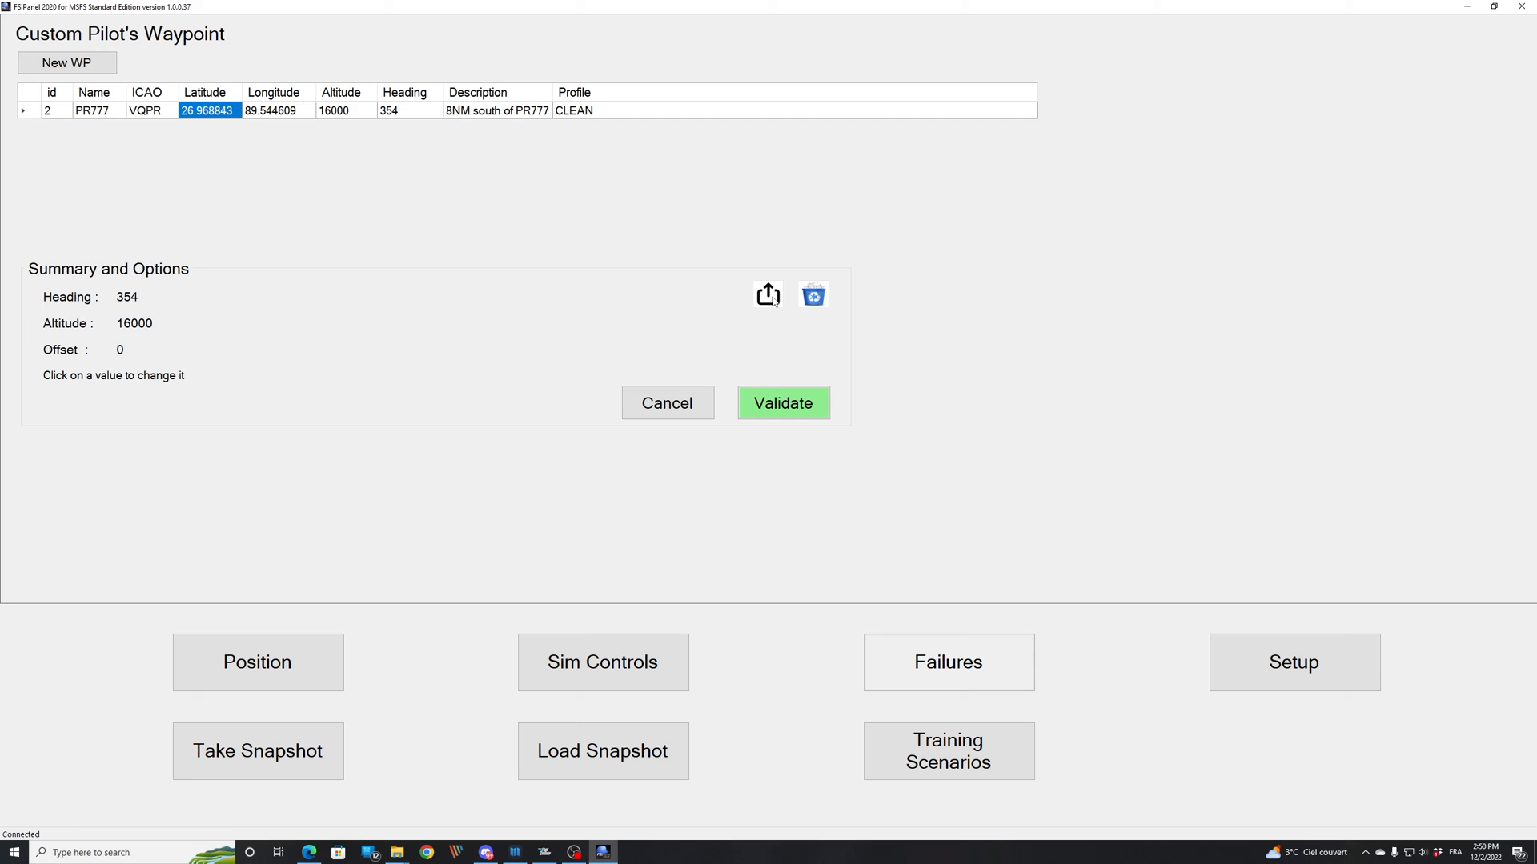
- Export PR777 as file VQPR_PR777_8NM and acknowledge the successful save
click(768, 294)
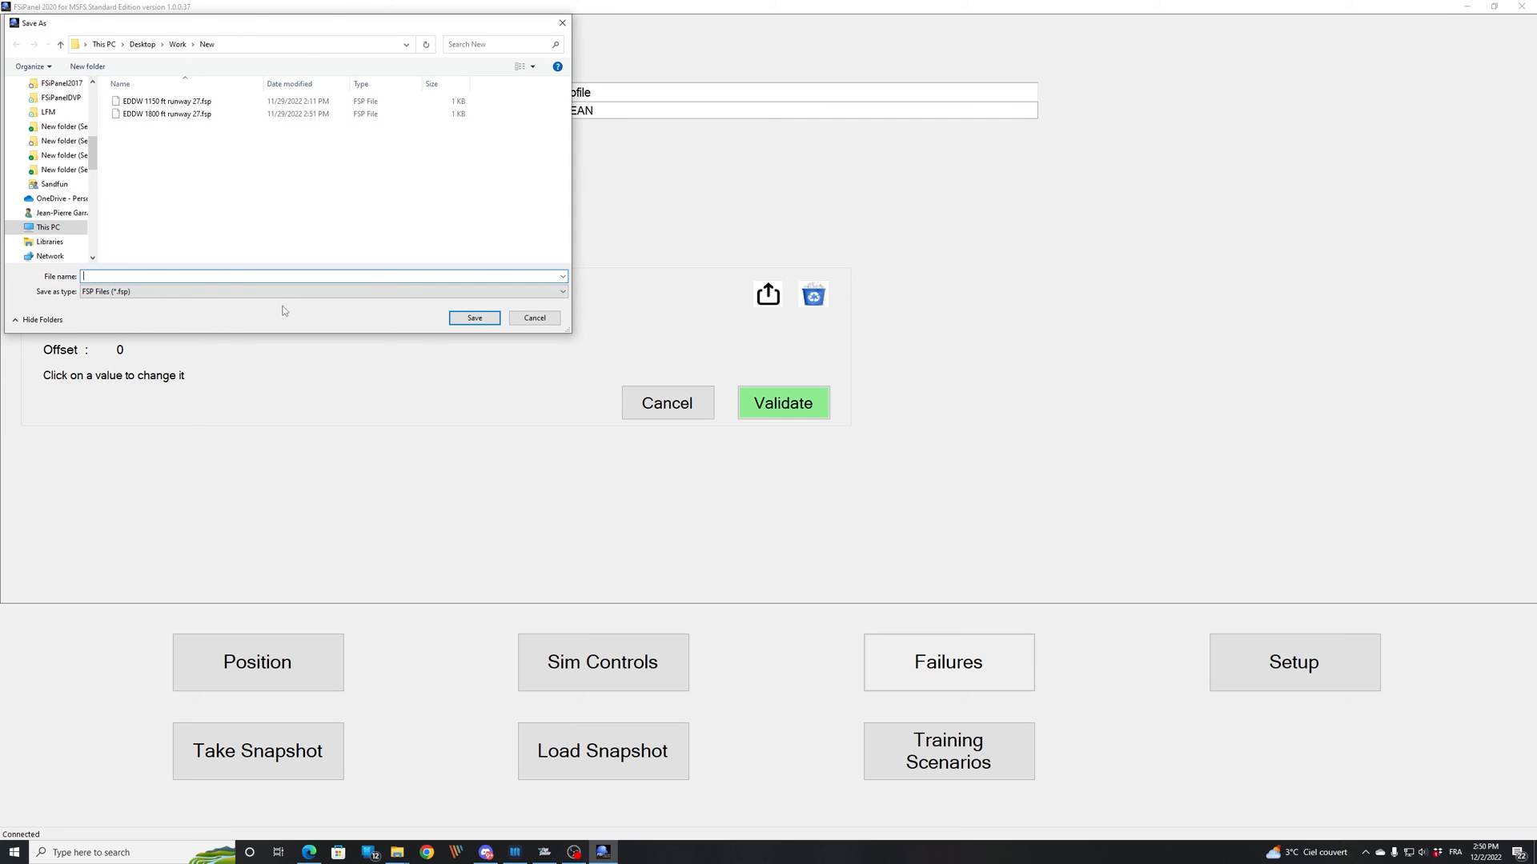
text(VQ)
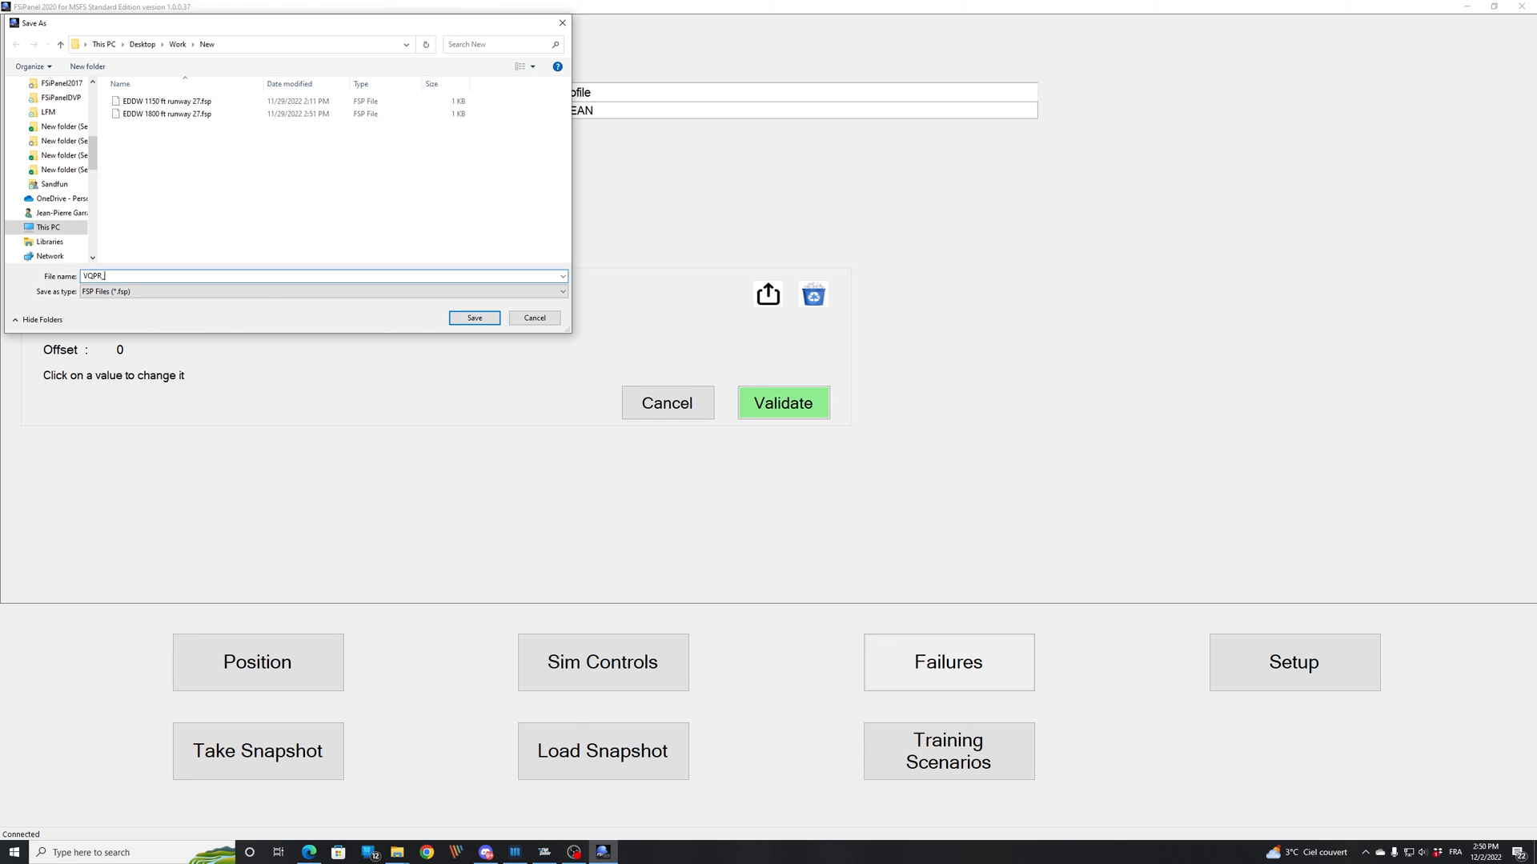
text(PR777)
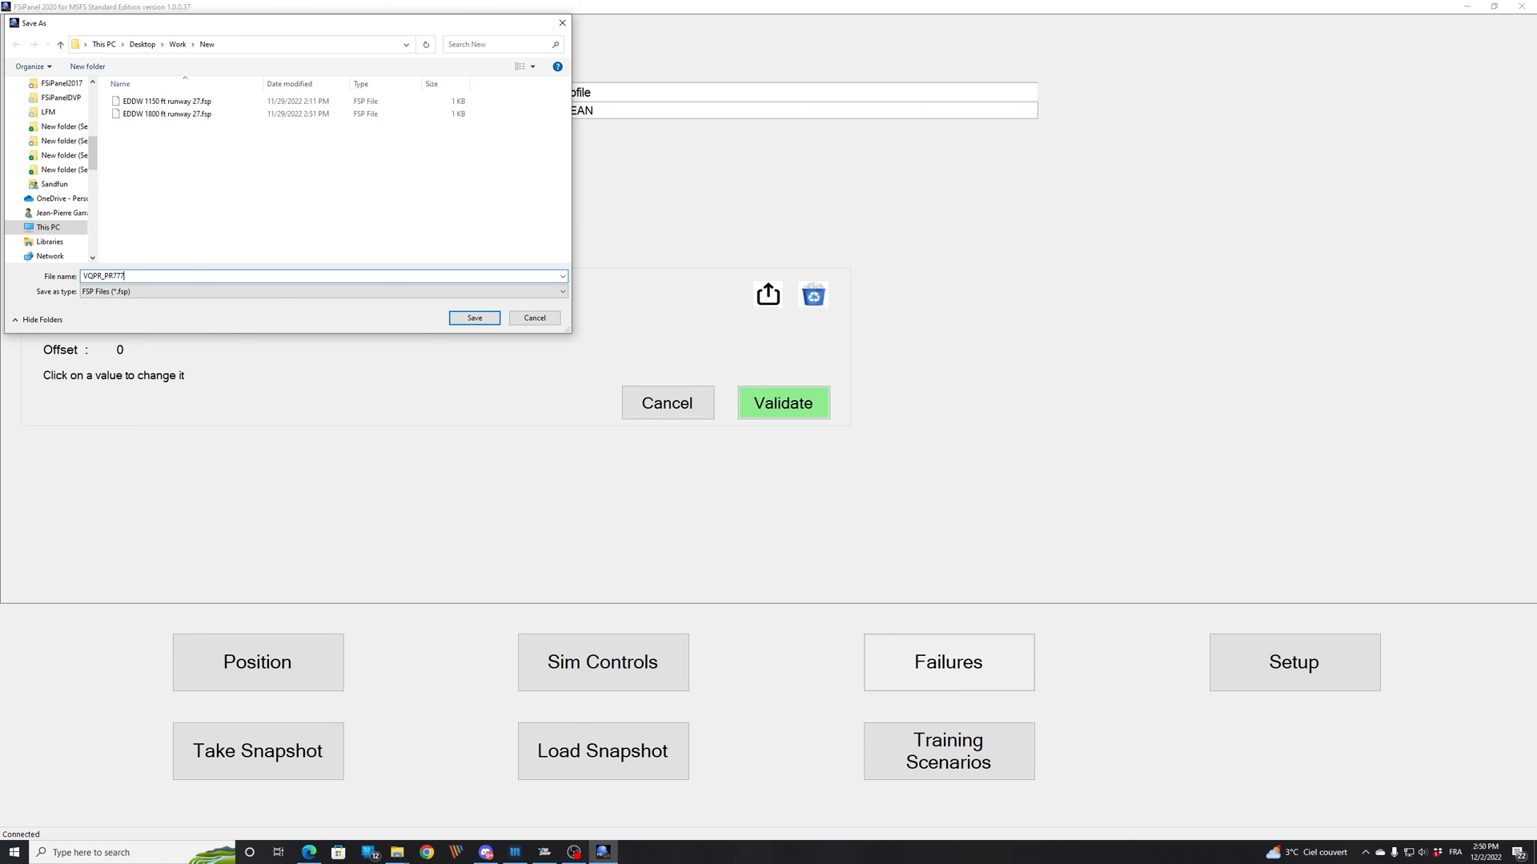
text(_8NM South)
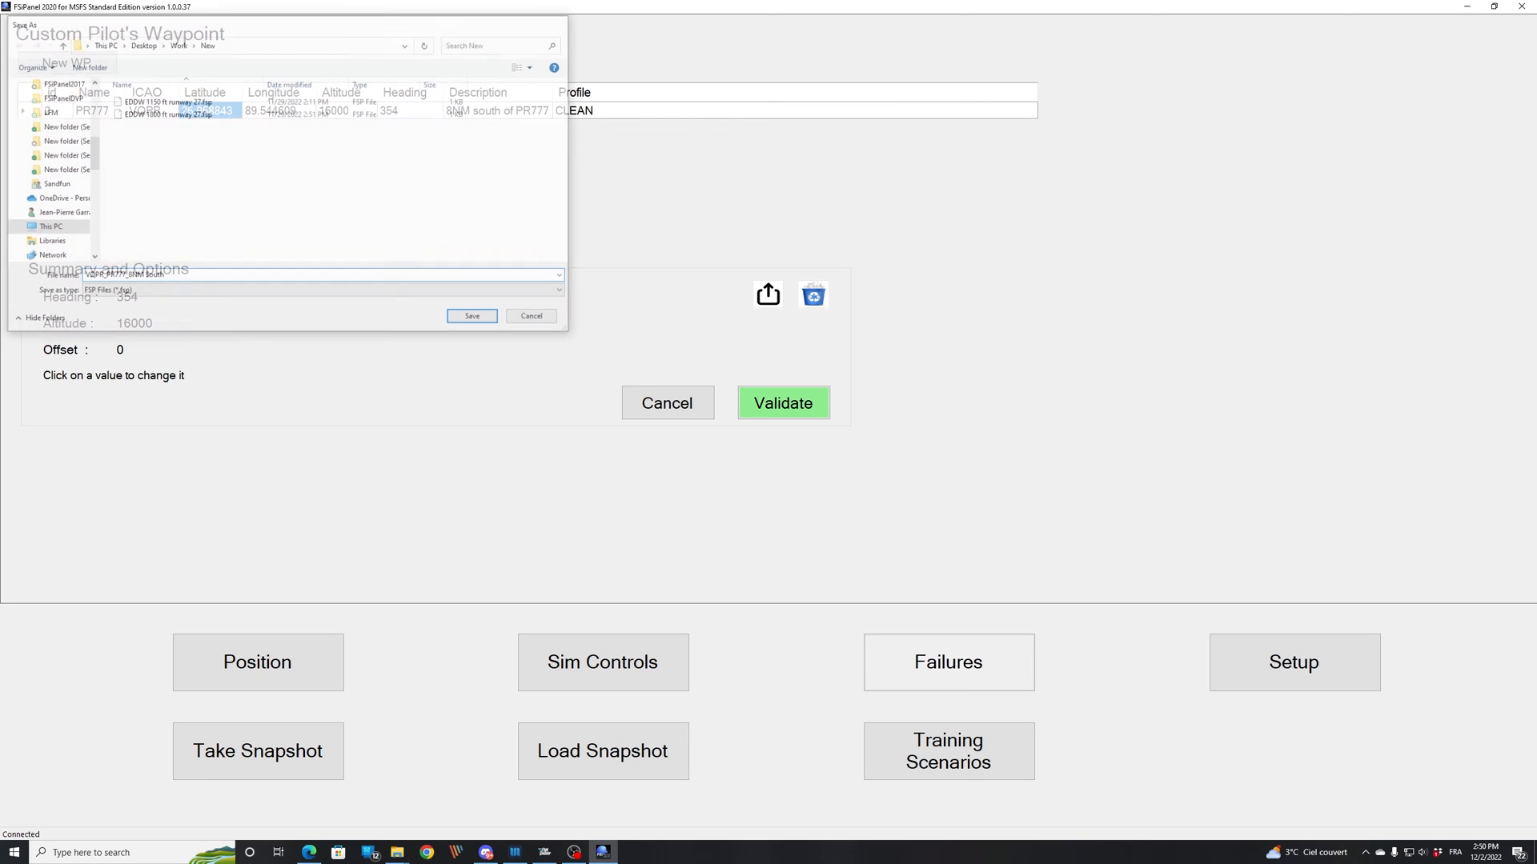
click(470, 316)
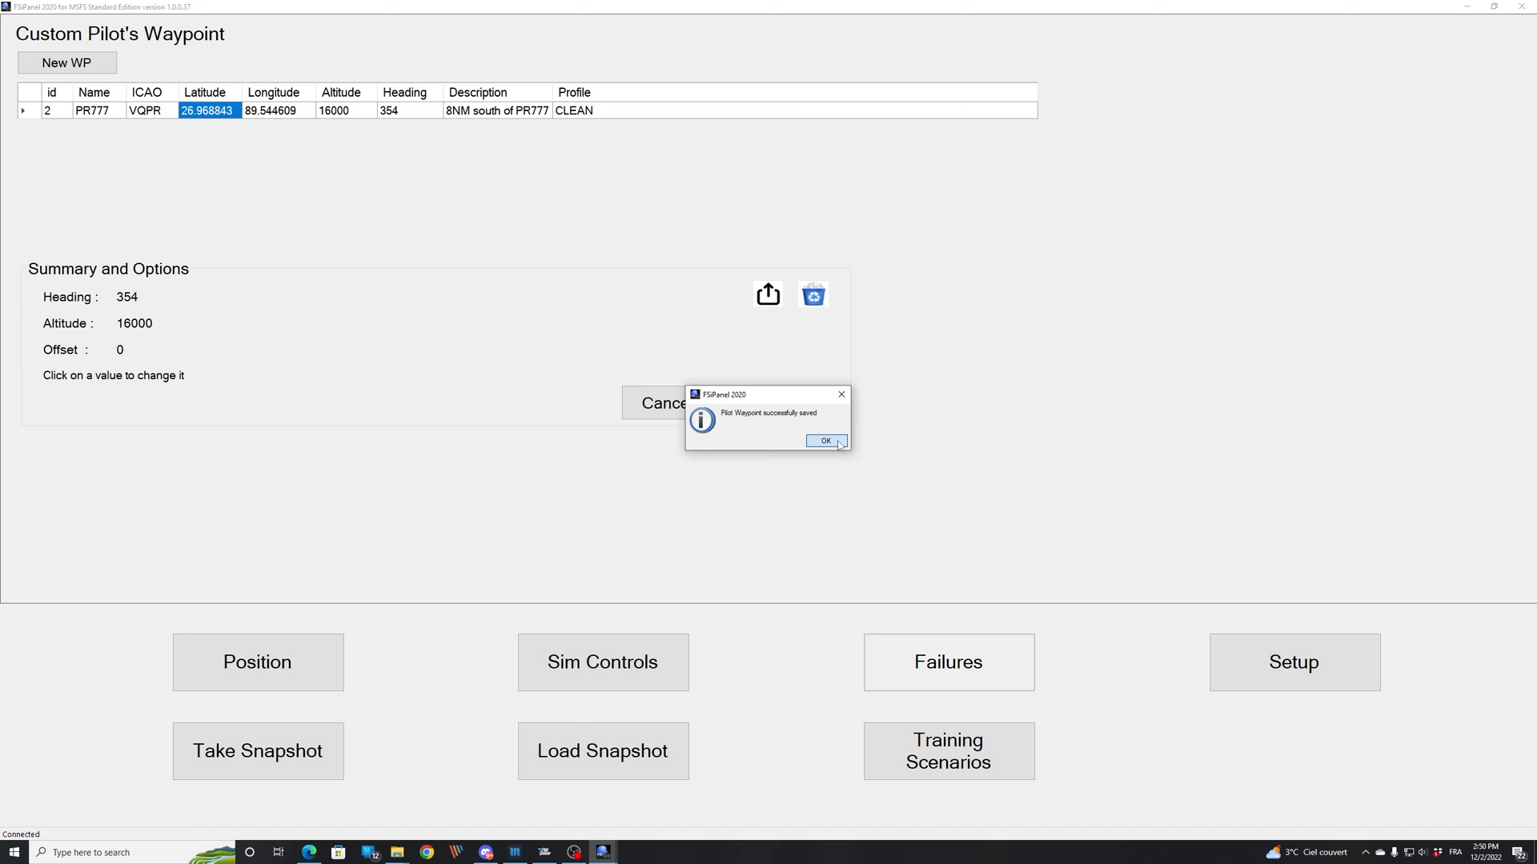
click(824, 440)
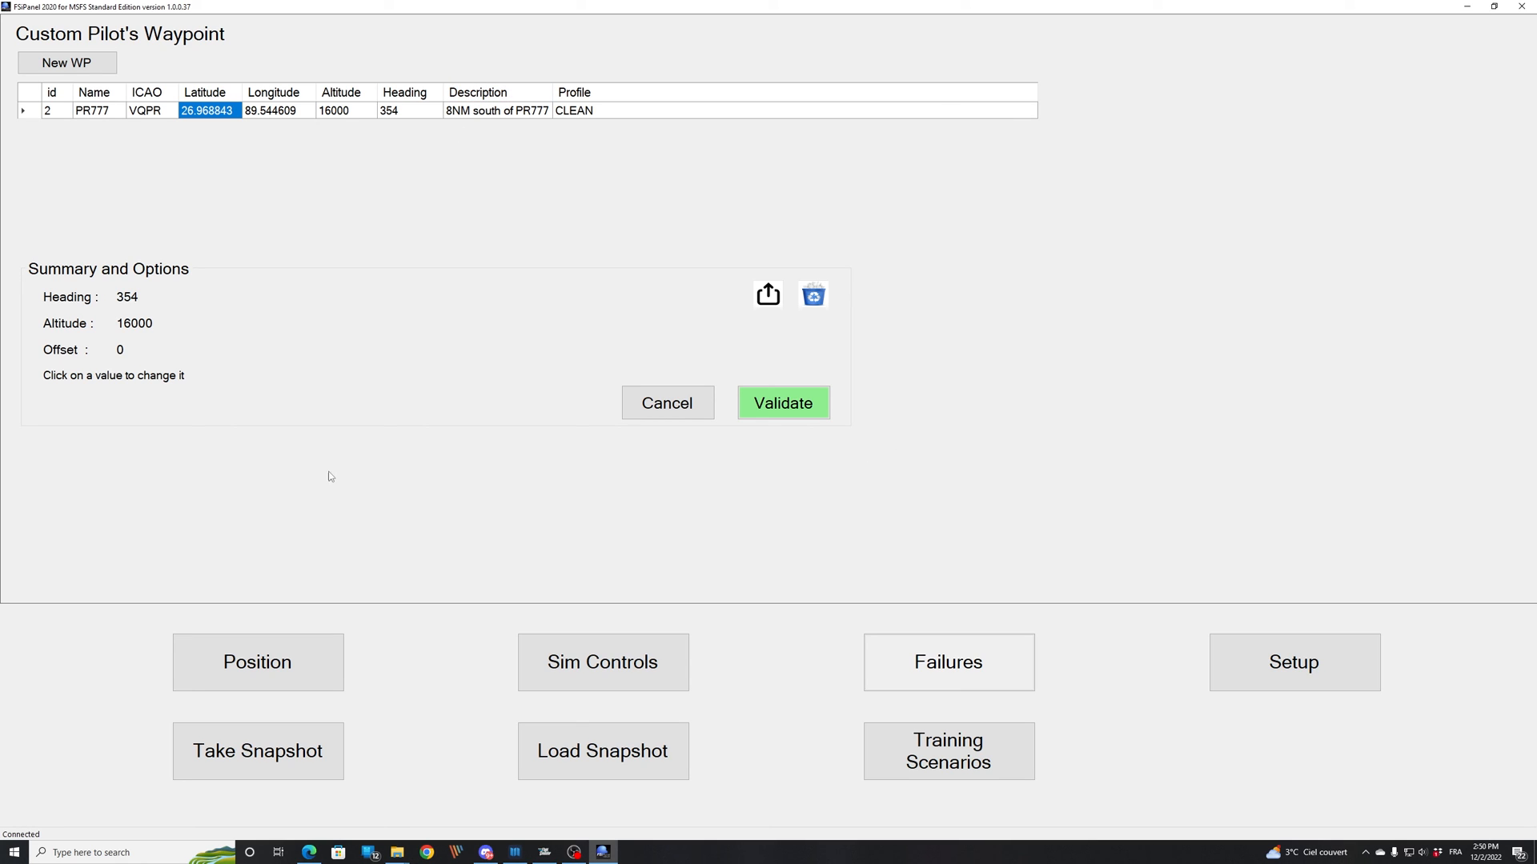
- Choose pilot waypoint PR777 as the position and move the 737 there
click(783, 403)
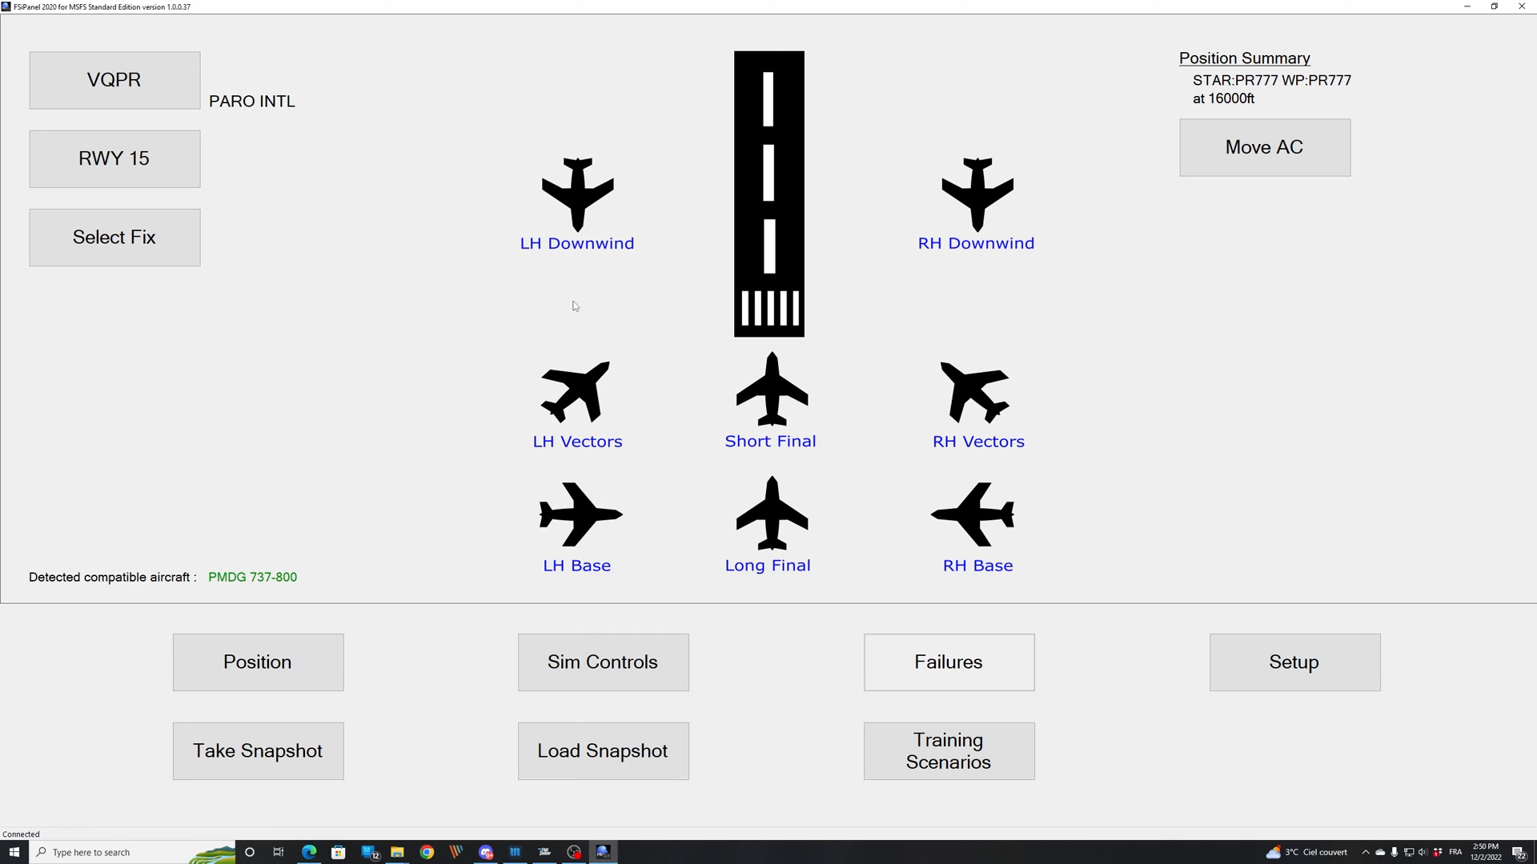
mouse_move(547, 593)
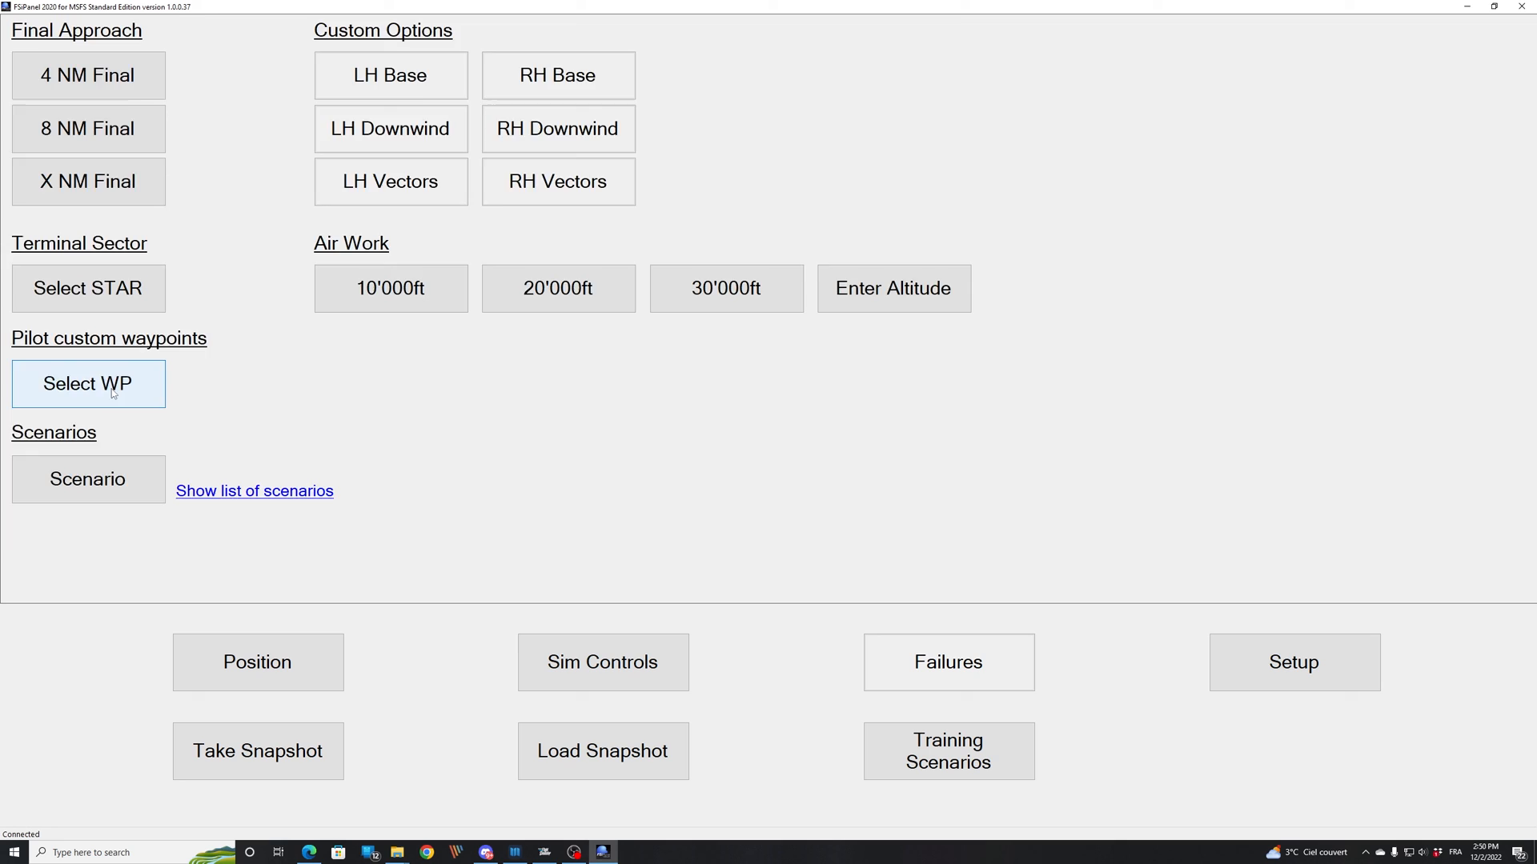
click(88, 382)
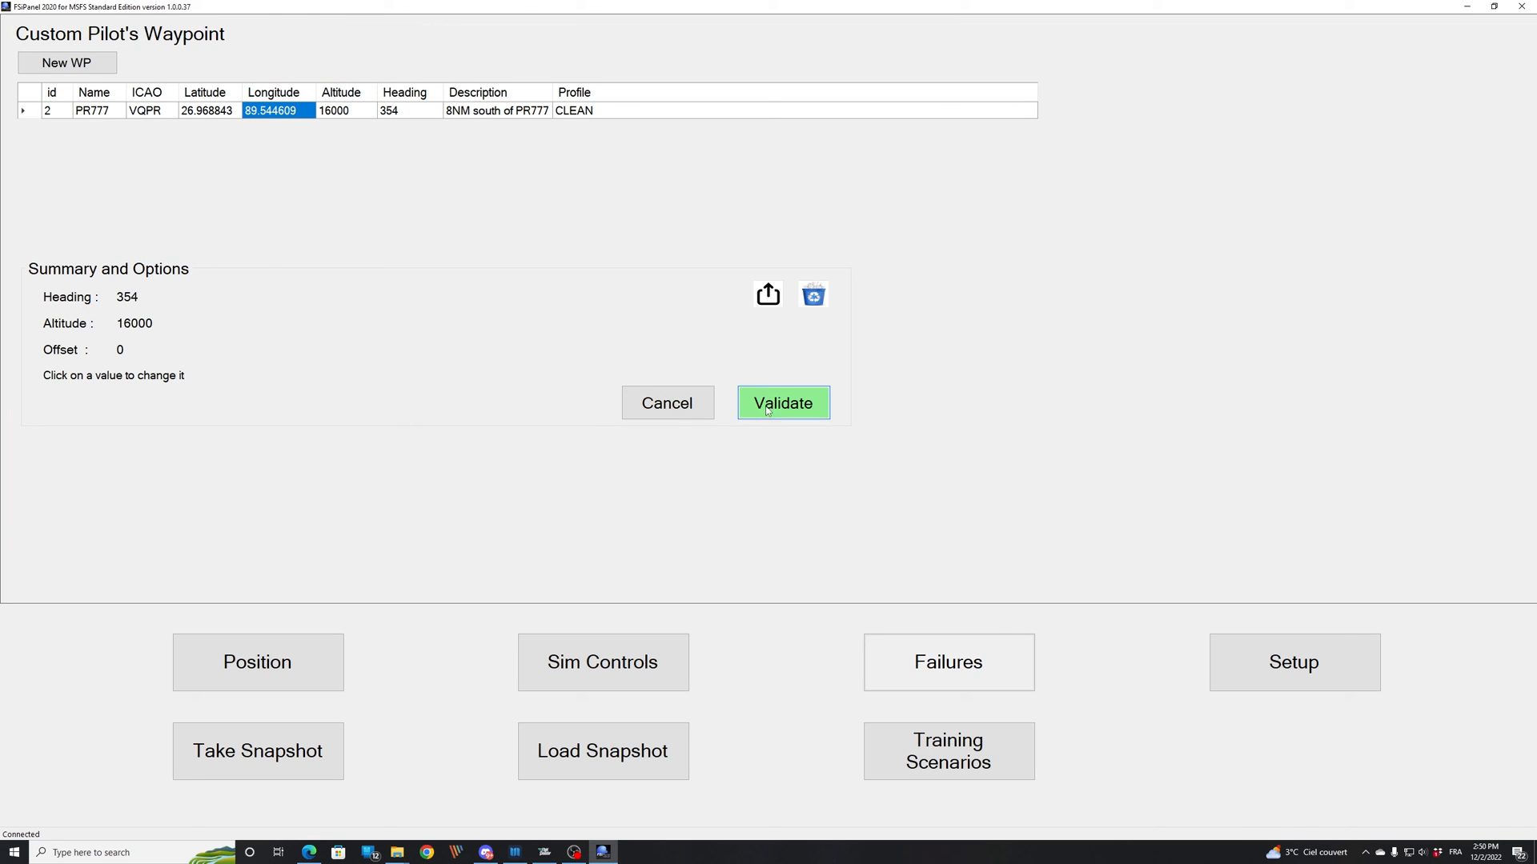
click(783, 404)
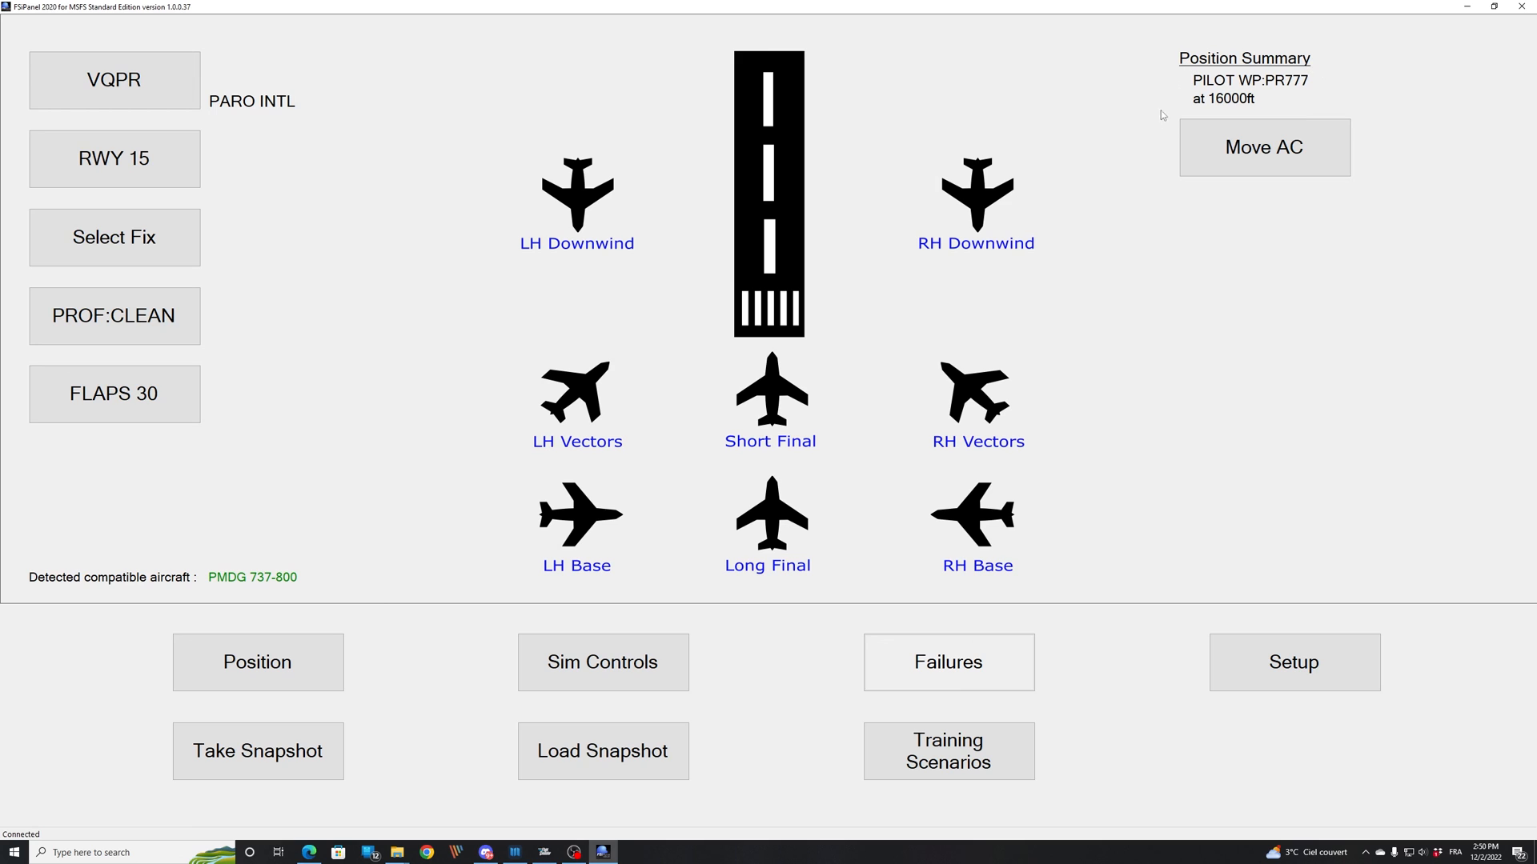
mouse_move(1095, 133)
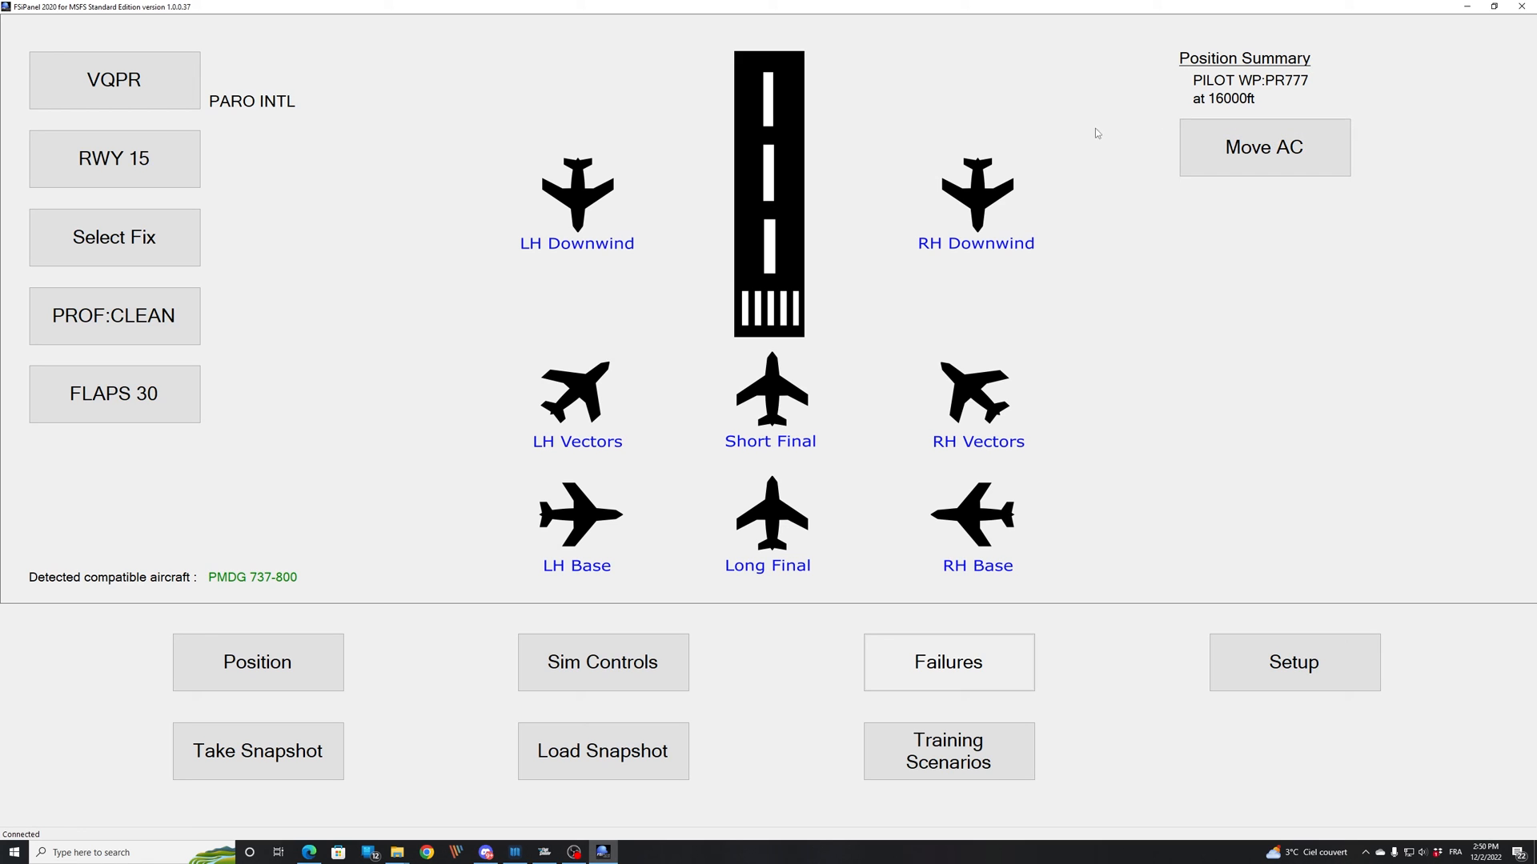
click(1263, 148)
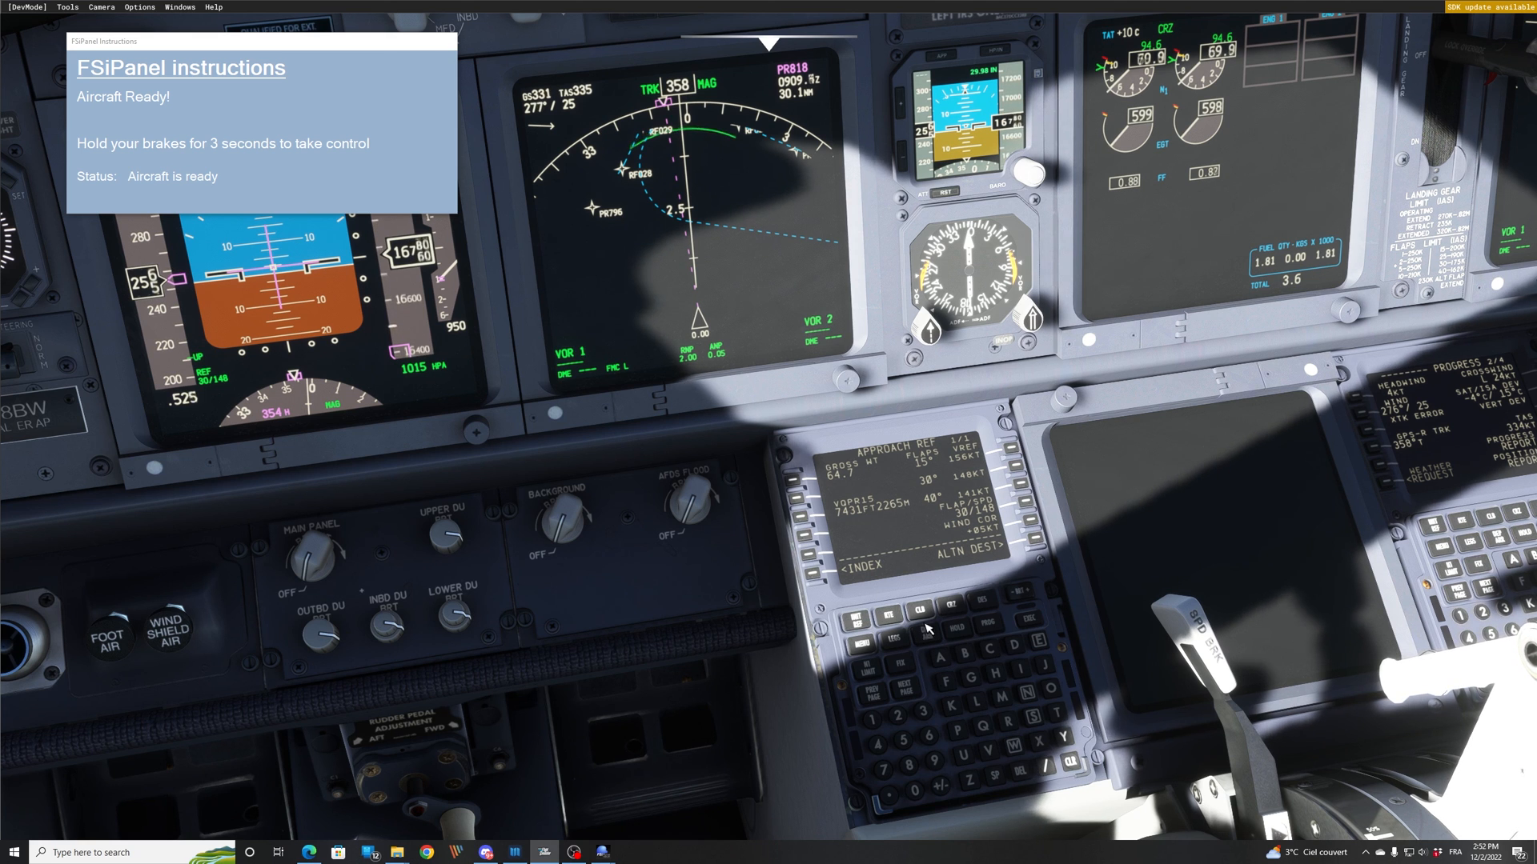
- Show the ACT RTE LEGS page listing PR848, PR842, RF033 and RF029
click(952, 618)
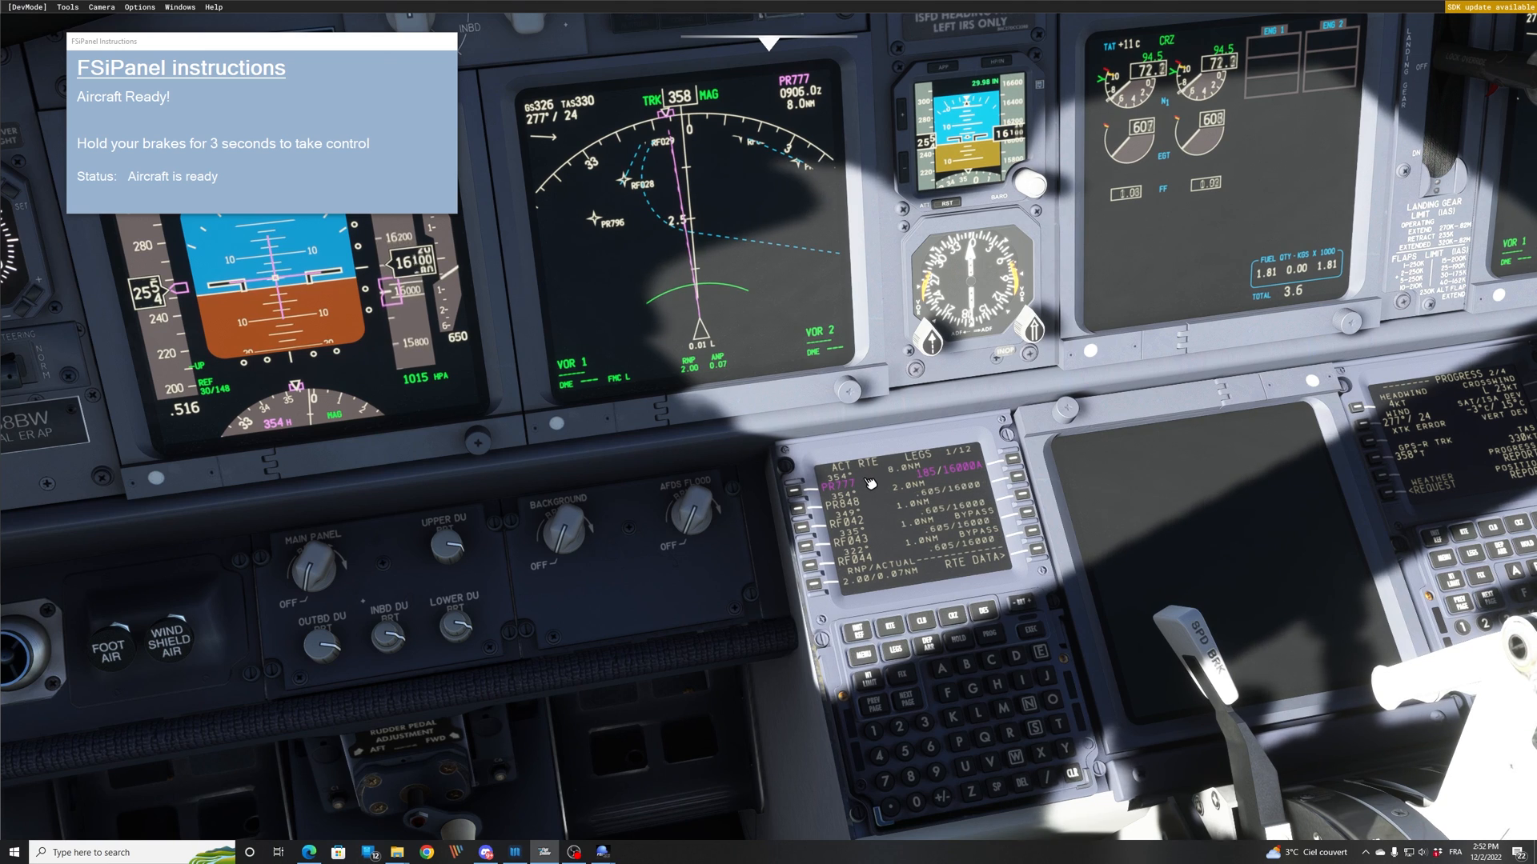
mouse_move(711, 558)
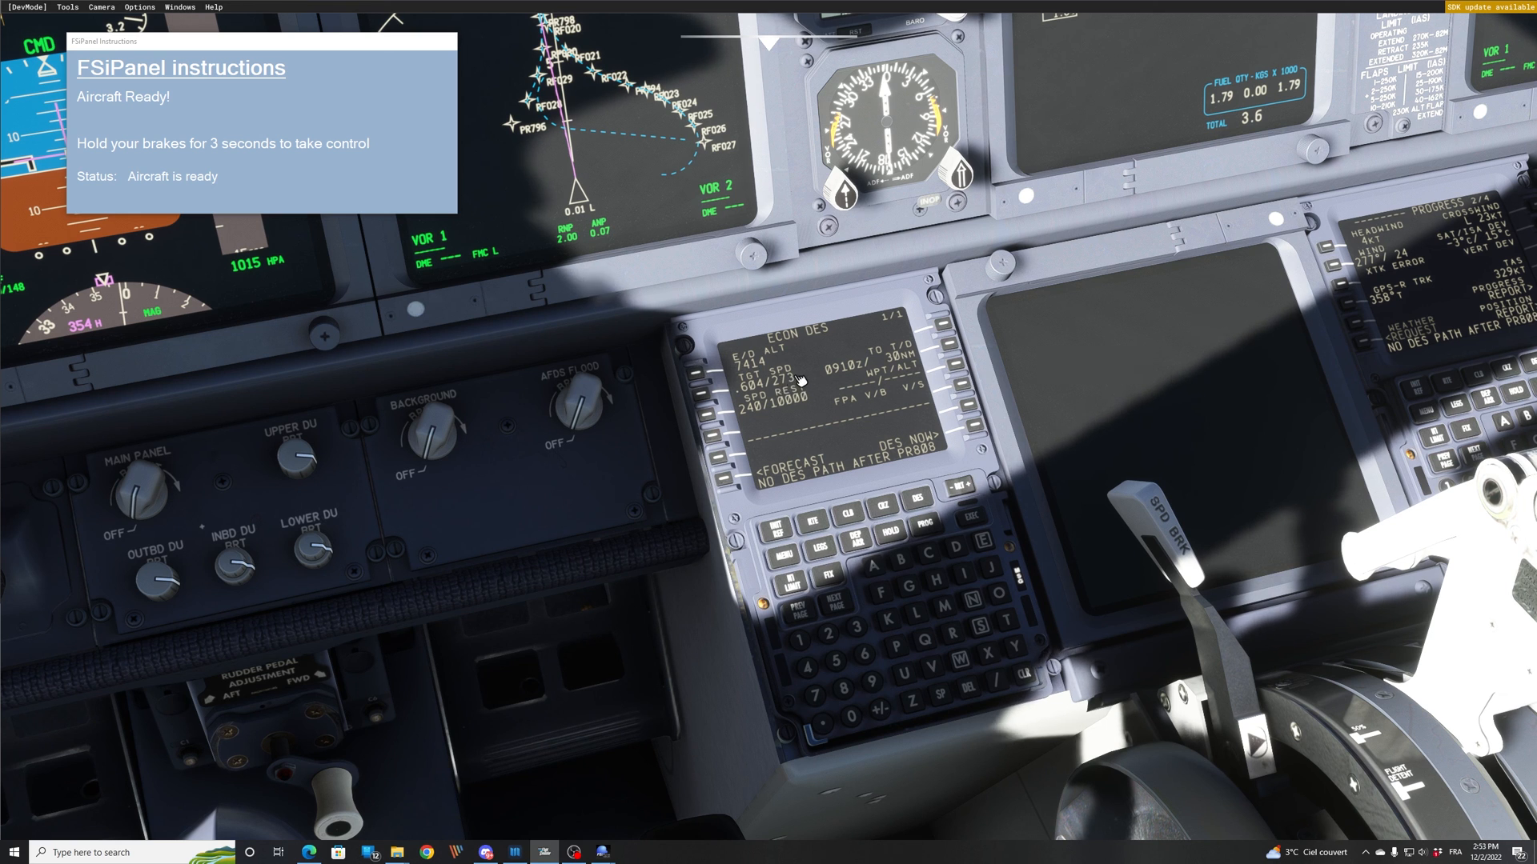
mouse_move(997, 688)
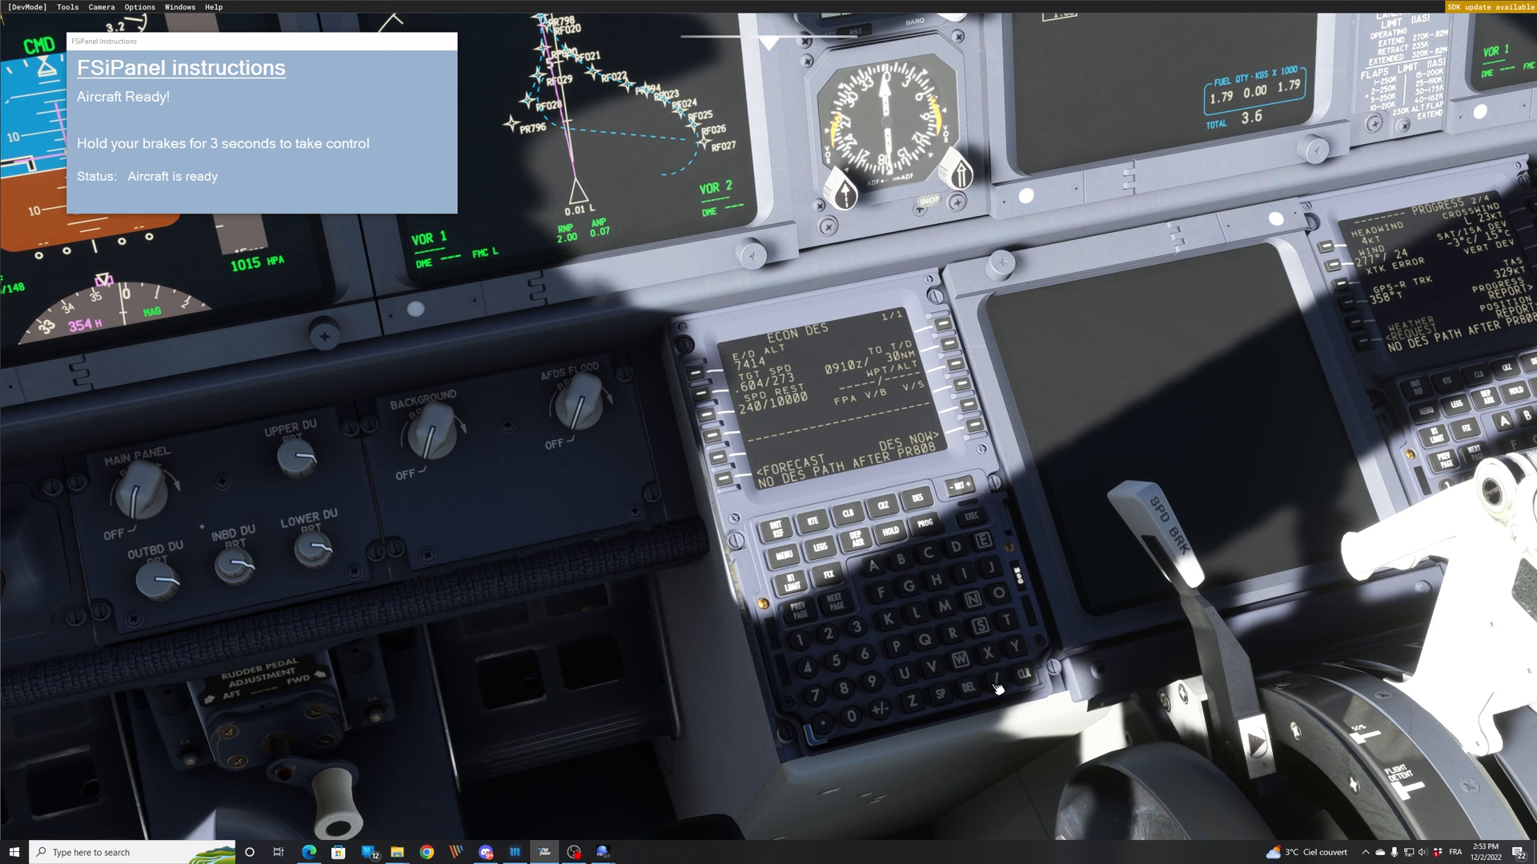